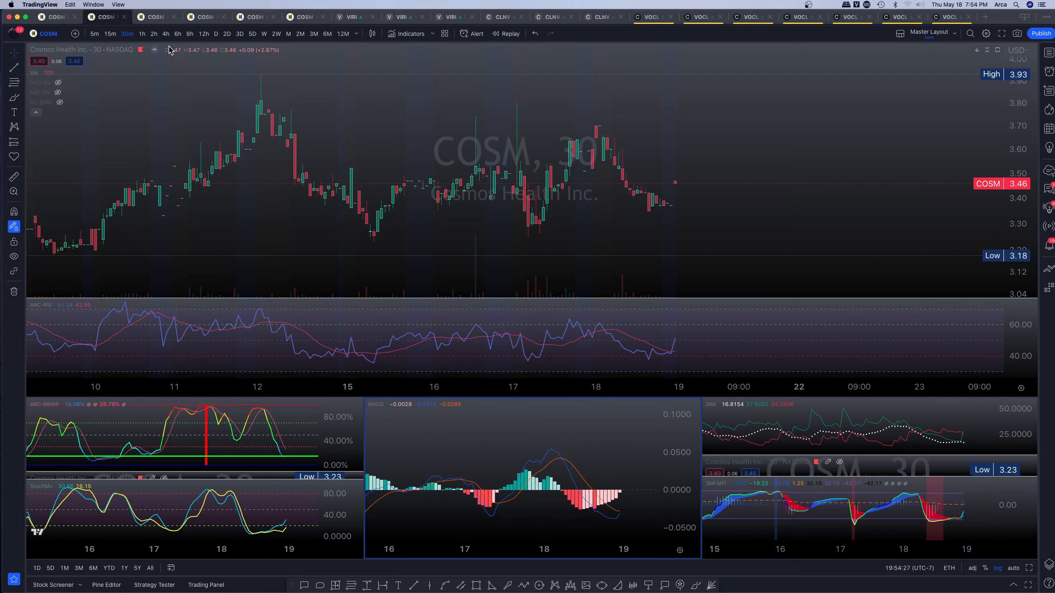
mouse_move(160, 64)
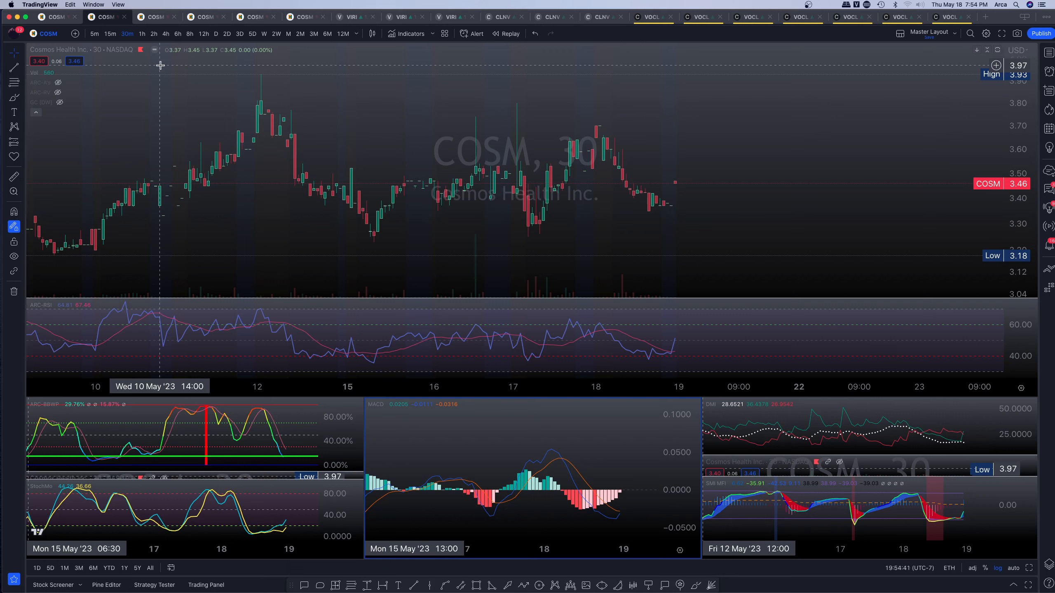
mouse_move(159, 52)
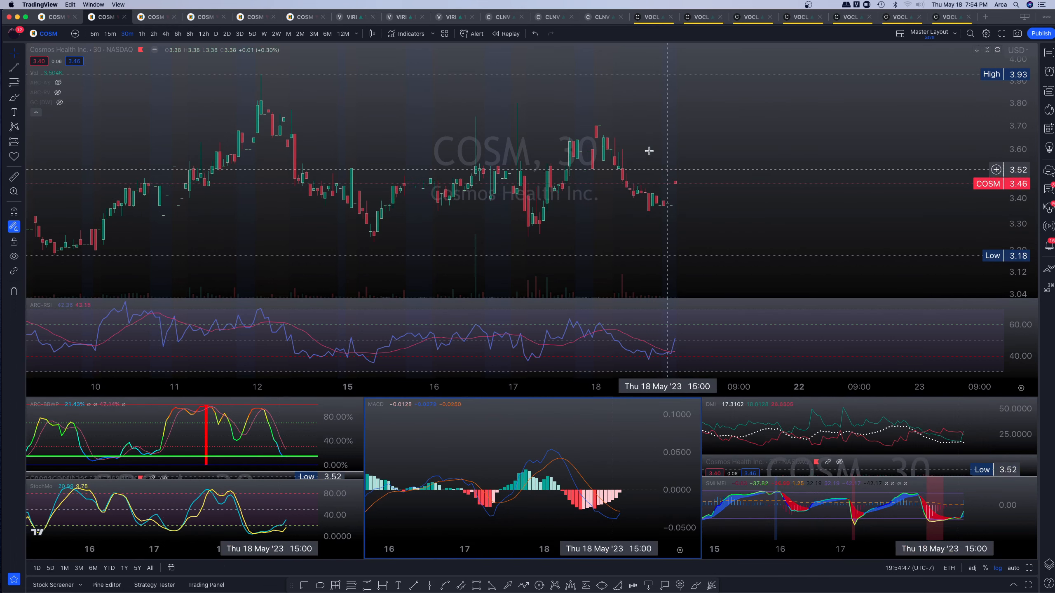
mouse_move(547, 119)
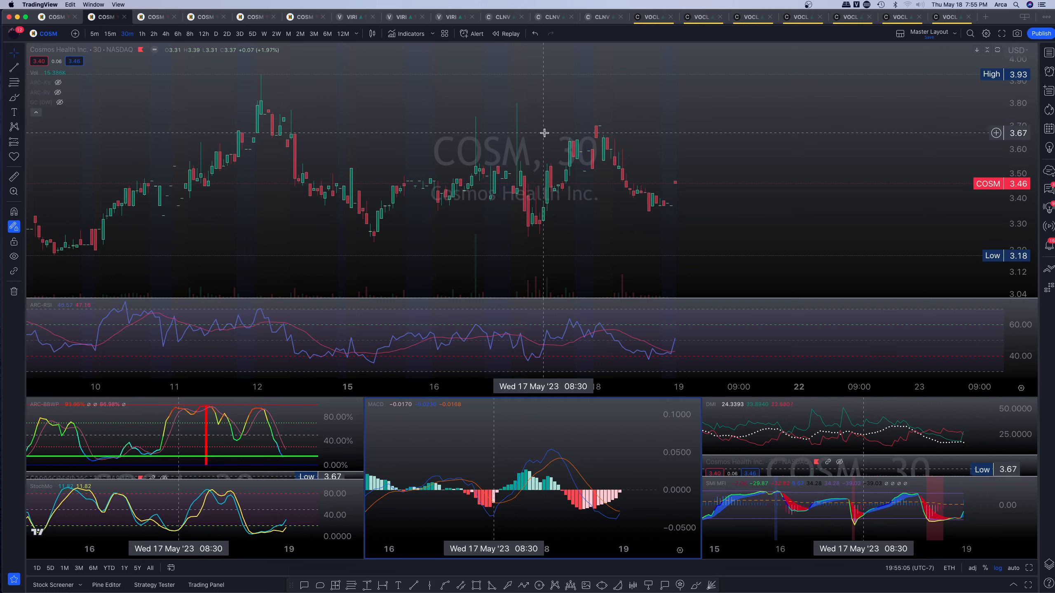
mouse_move(594, 165)
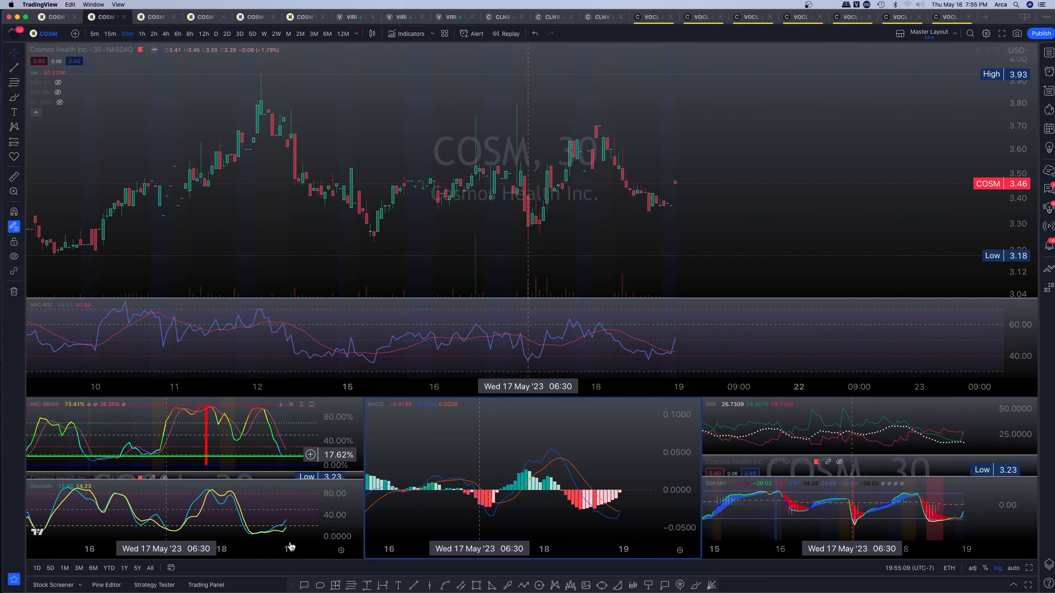
mouse_move(496, 516)
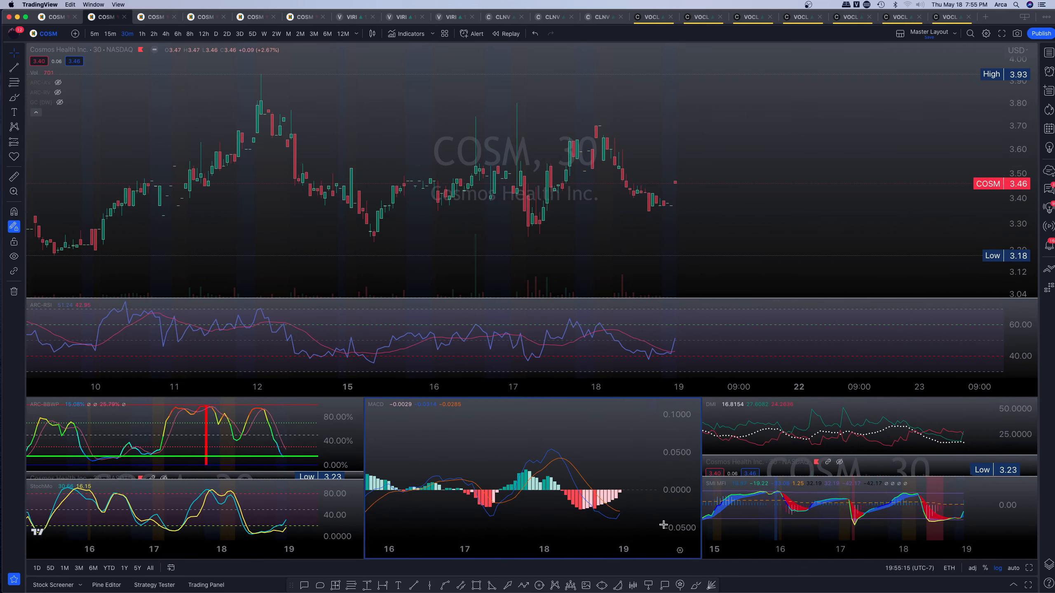
mouse_move(964, 449)
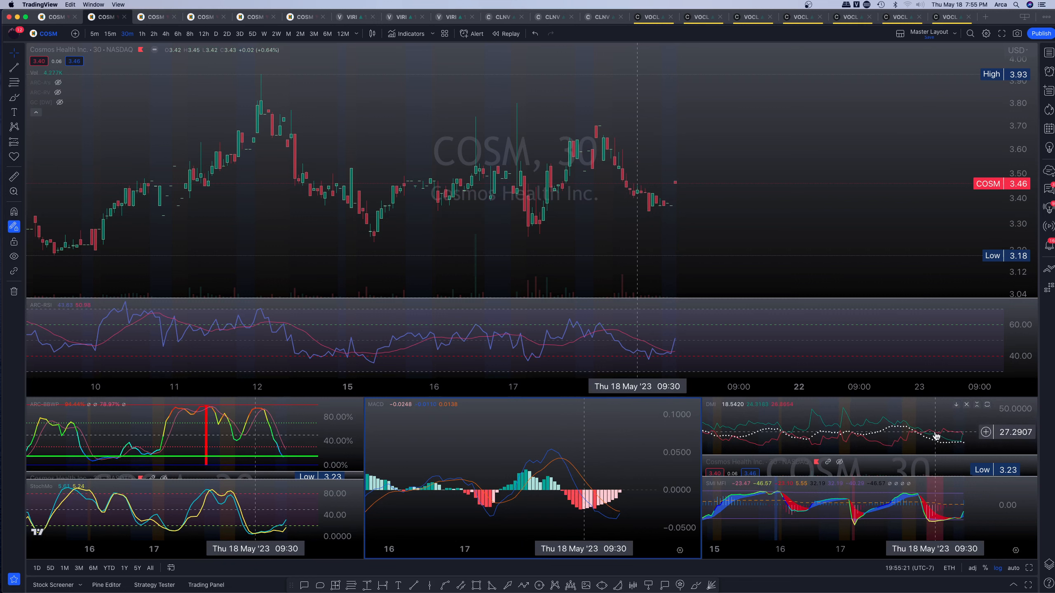
mouse_move(958, 446)
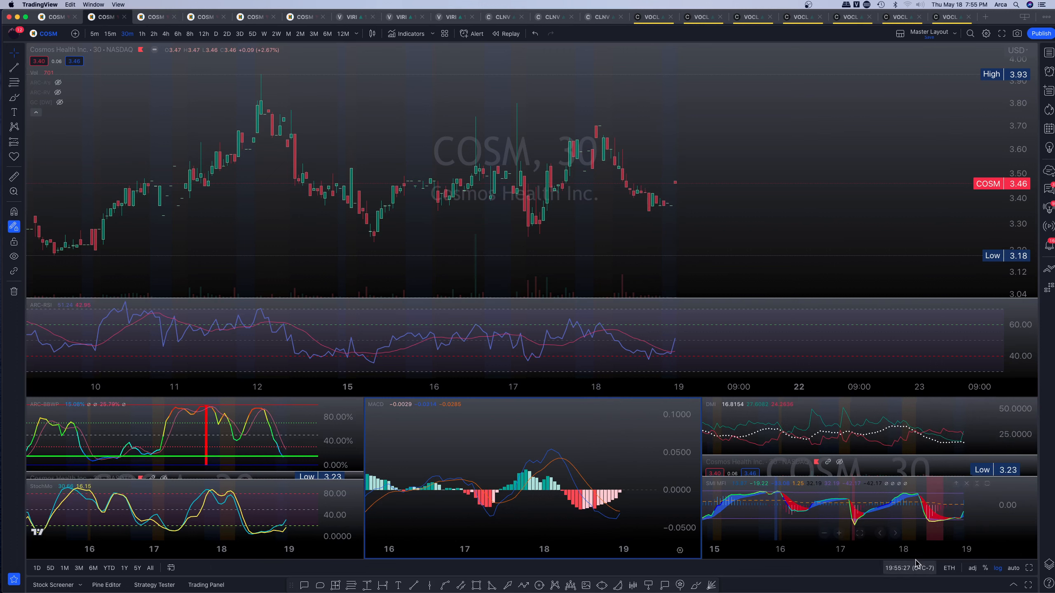
mouse_move(961, 535)
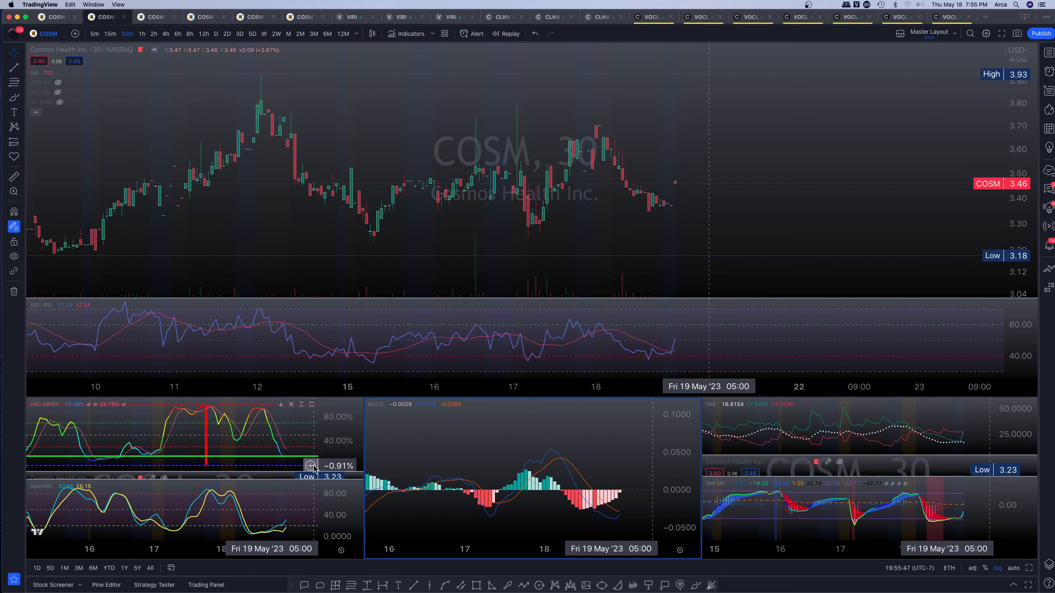
mouse_move(301, 461)
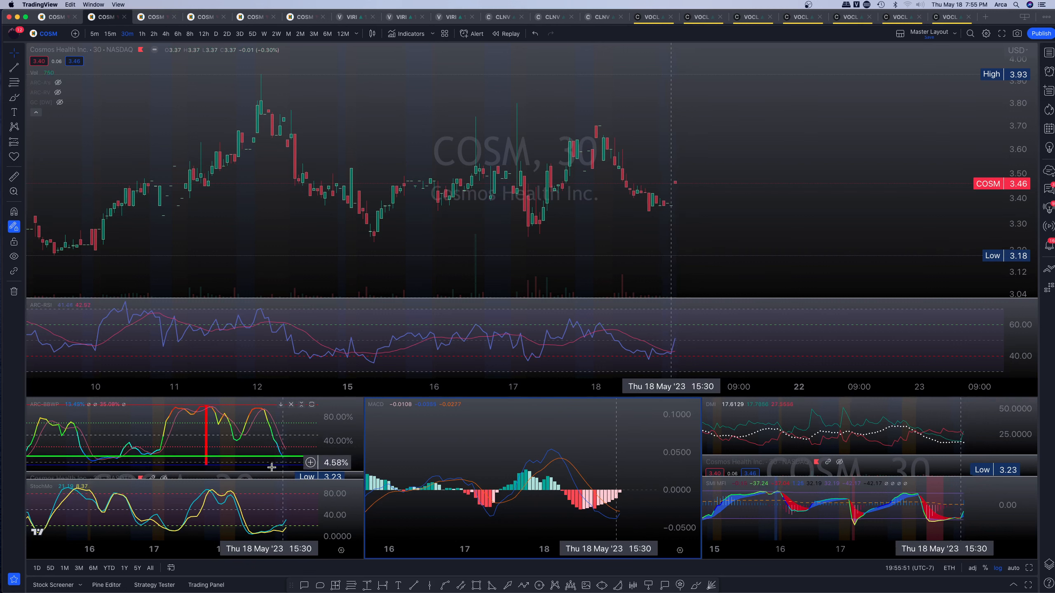
mouse_move(296, 460)
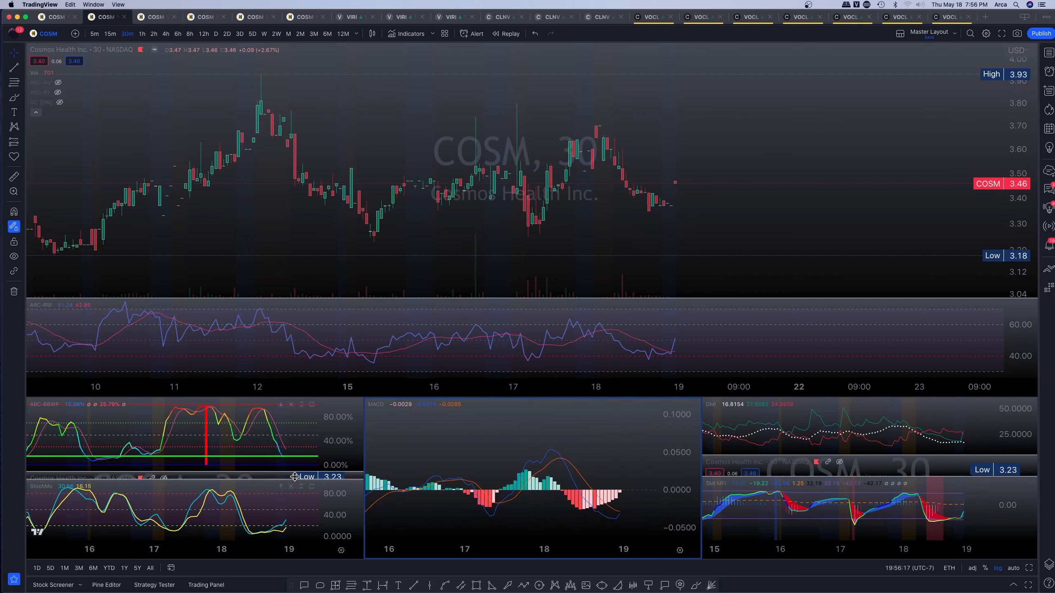
mouse_move(501, 206)
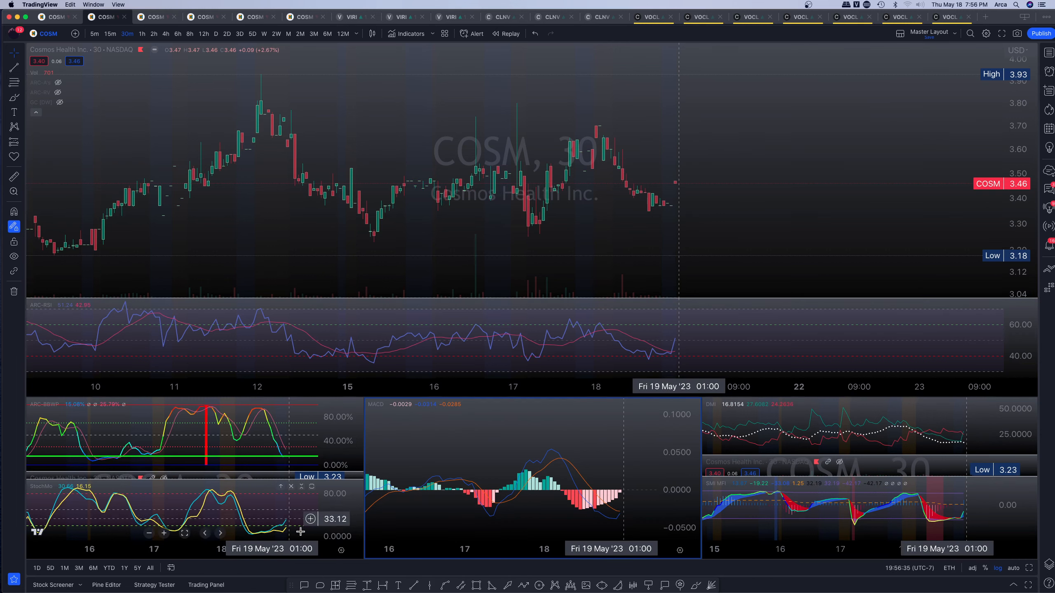
mouse_move(704, 327)
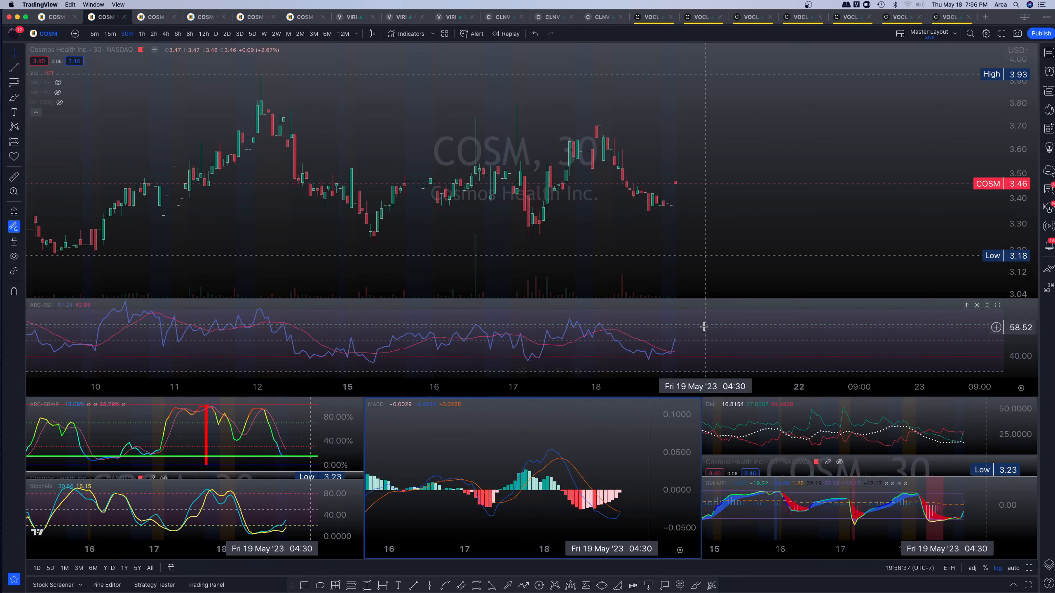
mouse_move(547, 510)
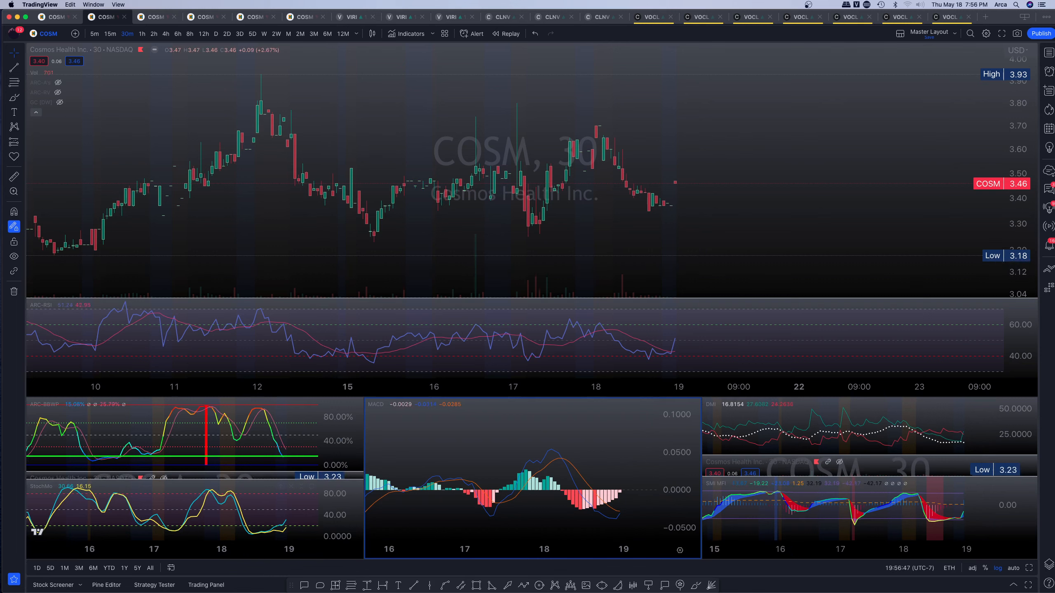
Step the COSM chart through 1-hour to 2-hour candles so all indicator panes recalculate
click(141, 34)
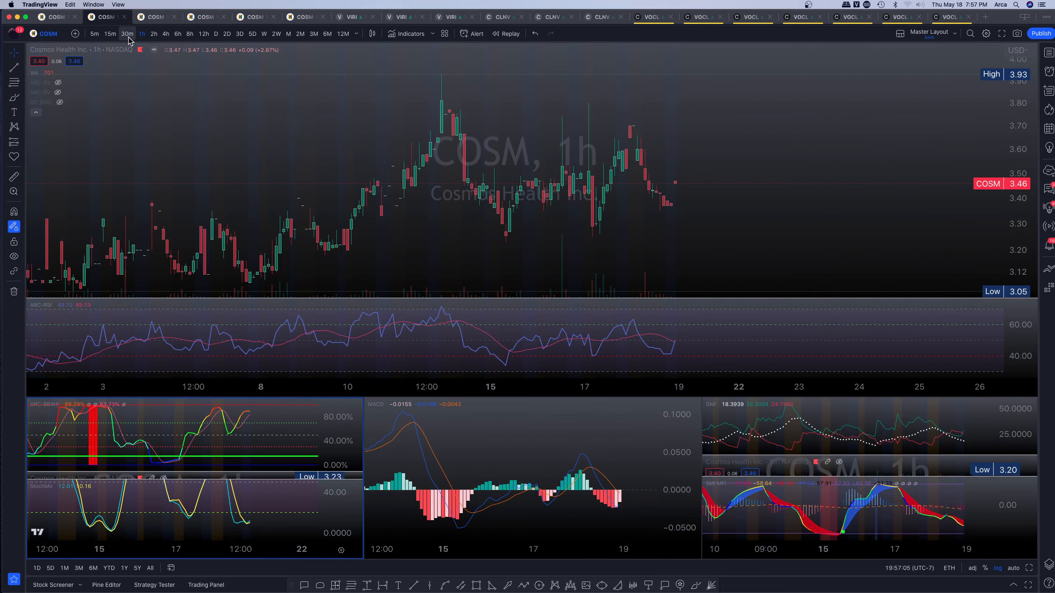
mouse_move(142, 34)
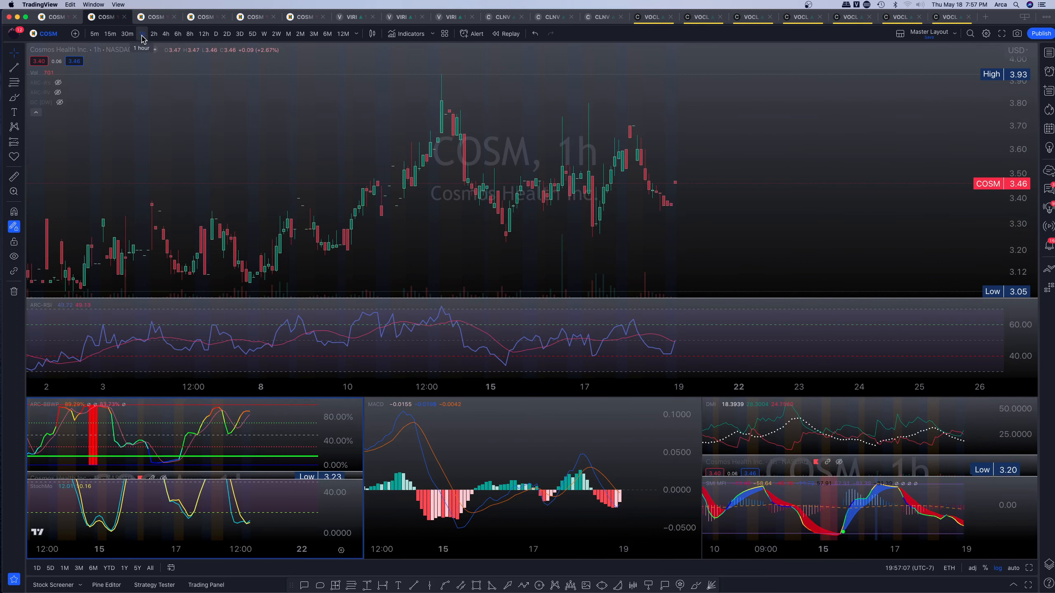
click(154, 34)
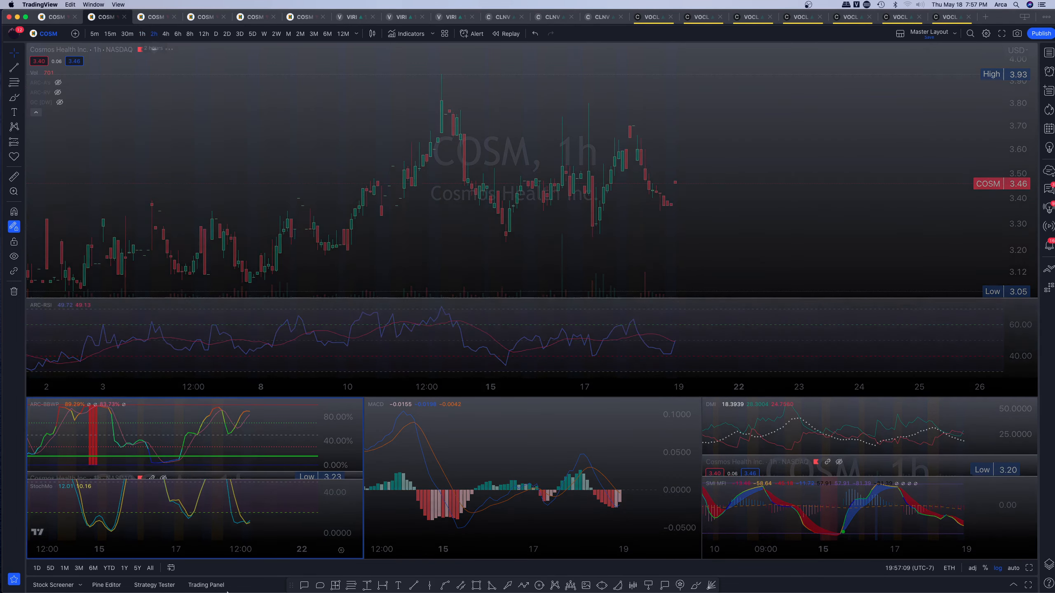
click(154, 33)
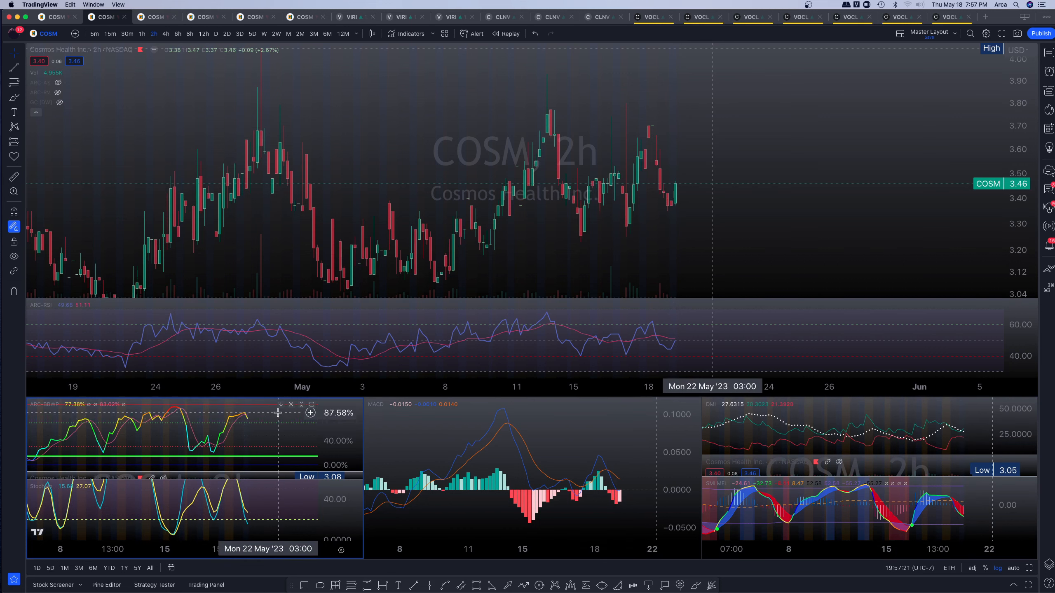
mouse_move(256, 428)
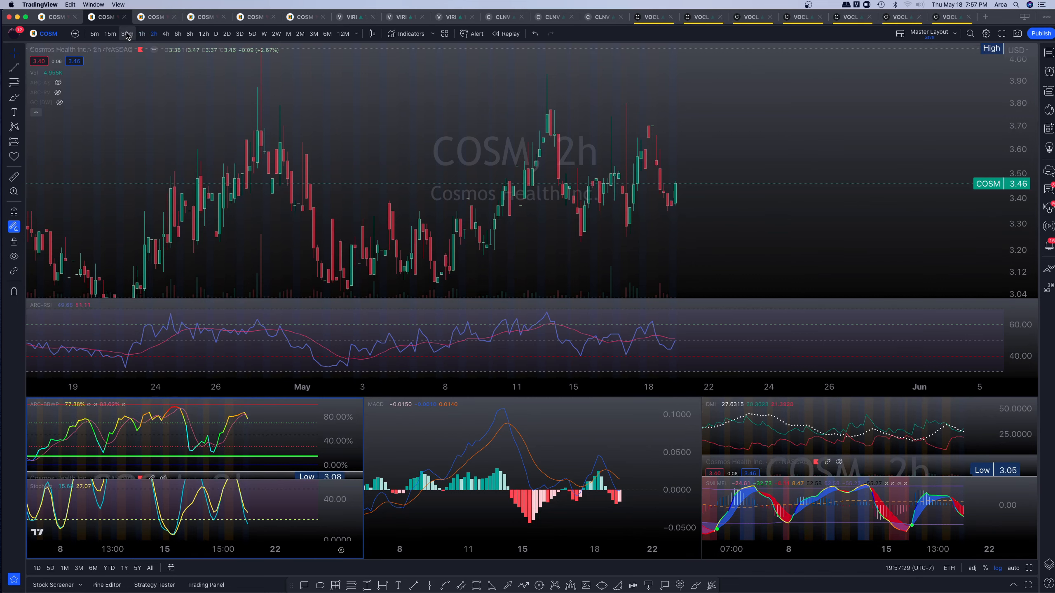
click(127, 34)
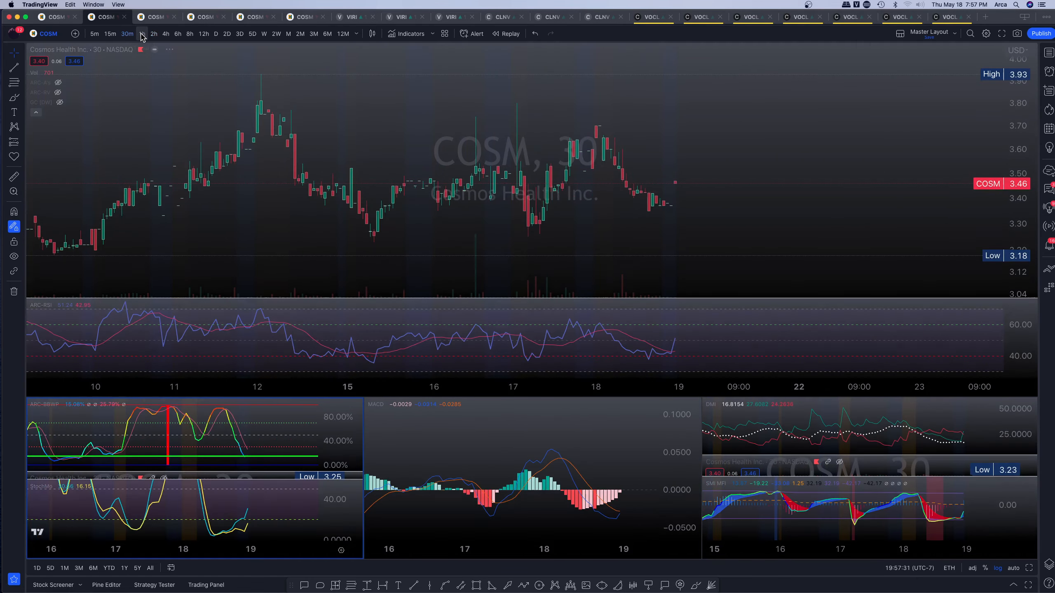
click(154, 34)
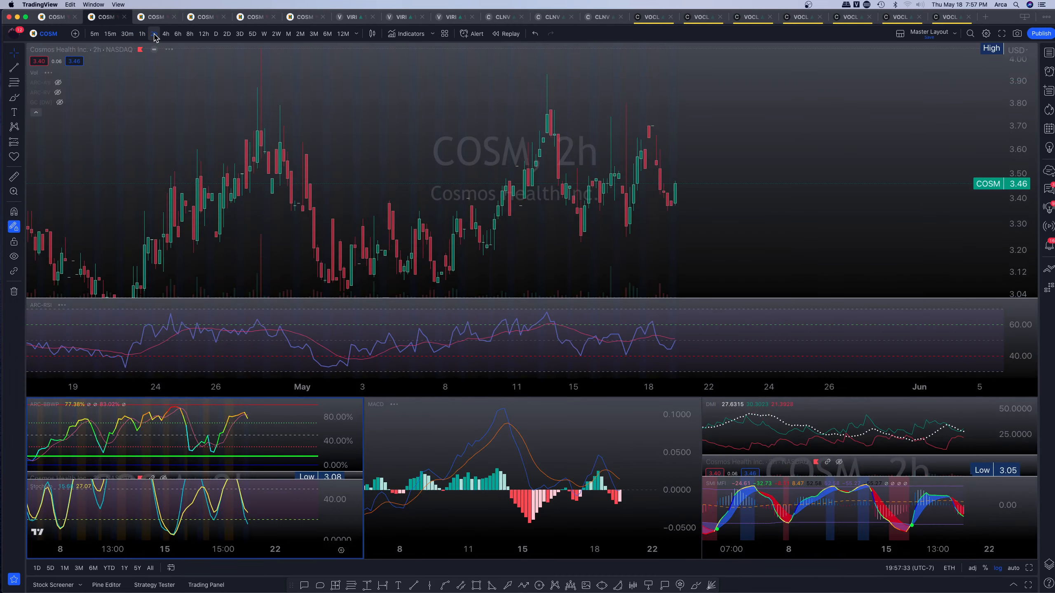
click(166, 34)
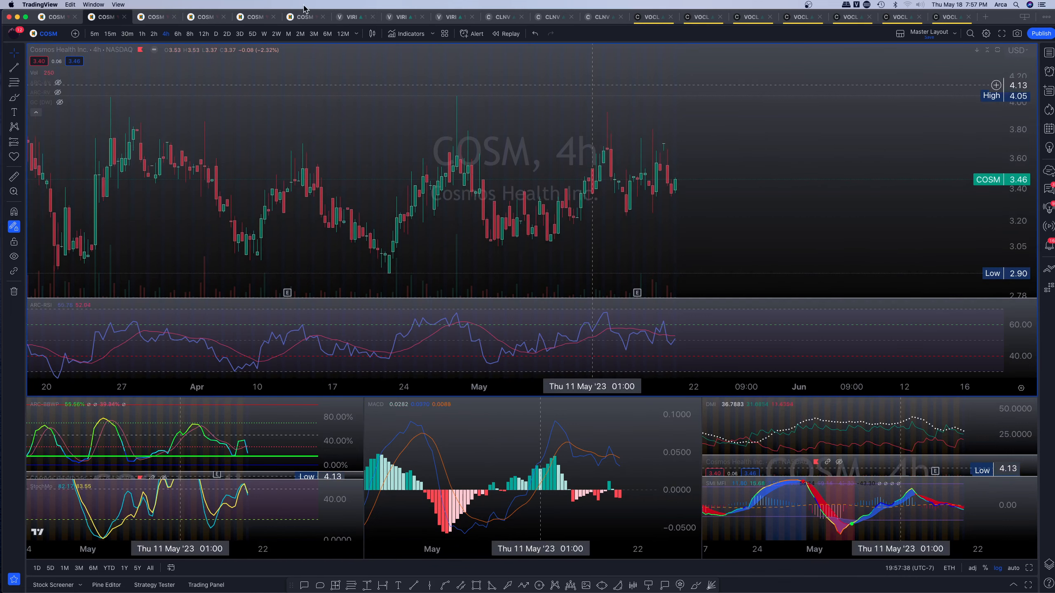
click(127, 33)
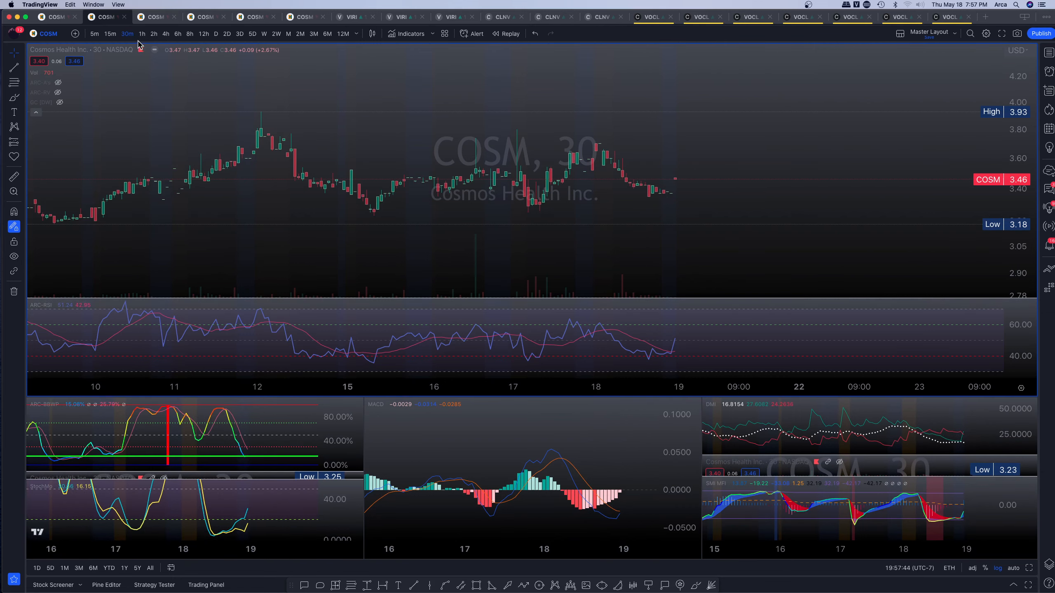
click(142, 34)
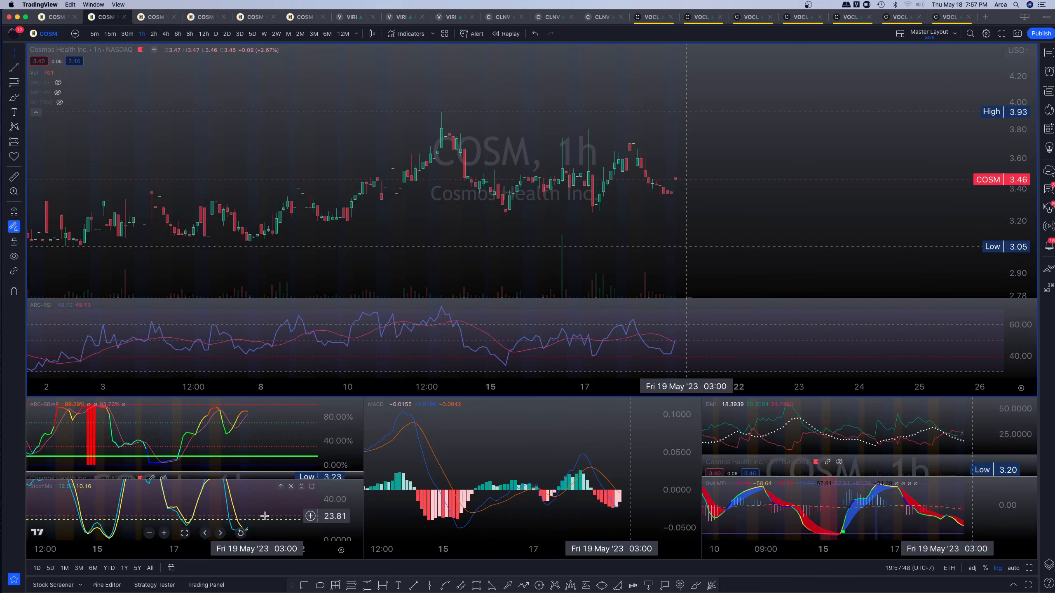
click(154, 34)
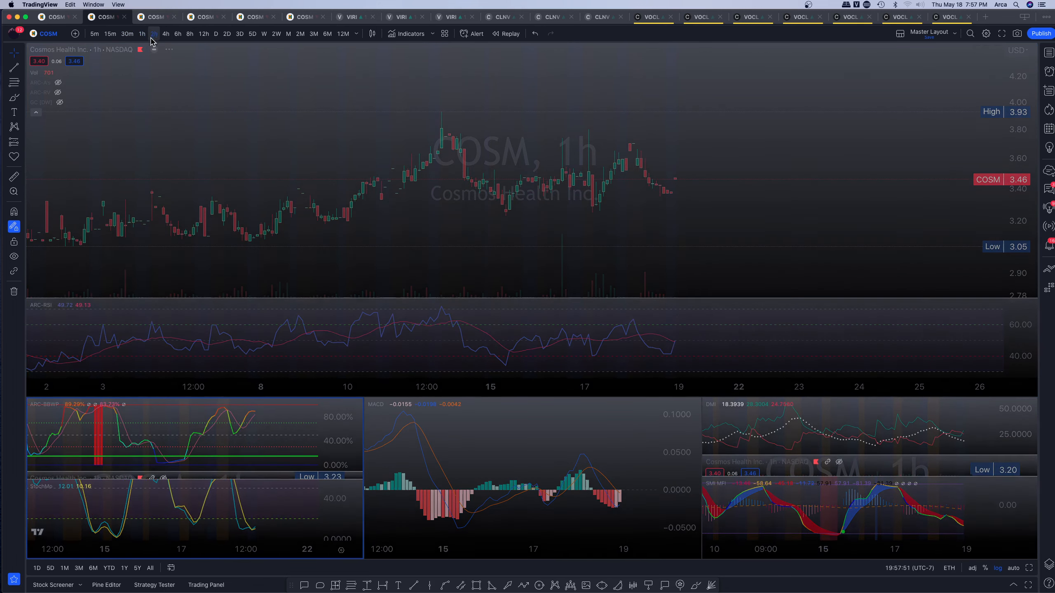
click(154, 34)
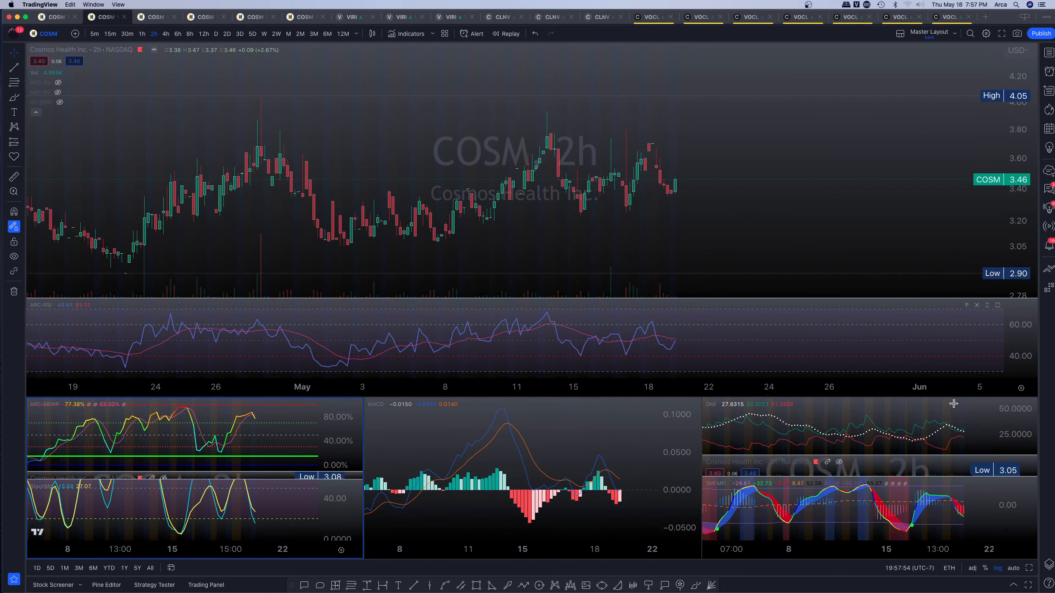
mouse_move(295, 416)
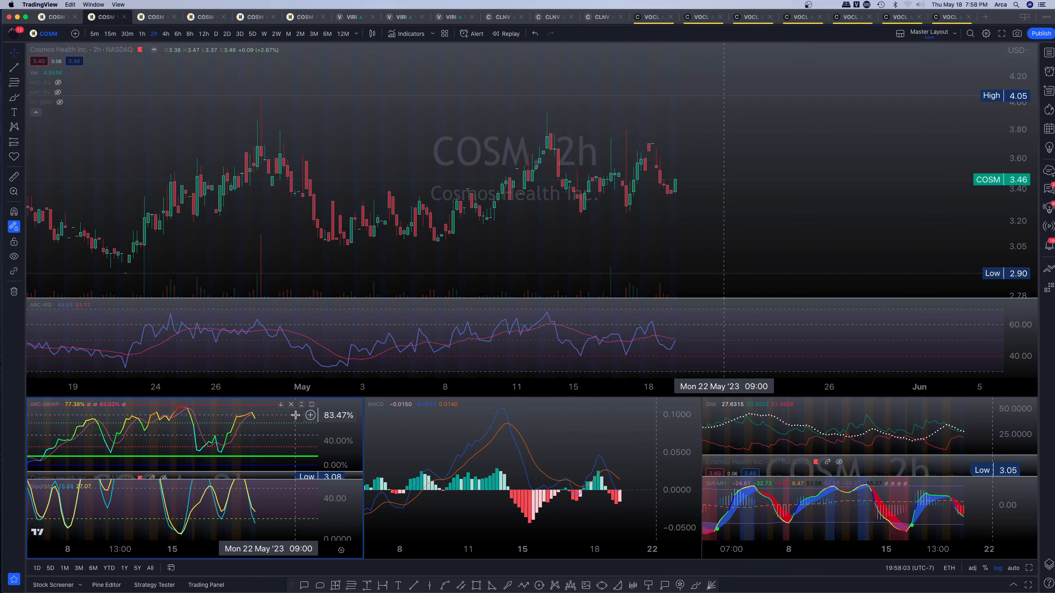
mouse_move(222, 94)
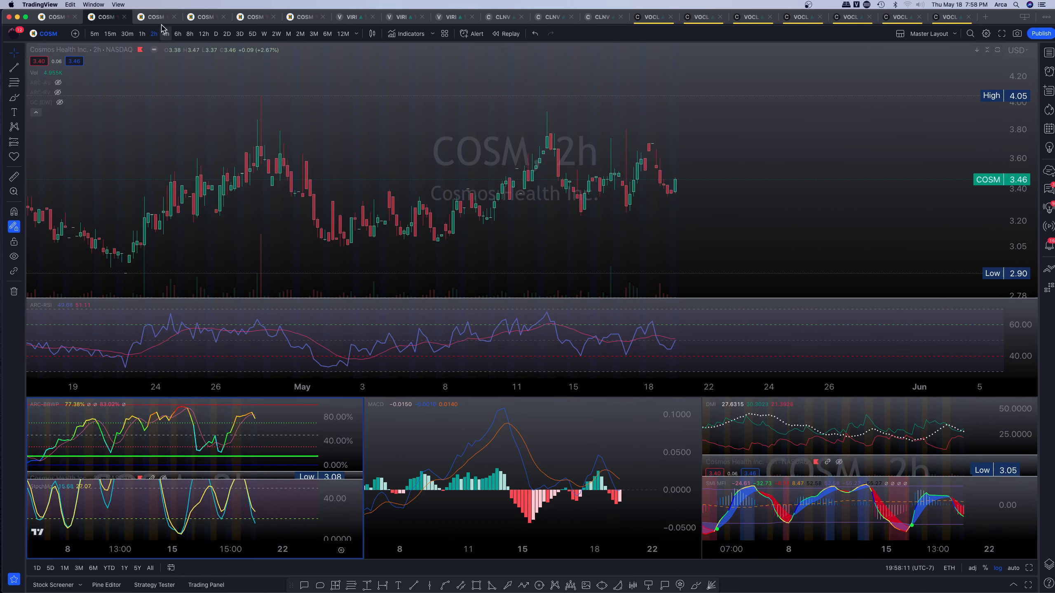
click(166, 34)
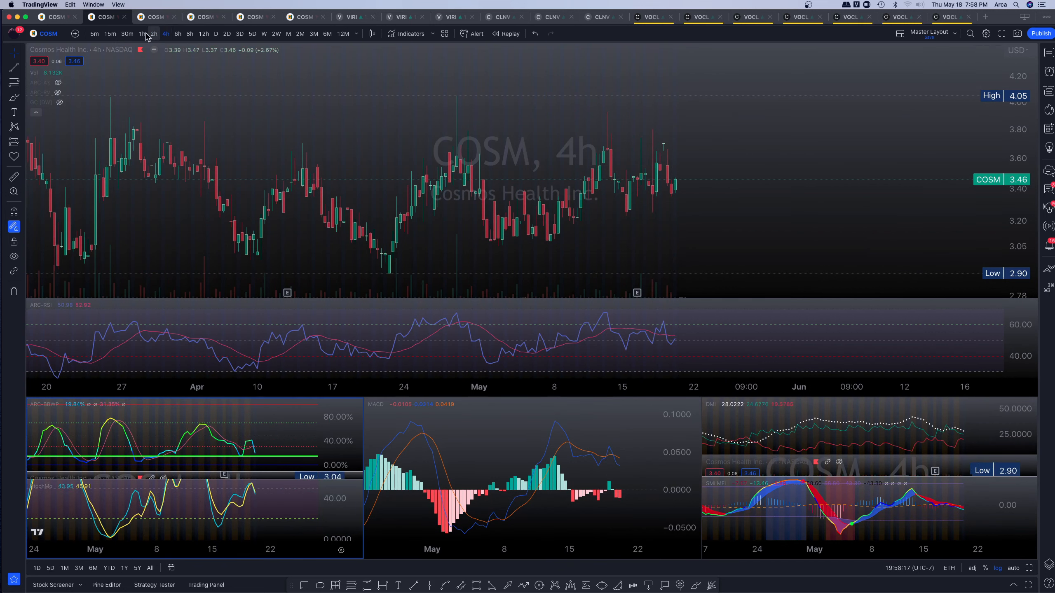
mouse_move(127, 34)
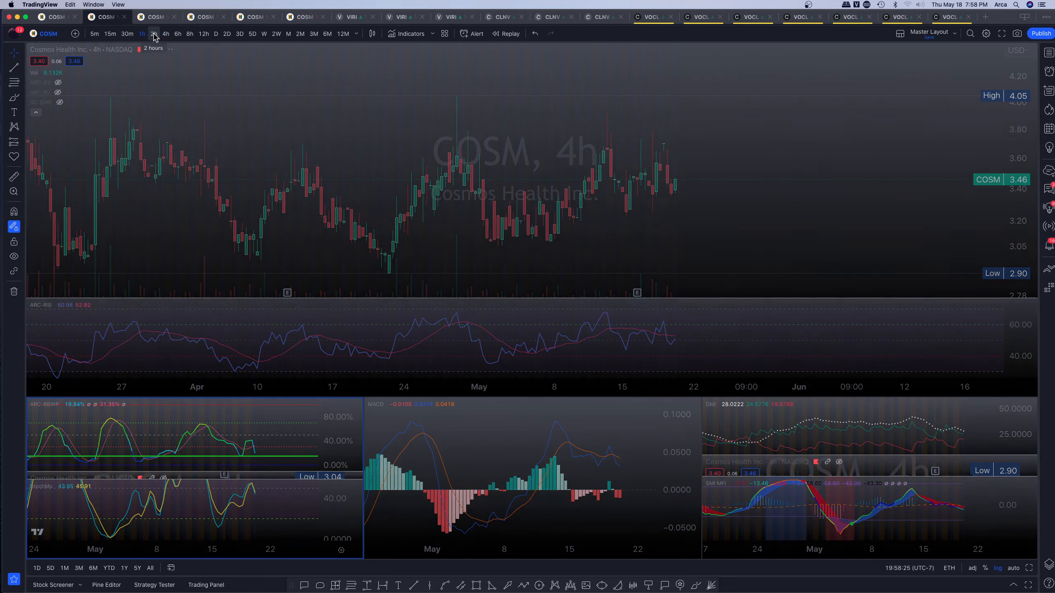
click(154, 34)
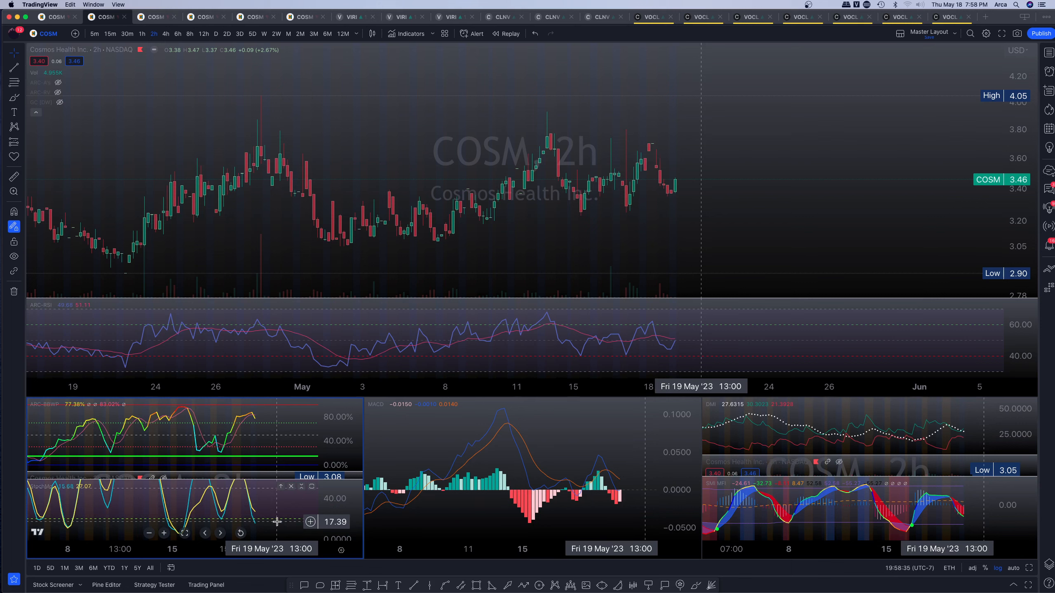
mouse_move(302, 110)
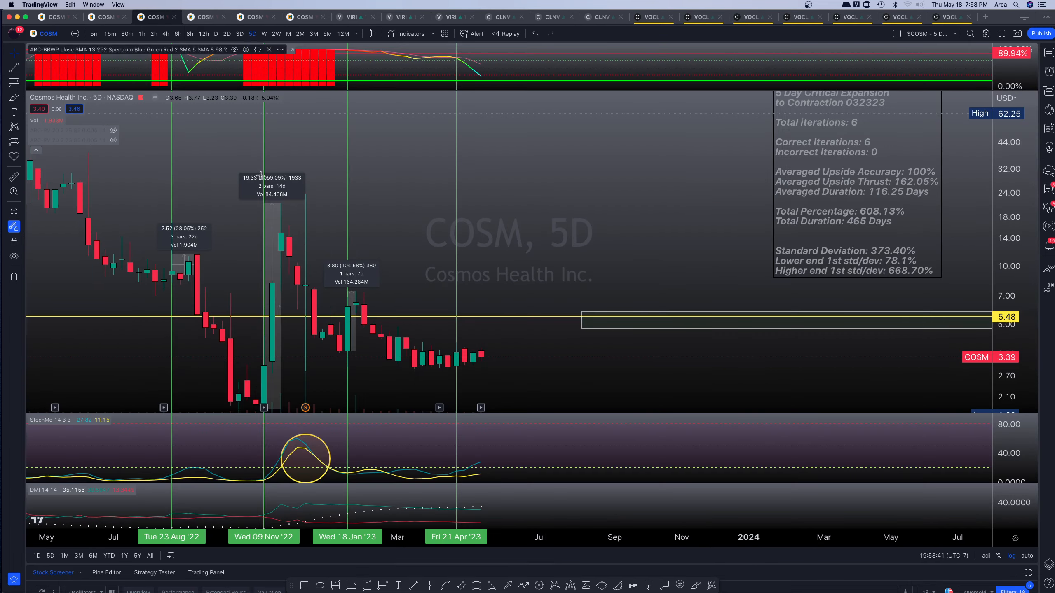
mouse_move(491, 237)
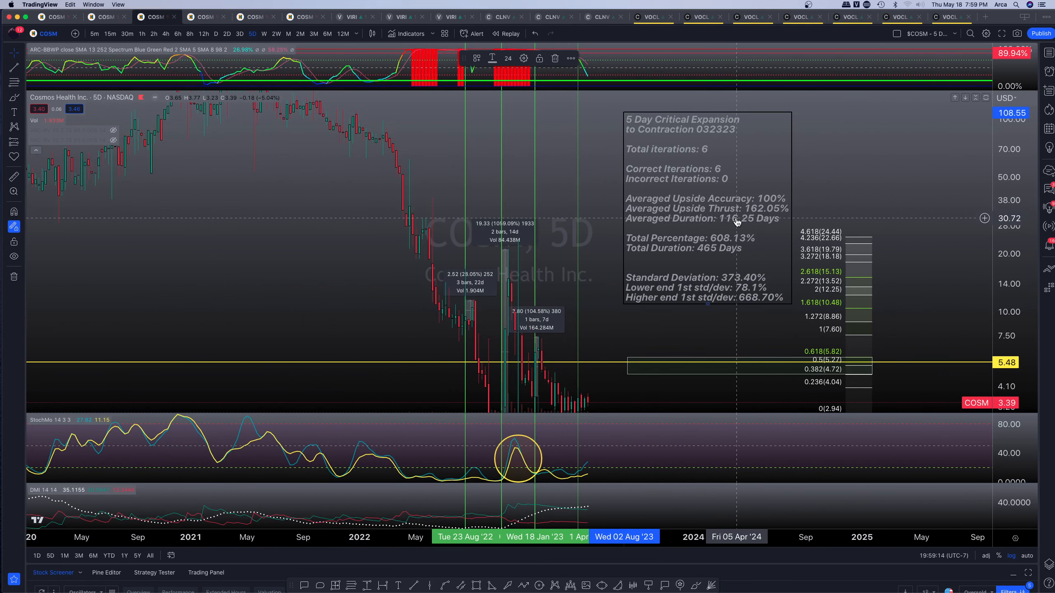
mouse_move(775, 201)
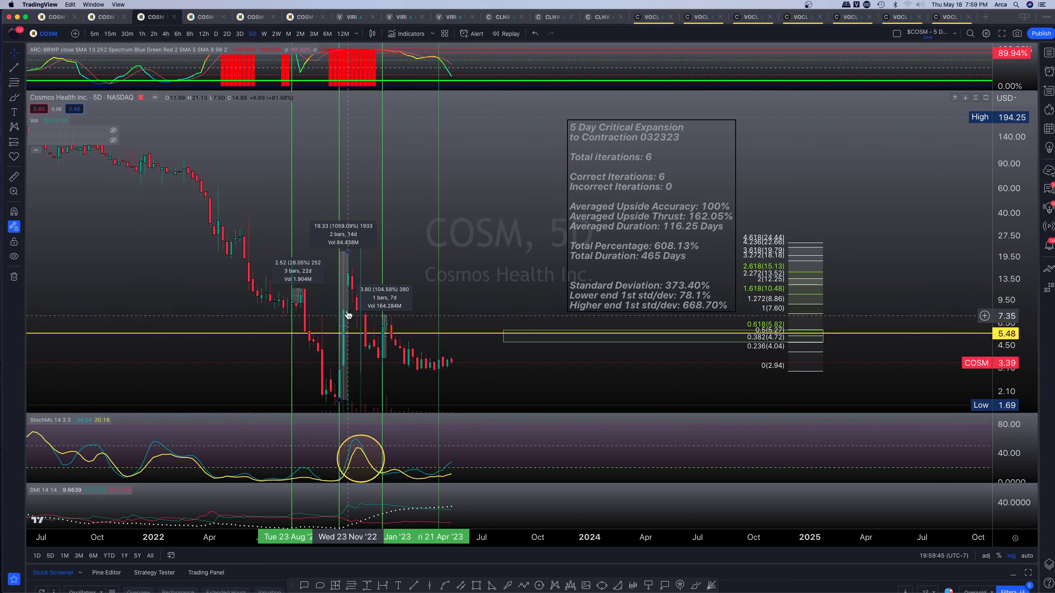
mouse_move(346, 300)
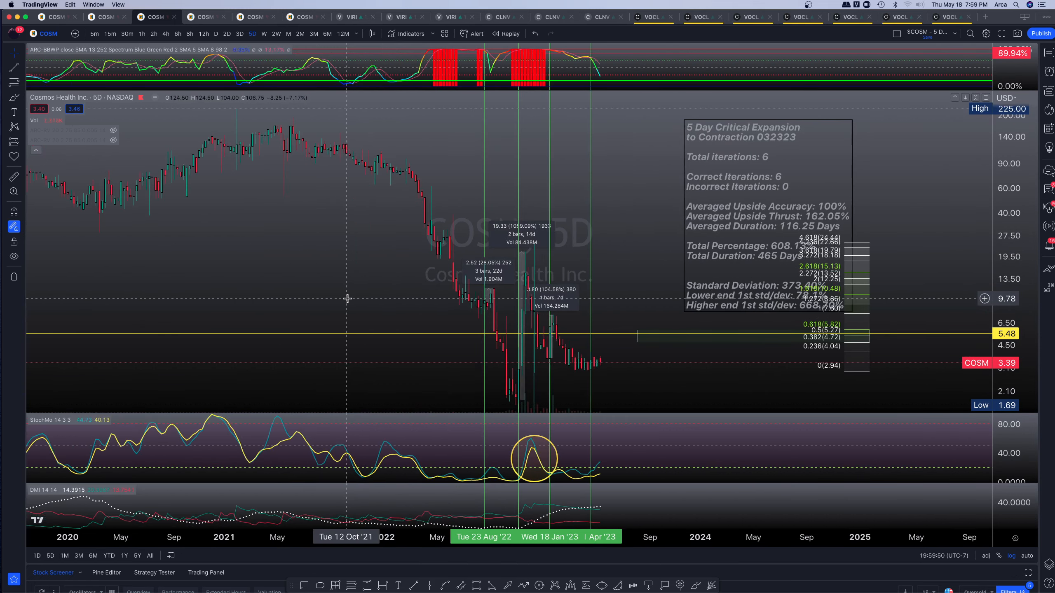
mouse_move(485, 163)
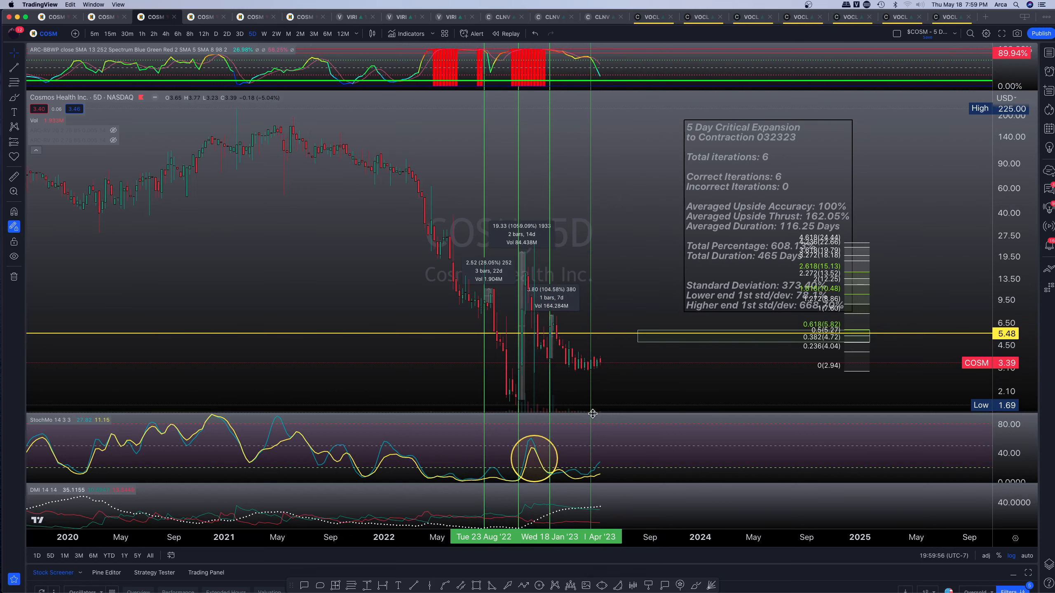
mouse_move(763, 206)
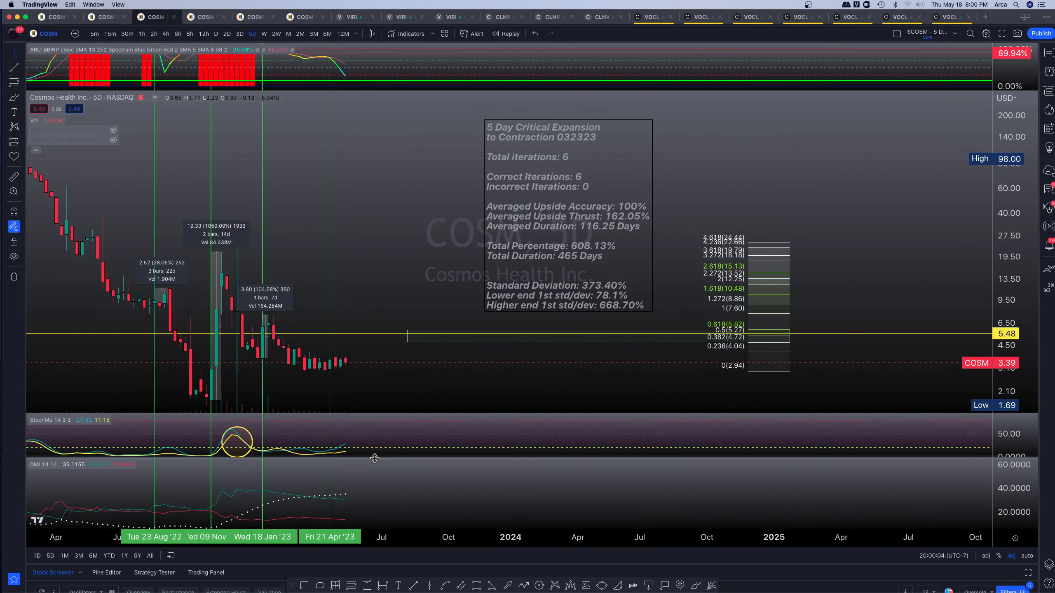
mouse_move(379, 499)
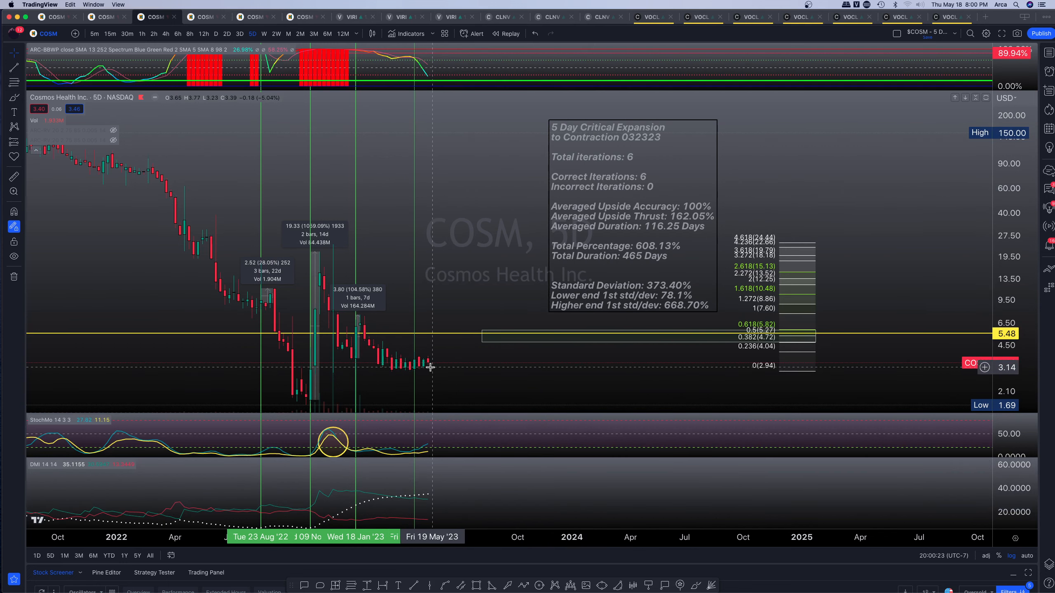
mouse_move(454, 445)
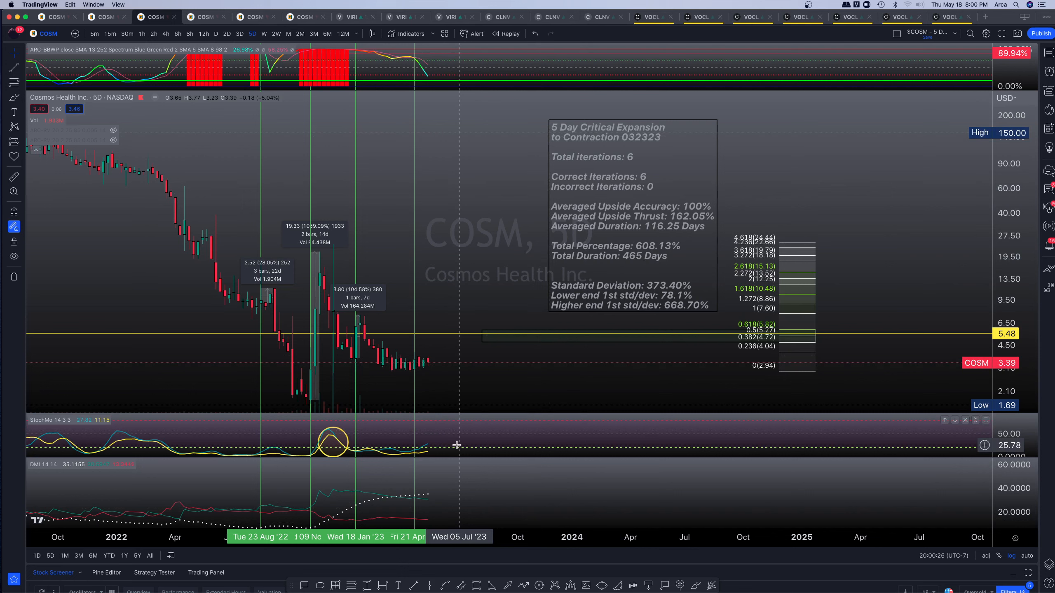
mouse_move(483, 188)
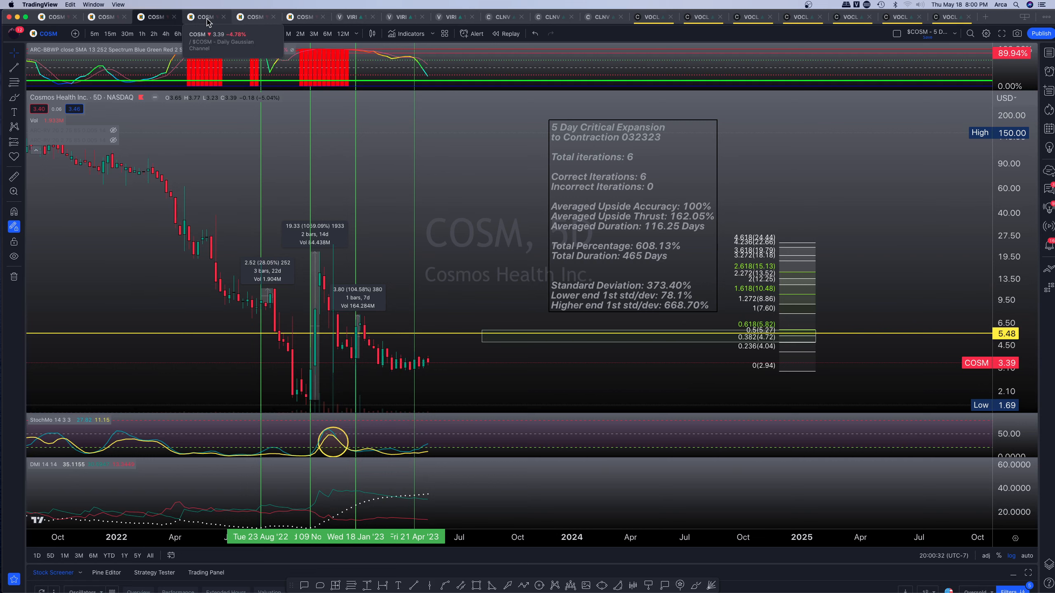
Switch to the COSM daily chart tab showing the falling wedge and its target zone
click(216, 34)
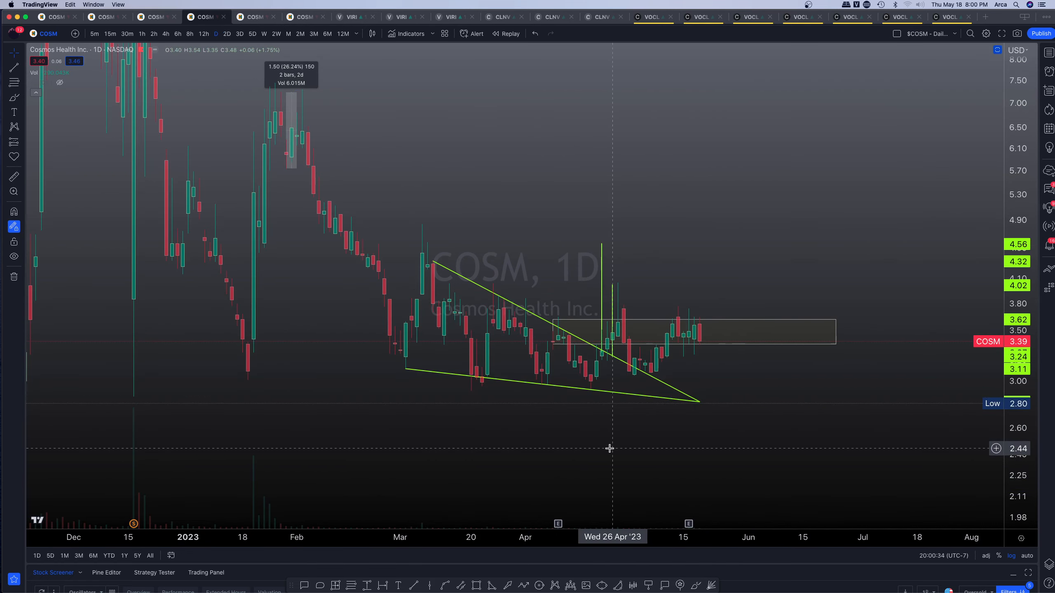
mouse_move(606, 318)
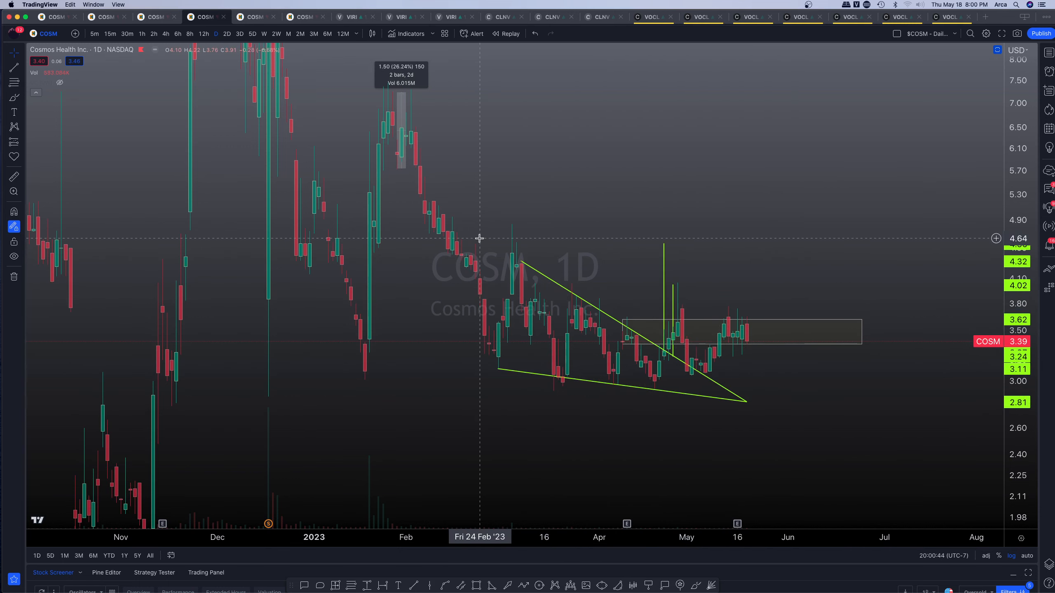
mouse_move(722, 395)
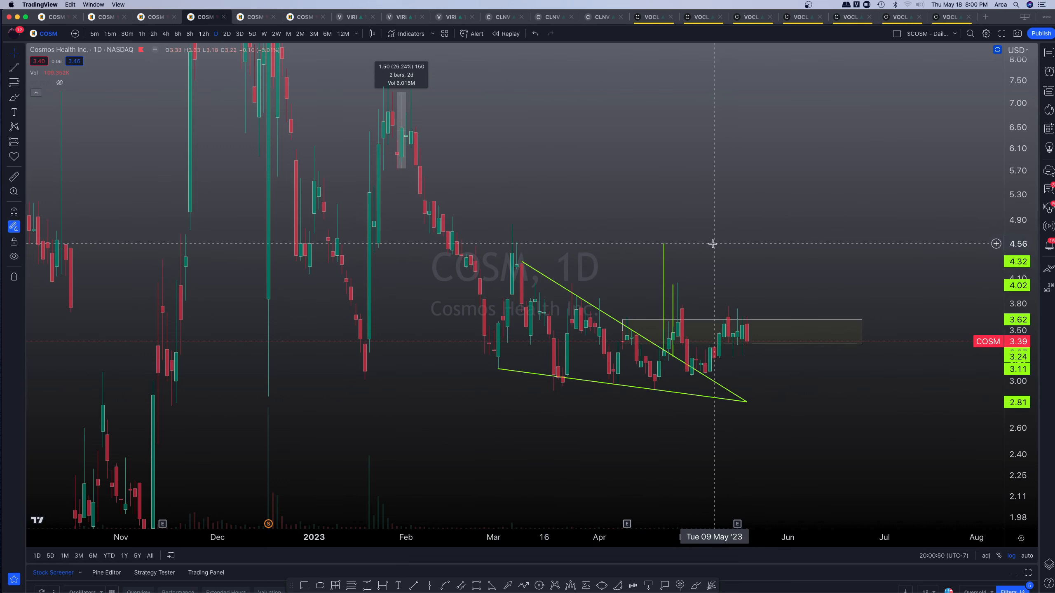
mouse_move(664, 270)
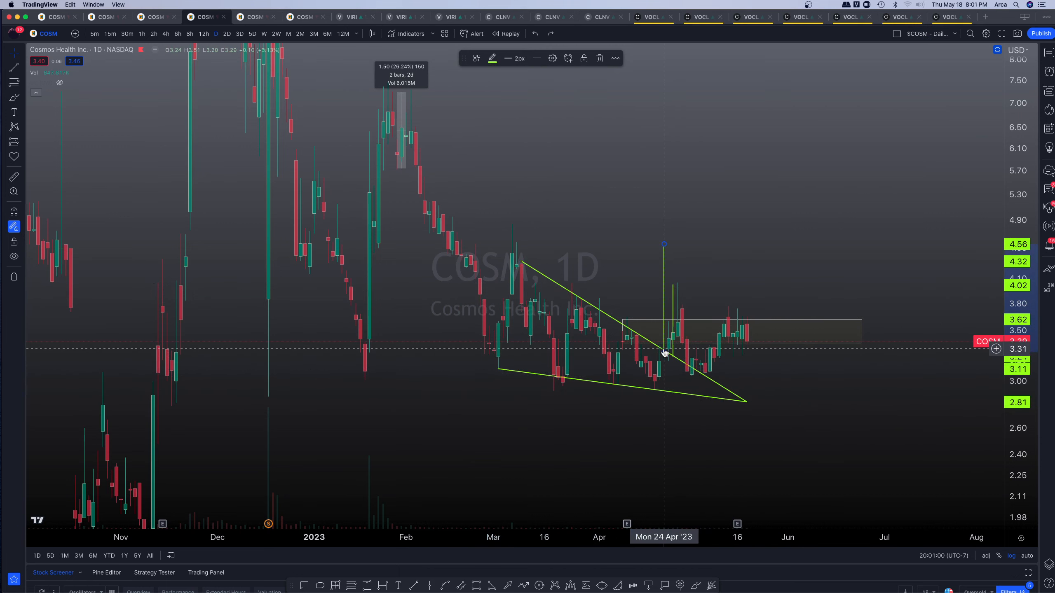
mouse_move(711, 244)
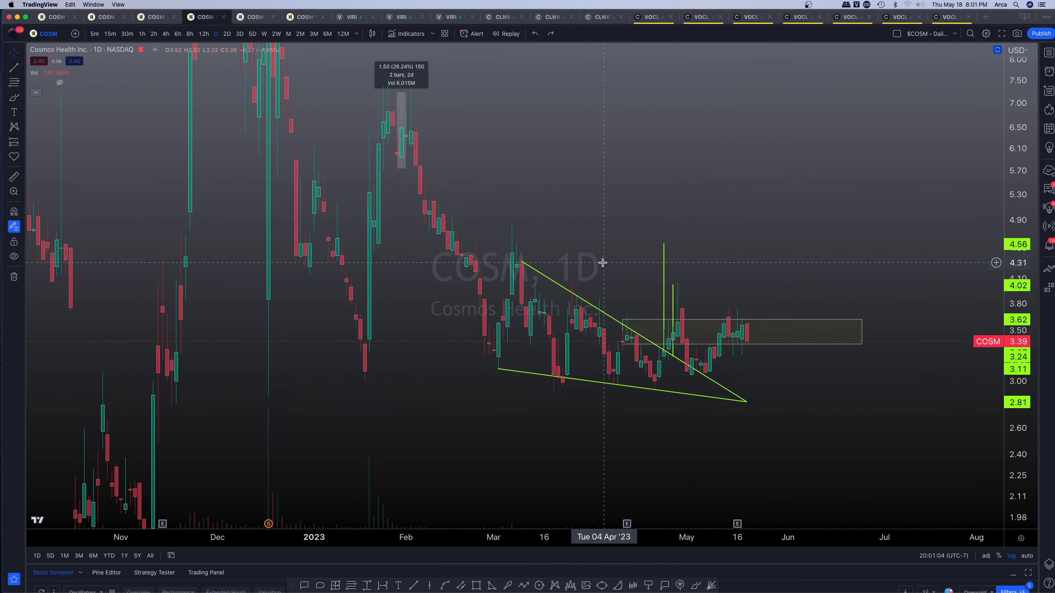
mouse_move(672, 296)
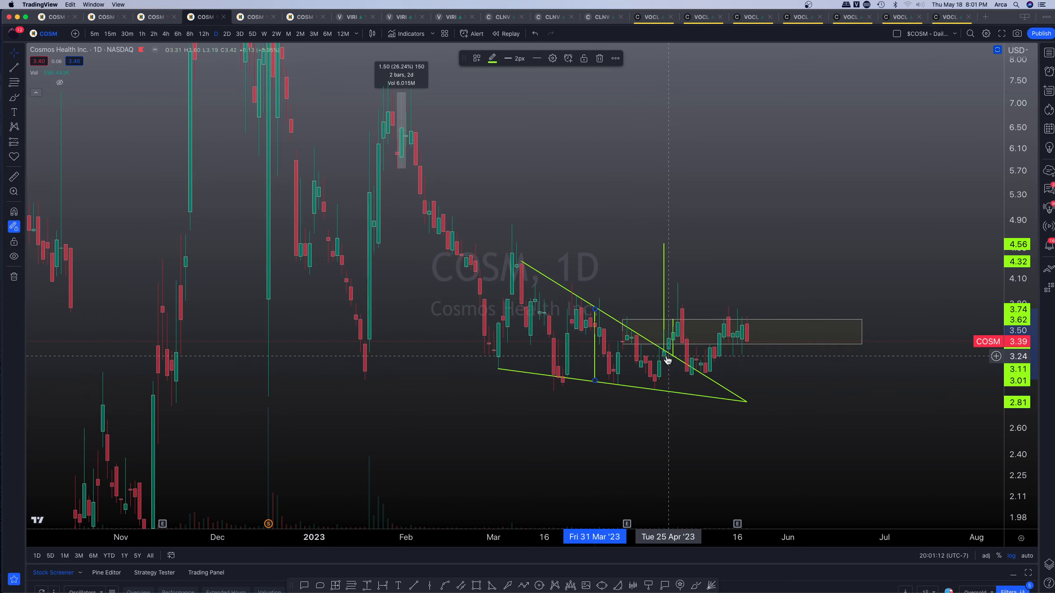
mouse_move(596, 382)
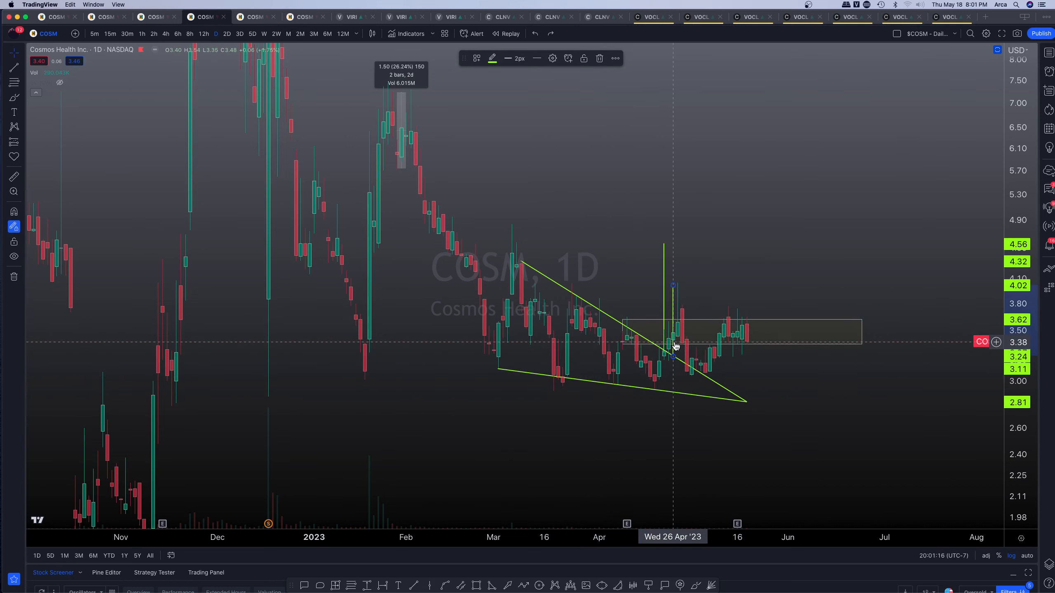
mouse_move(651, 240)
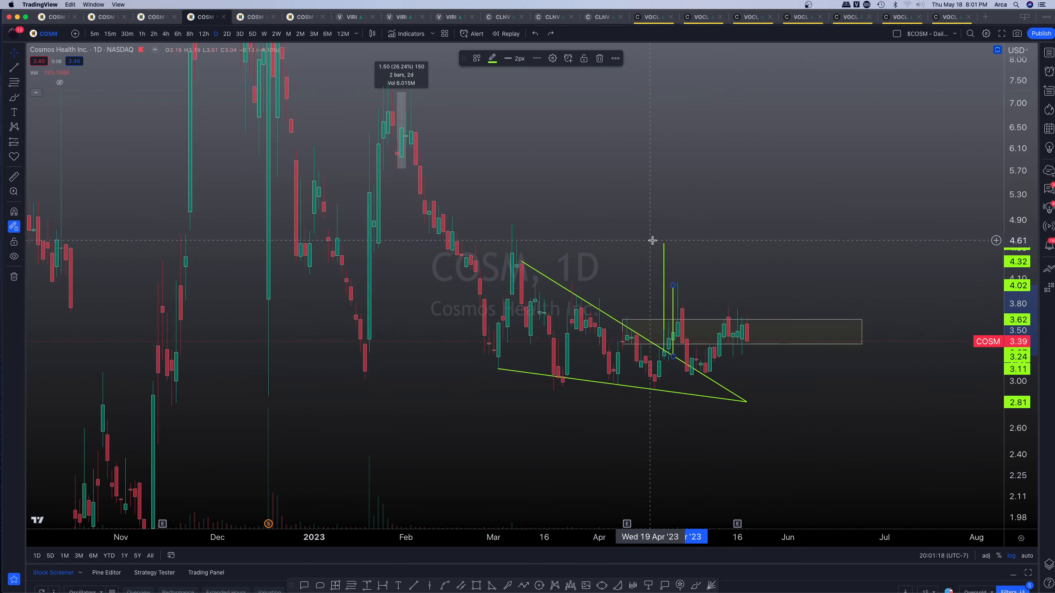
mouse_move(684, 254)
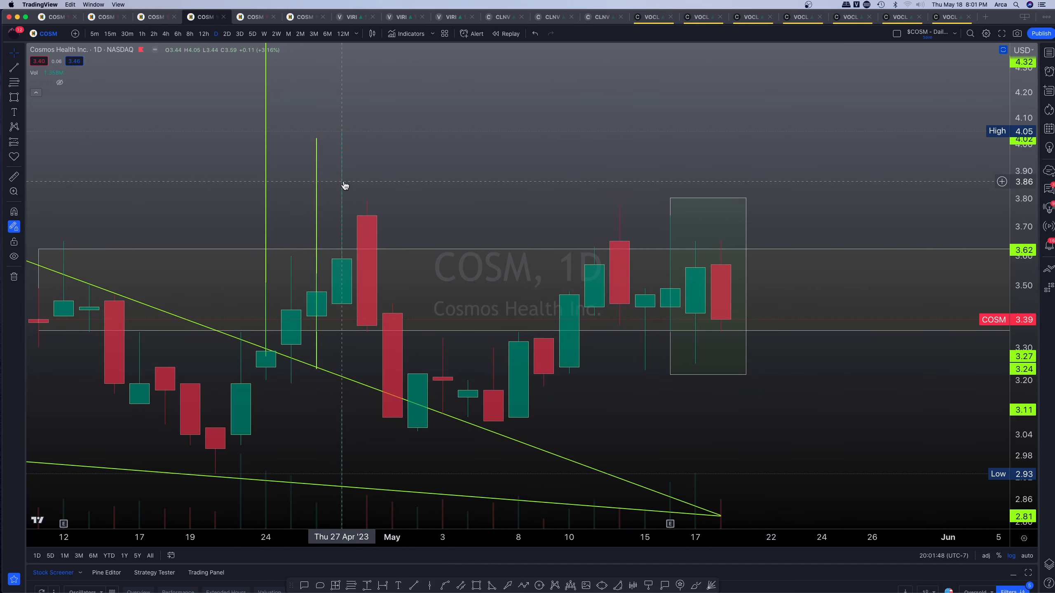
mouse_move(212, 221)
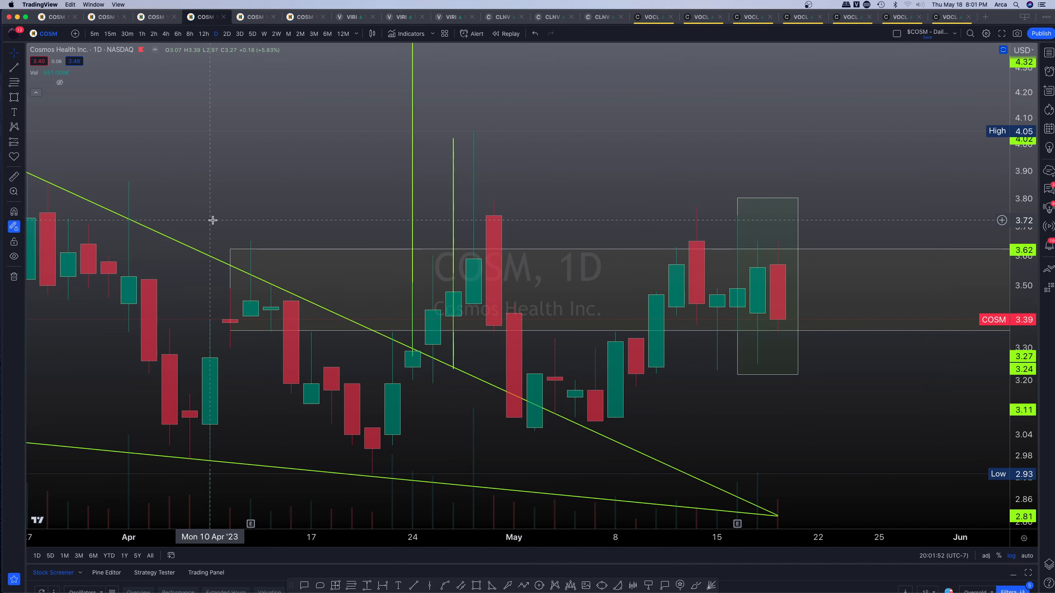
mouse_move(335, 143)
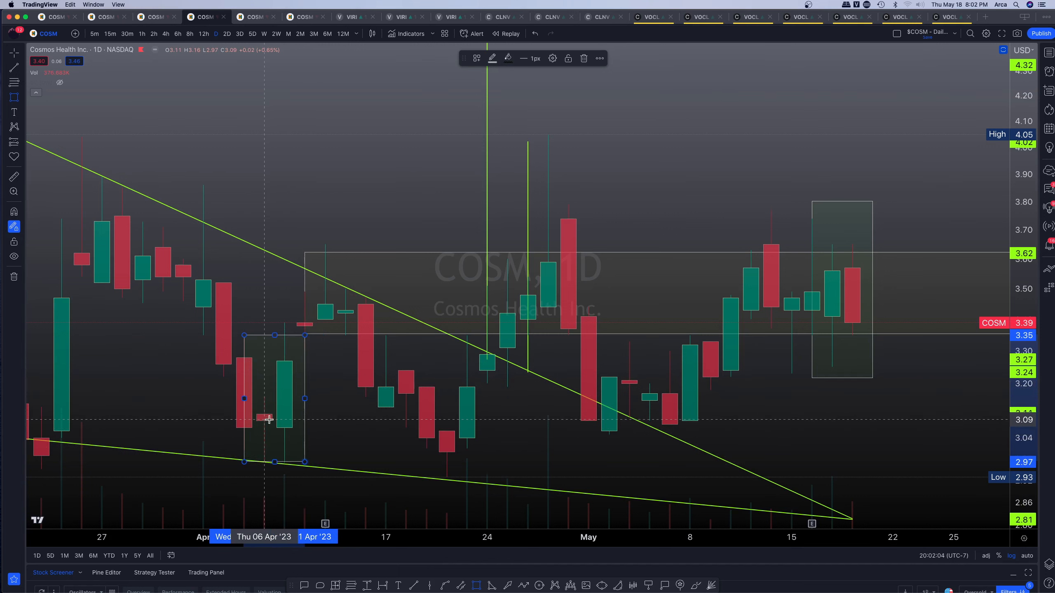
mouse_move(348, 125)
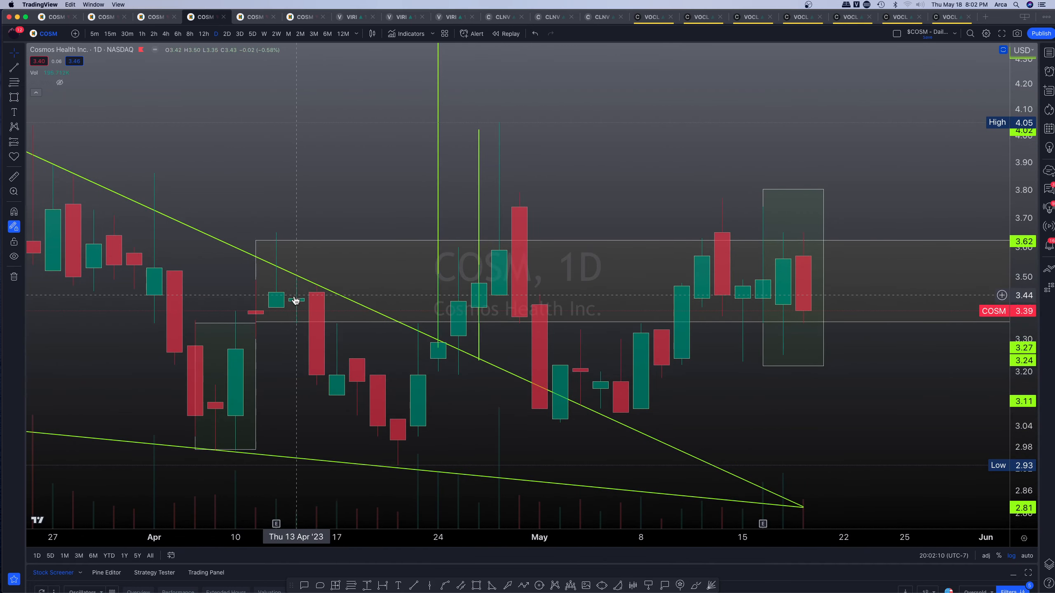
mouse_move(830, 403)
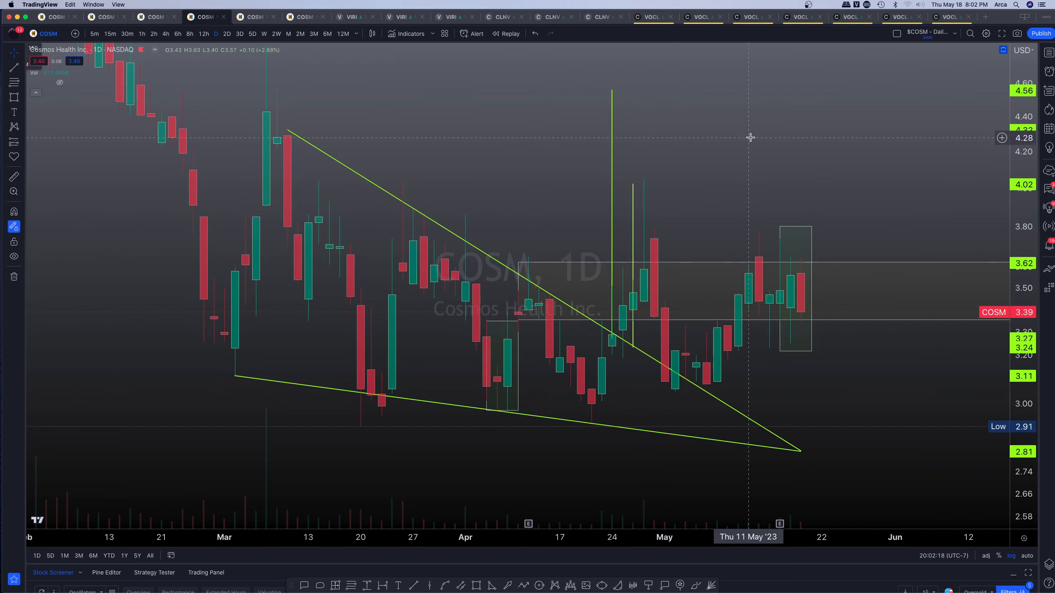
Land on the 8-hour COSM wedge backtest chart after a brief detour to the daily tab
click(190, 34)
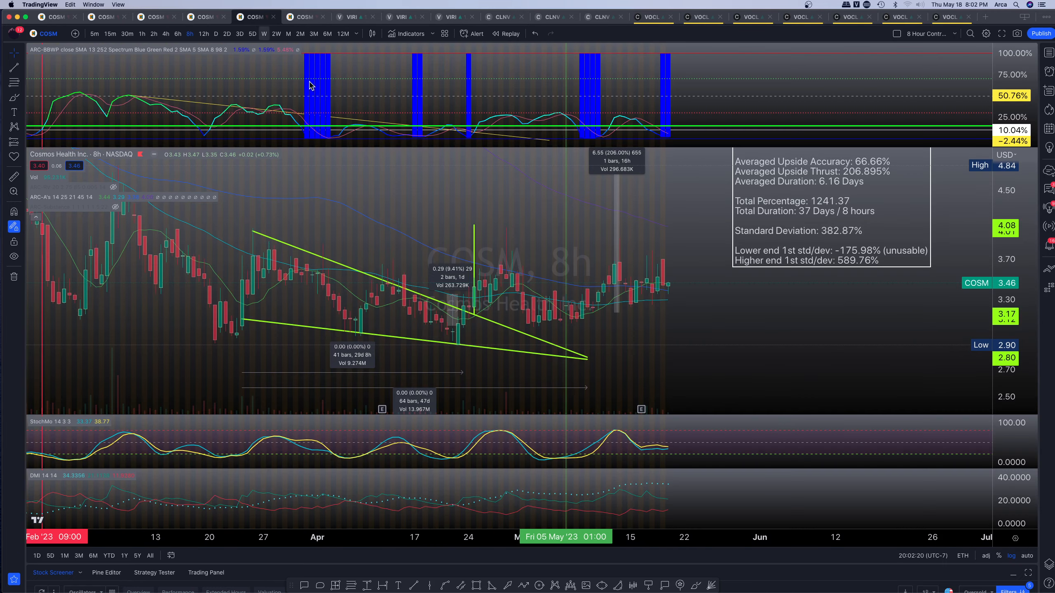
mouse_move(763, 307)
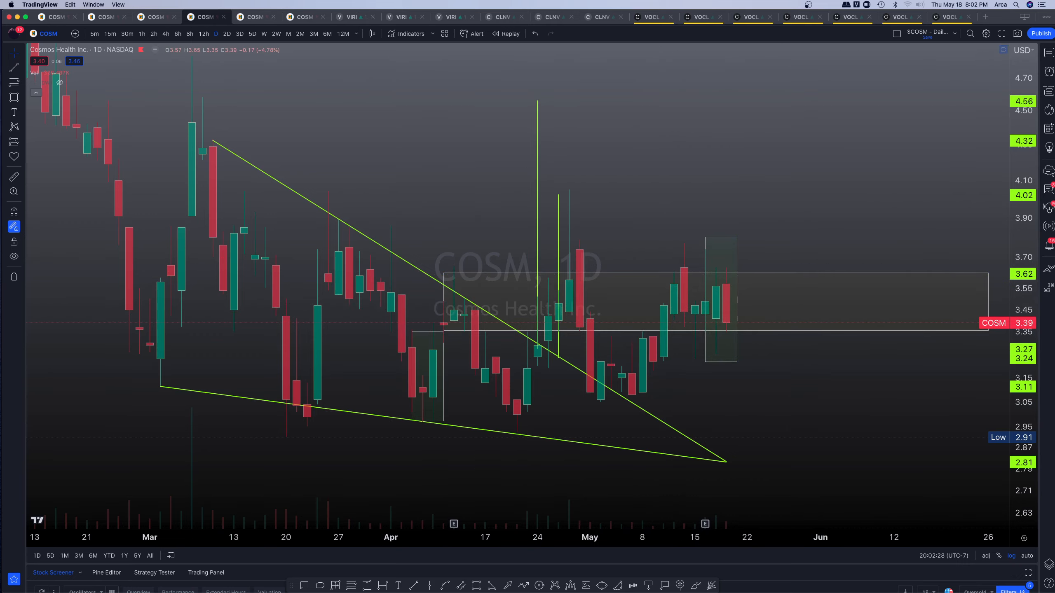
click(190, 33)
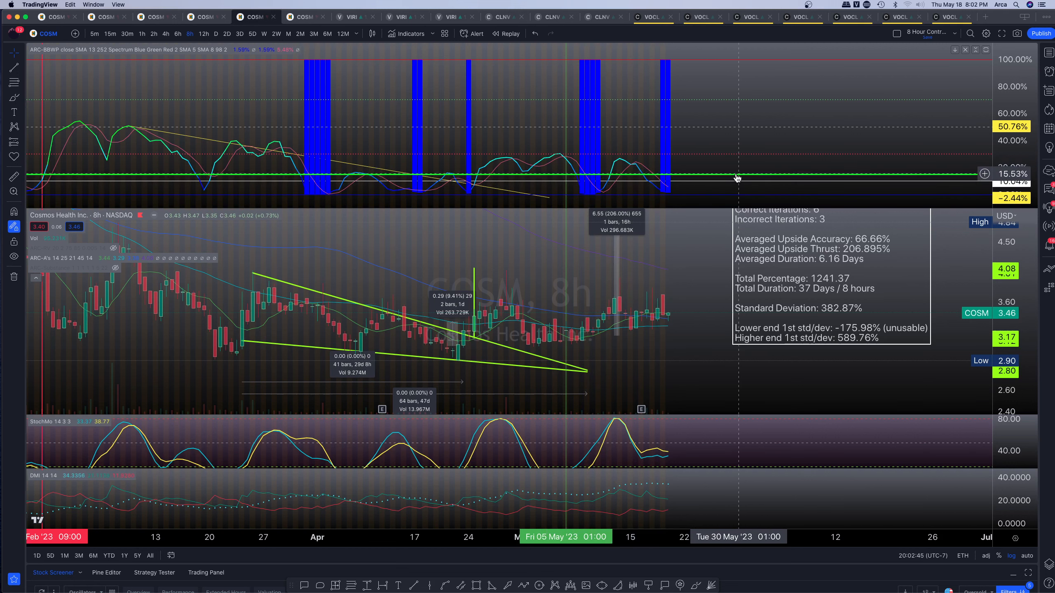
mouse_move(753, 157)
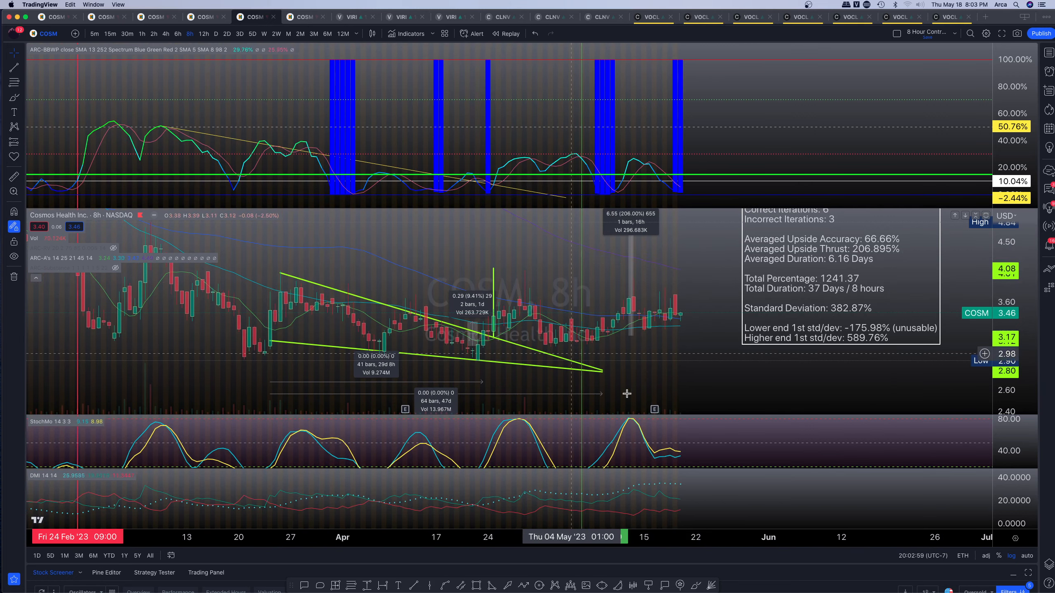
mouse_move(664, 358)
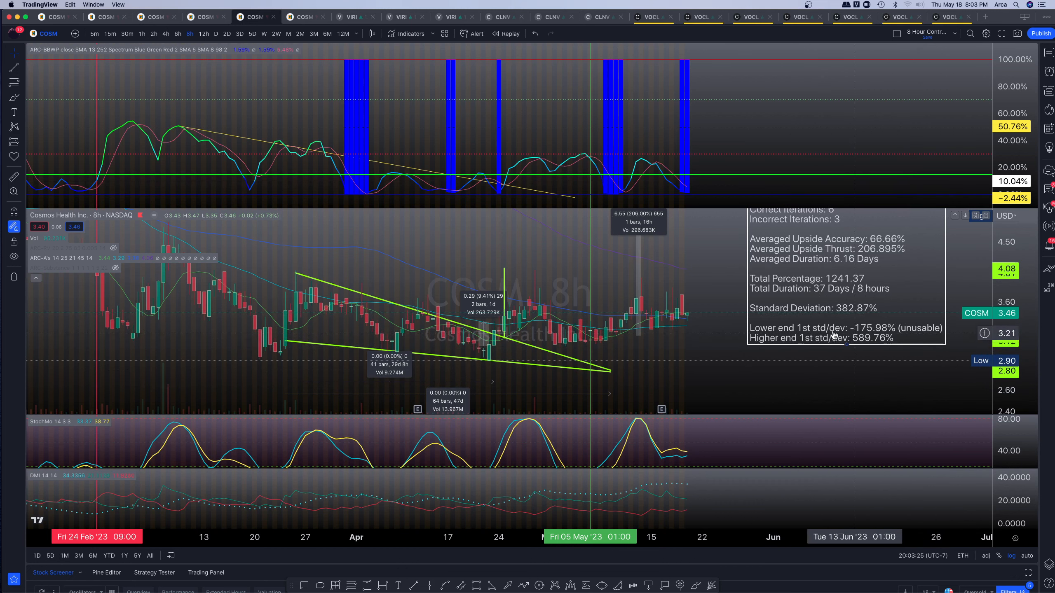
mouse_move(703, 333)
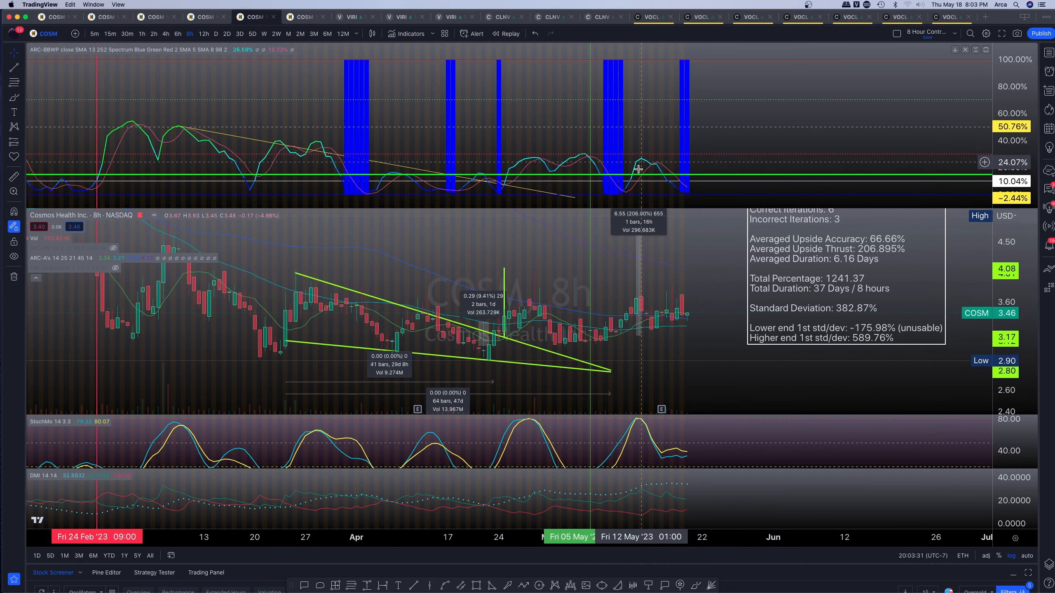
mouse_move(680, 194)
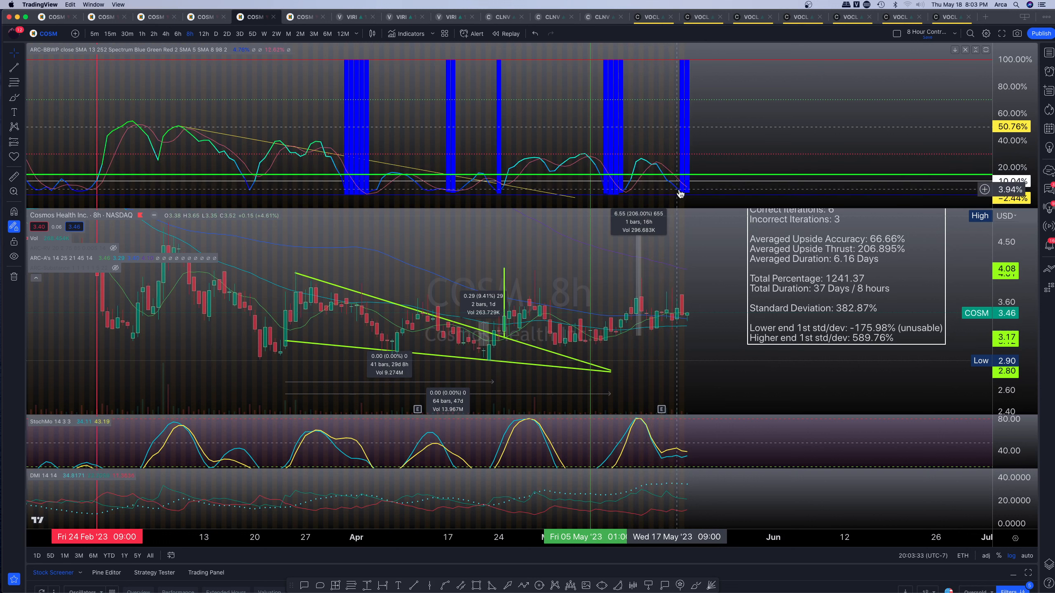
mouse_move(677, 185)
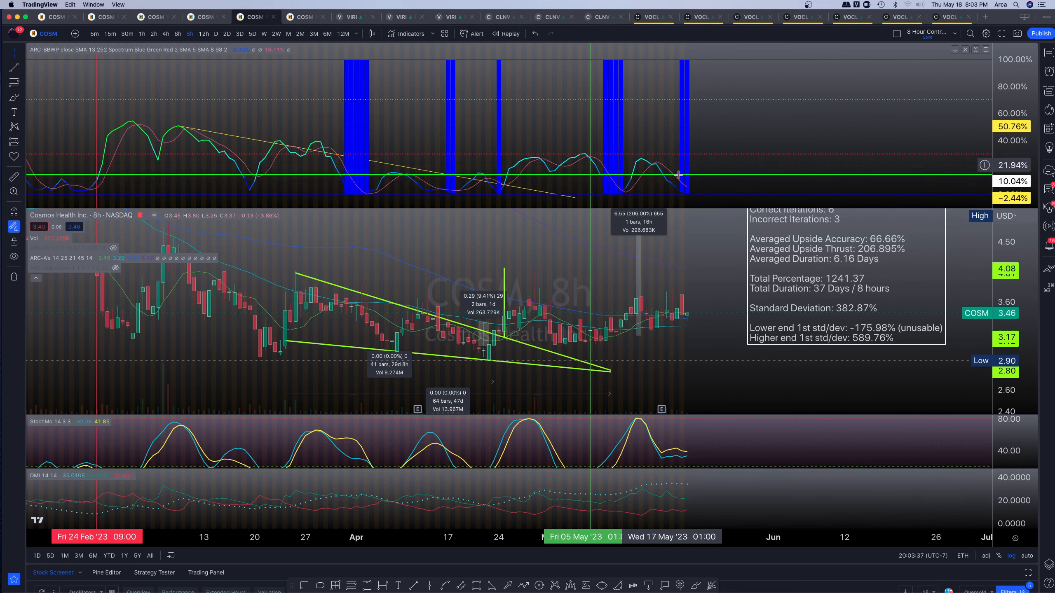
mouse_move(702, 178)
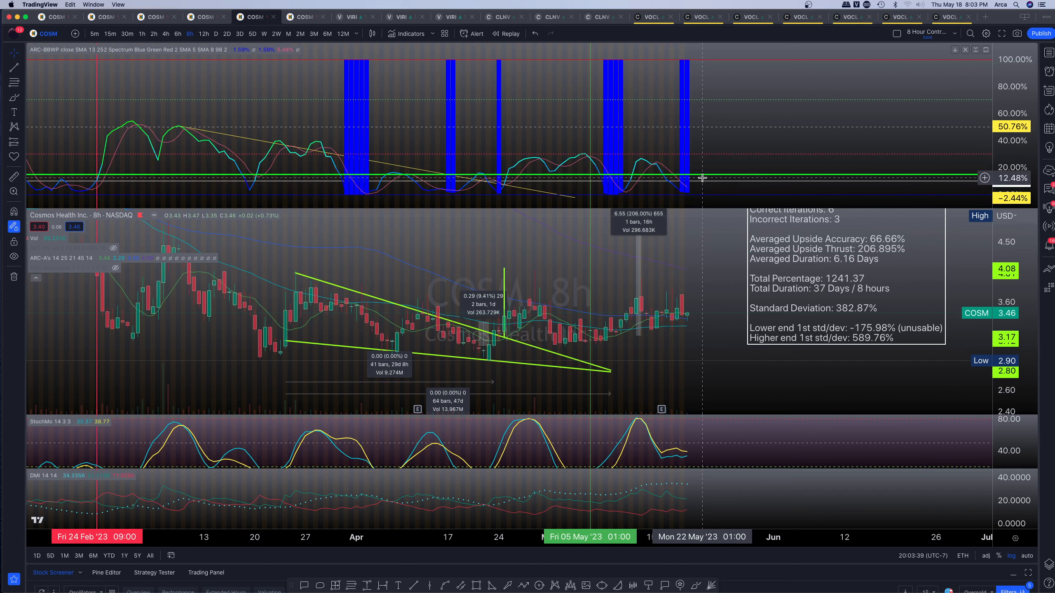
mouse_move(706, 186)
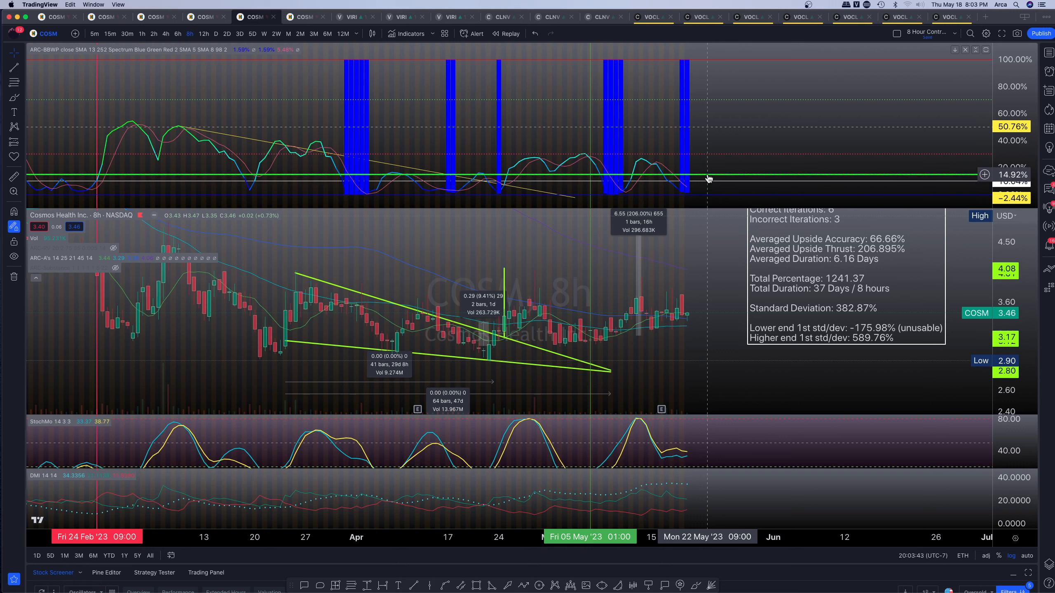
mouse_move(708, 162)
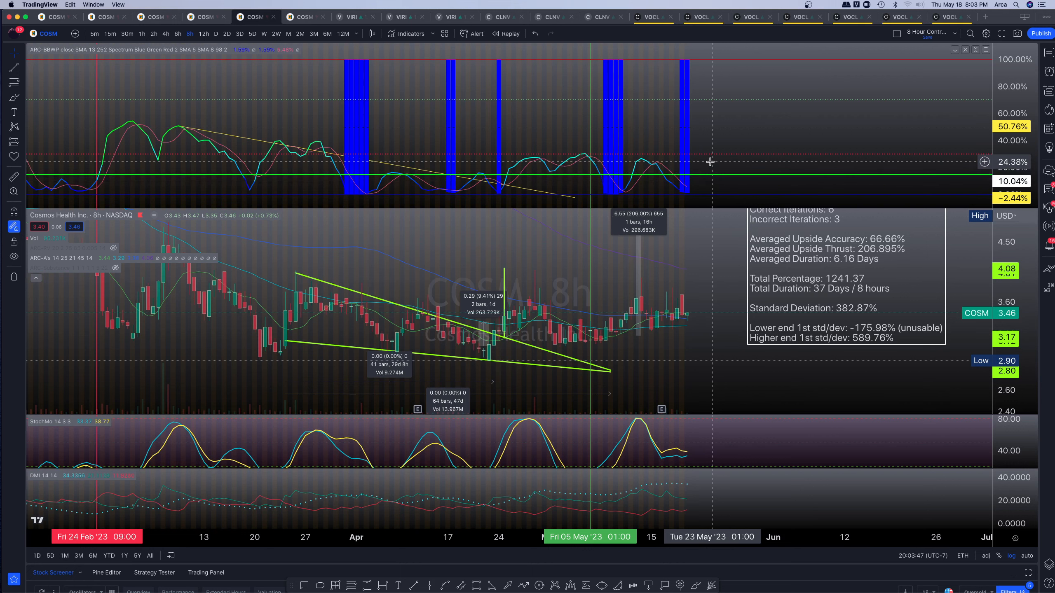
mouse_move(663, 441)
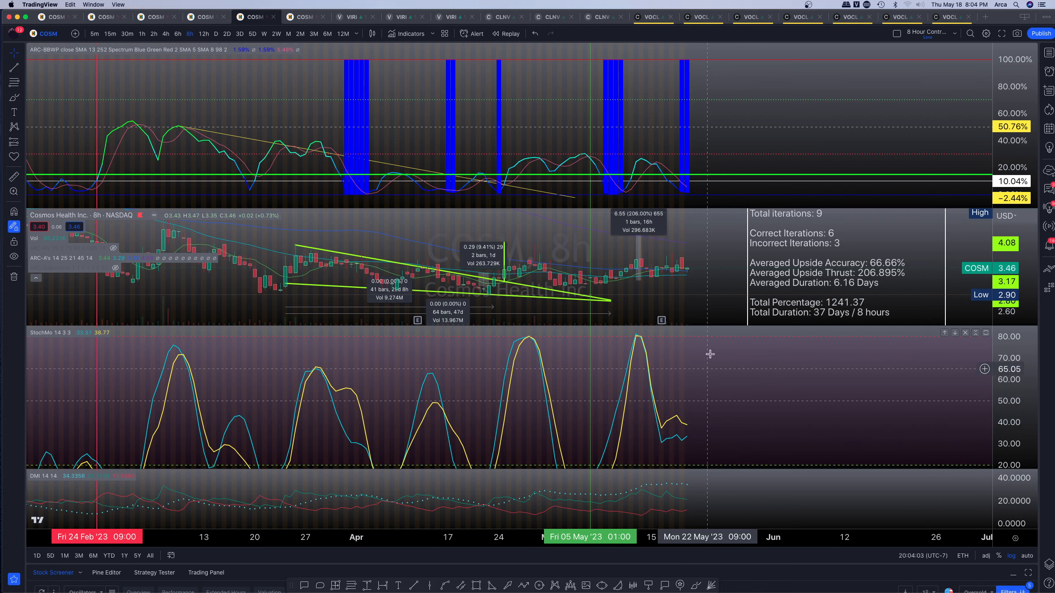
mouse_move(698, 410)
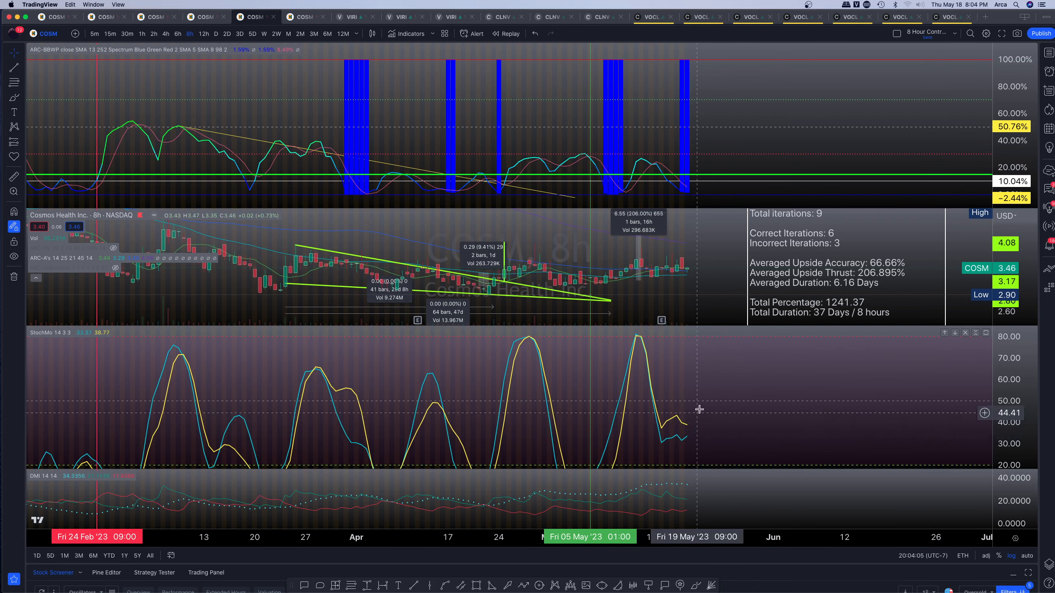
mouse_move(700, 407)
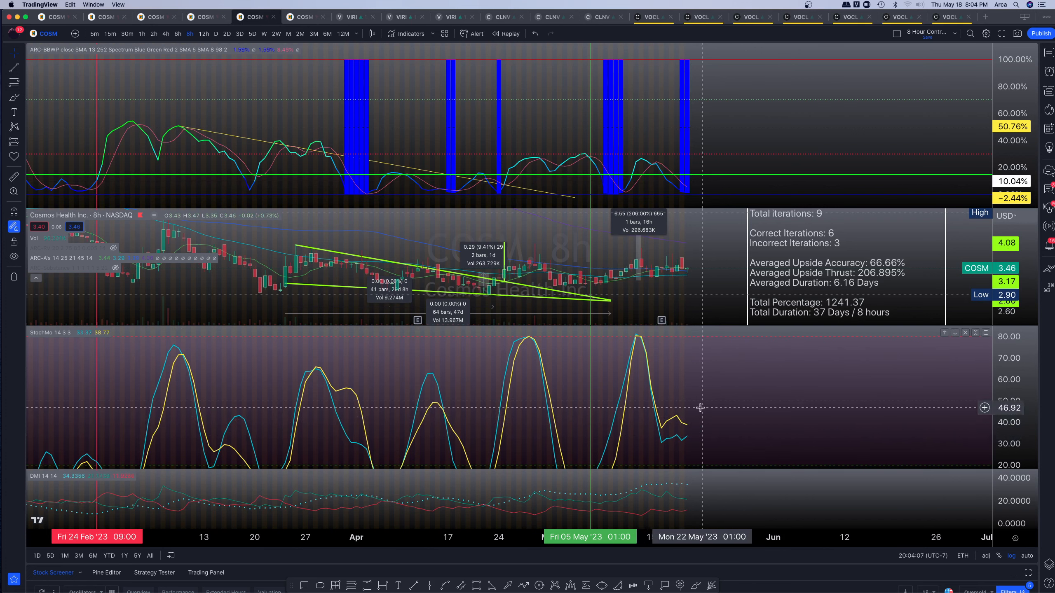
mouse_move(675, 191)
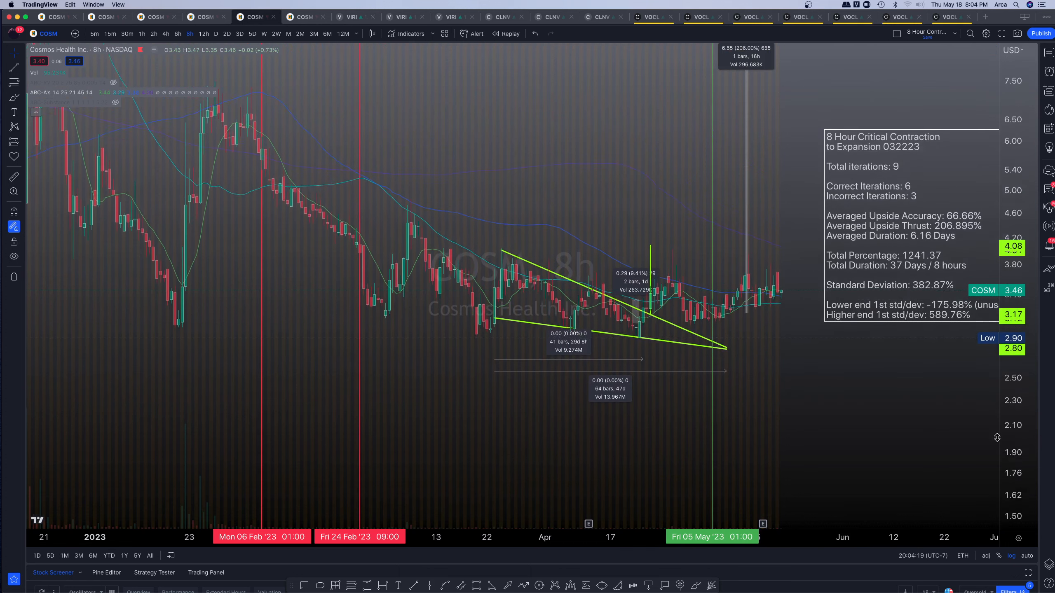
Compress the 8-hour price scale to roughly 1–10.50 so the late-2022 rally fits with the wedge
drag(998, 437, 998, 489)
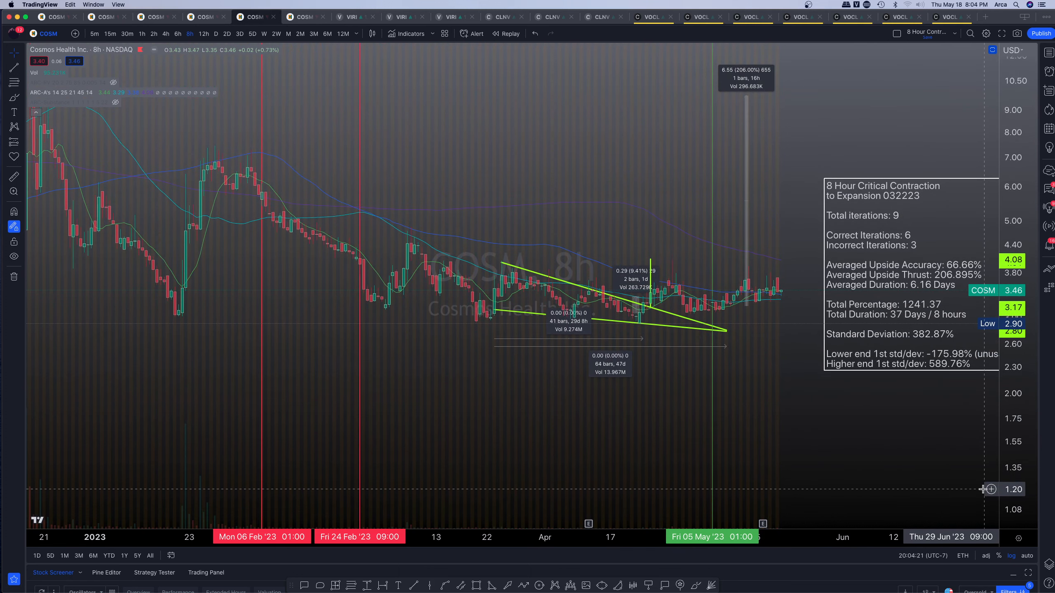
mouse_move(492, 247)
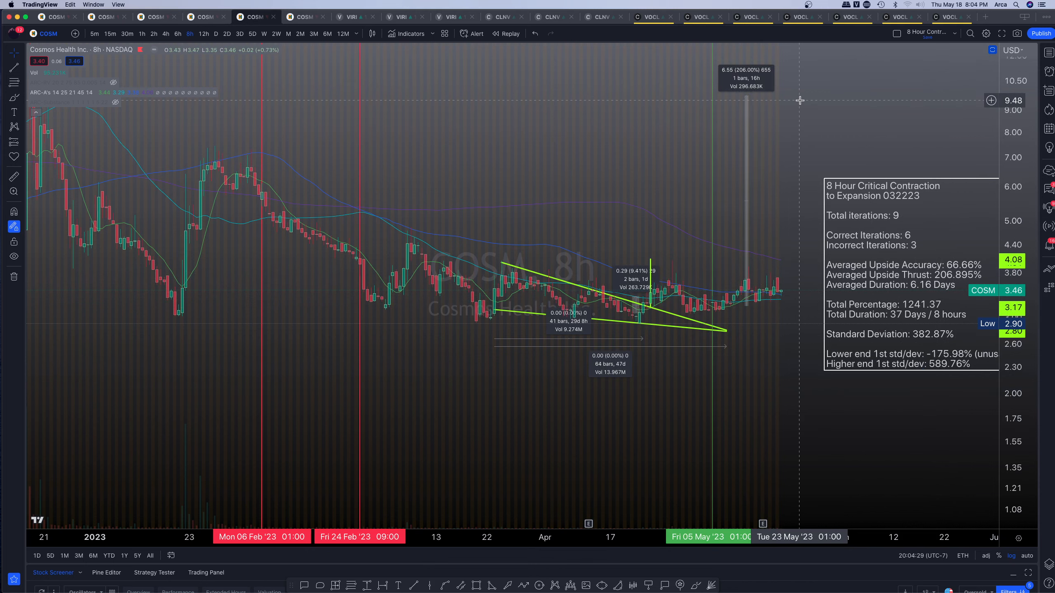
mouse_move(808, 95)
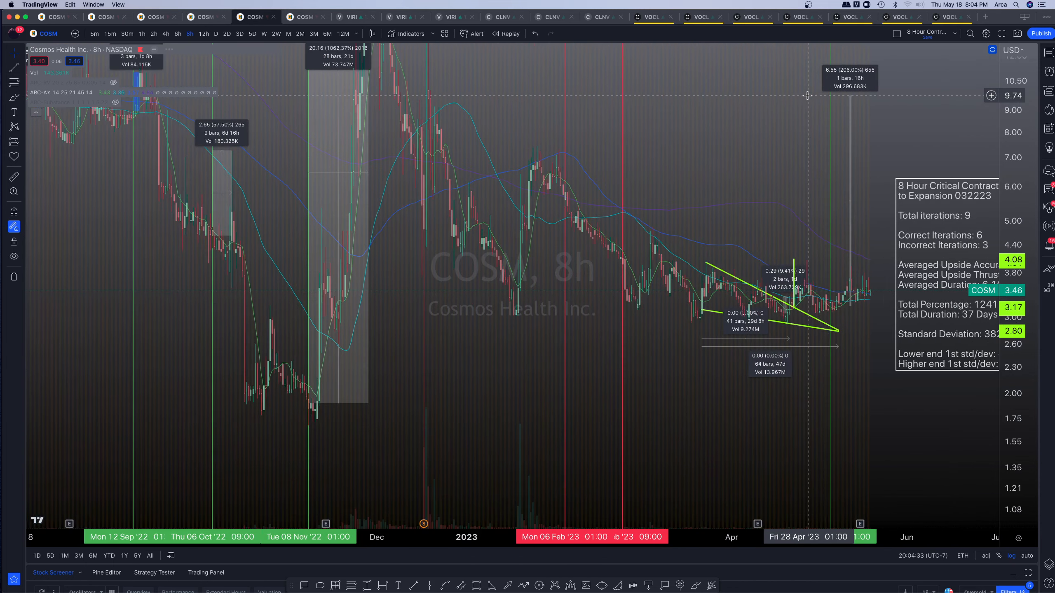
mouse_move(433, 99)
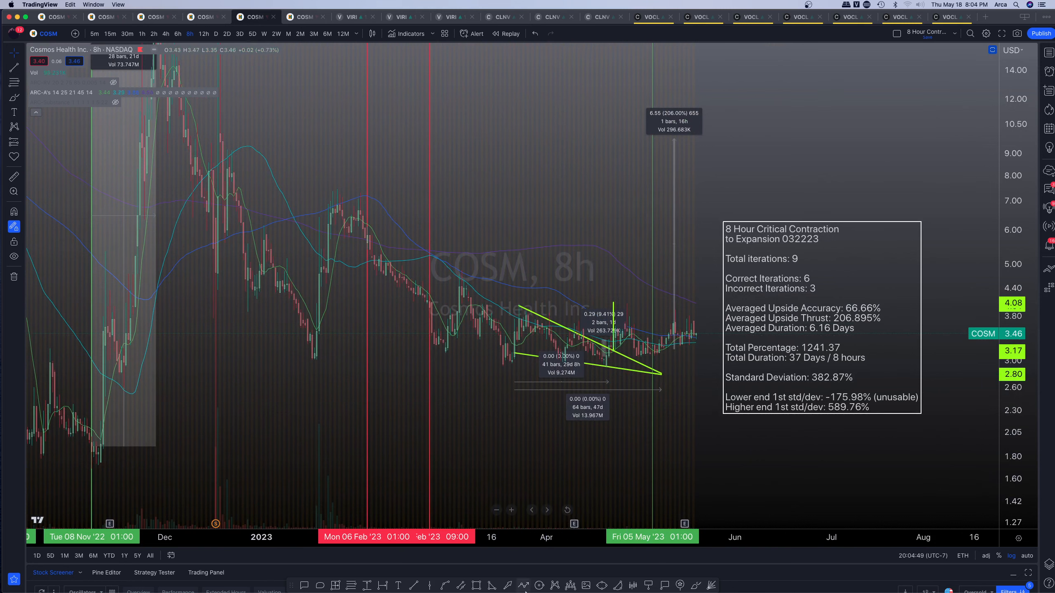
mouse_move(922, 390)
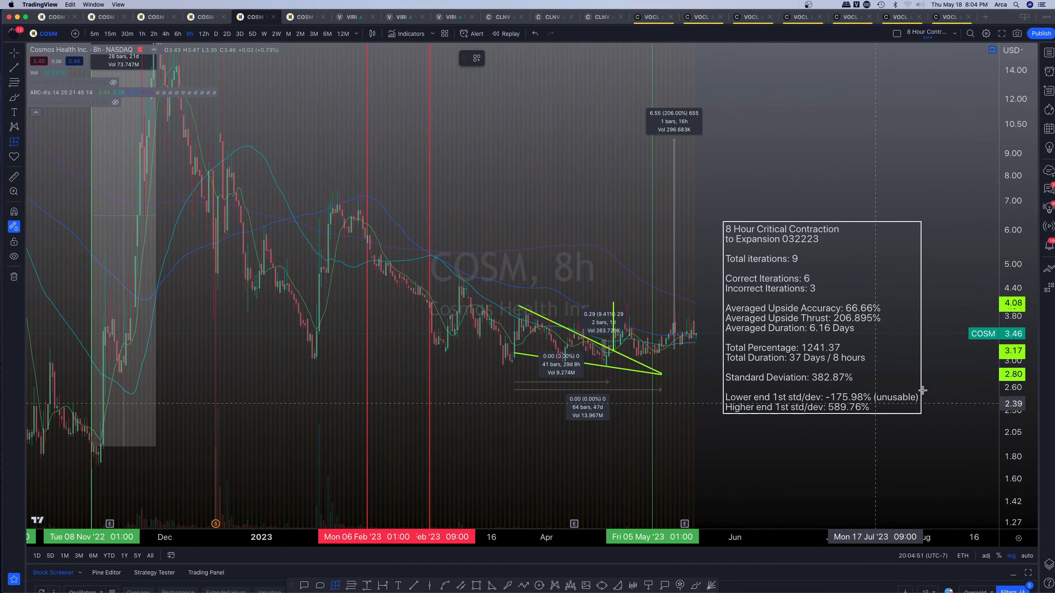
mouse_move(714, 331)
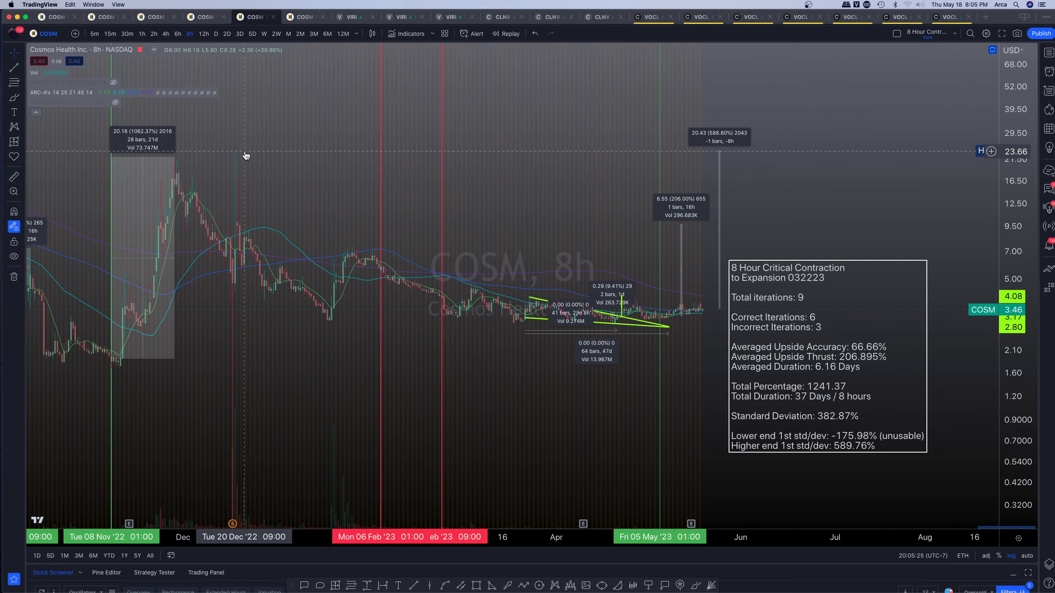
mouse_move(719, 159)
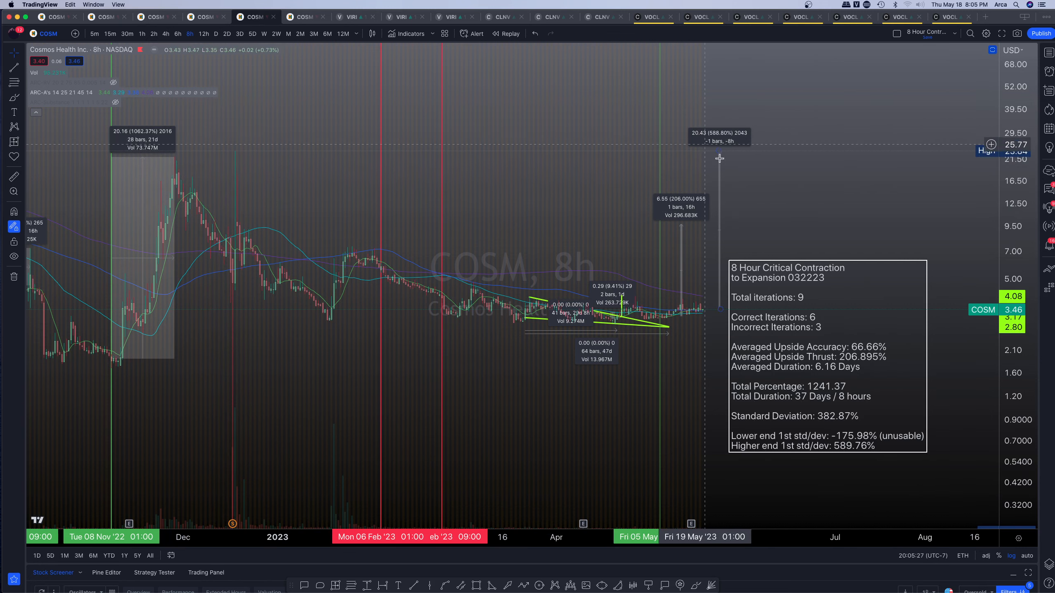
mouse_move(525, 290)
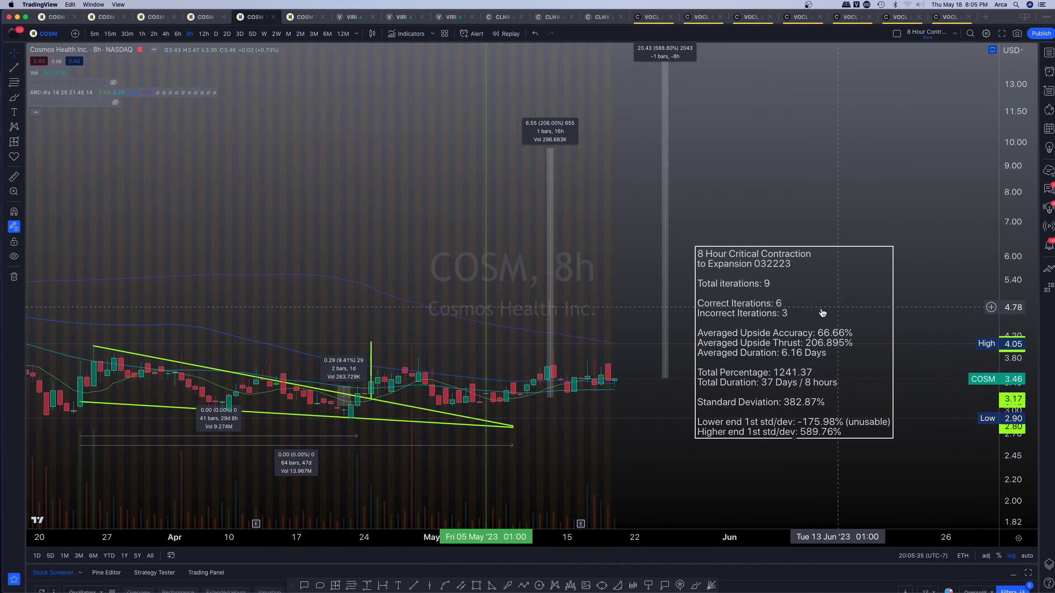
mouse_move(820, 406)
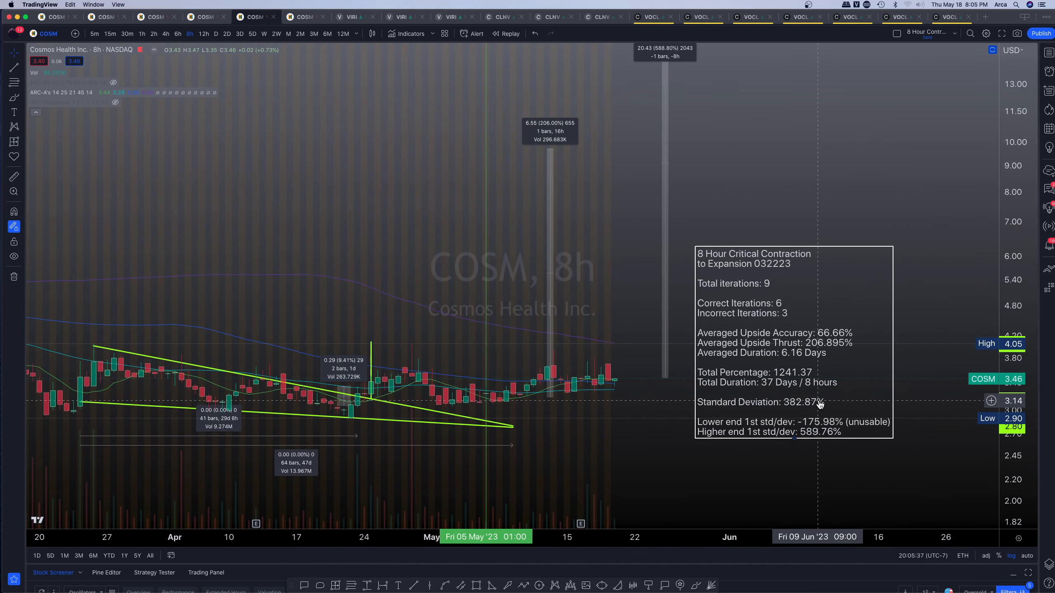
mouse_move(755, 199)
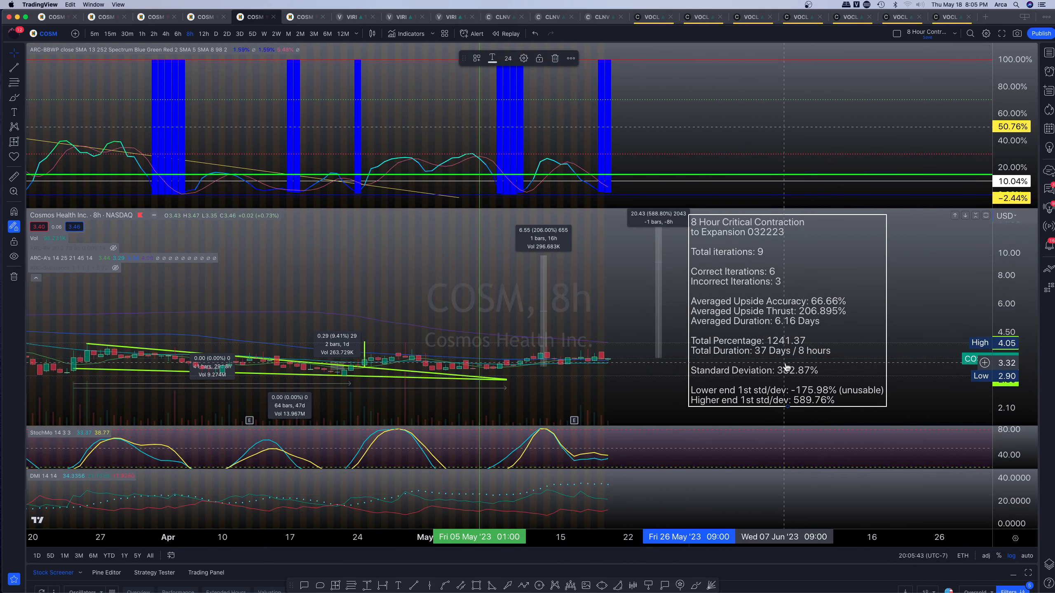
mouse_move(827, 341)
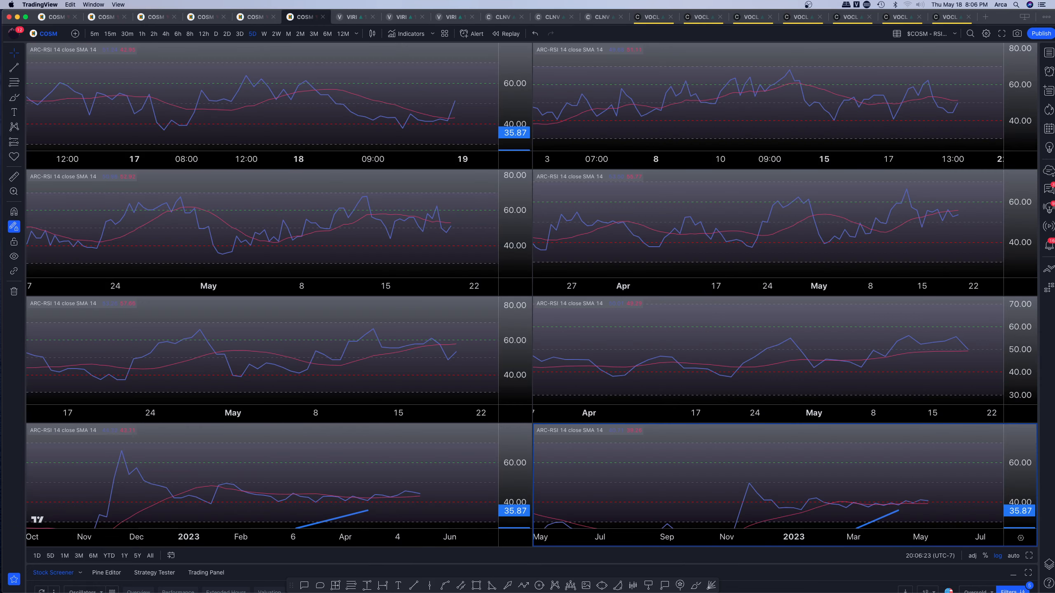
mouse_move(397, 111)
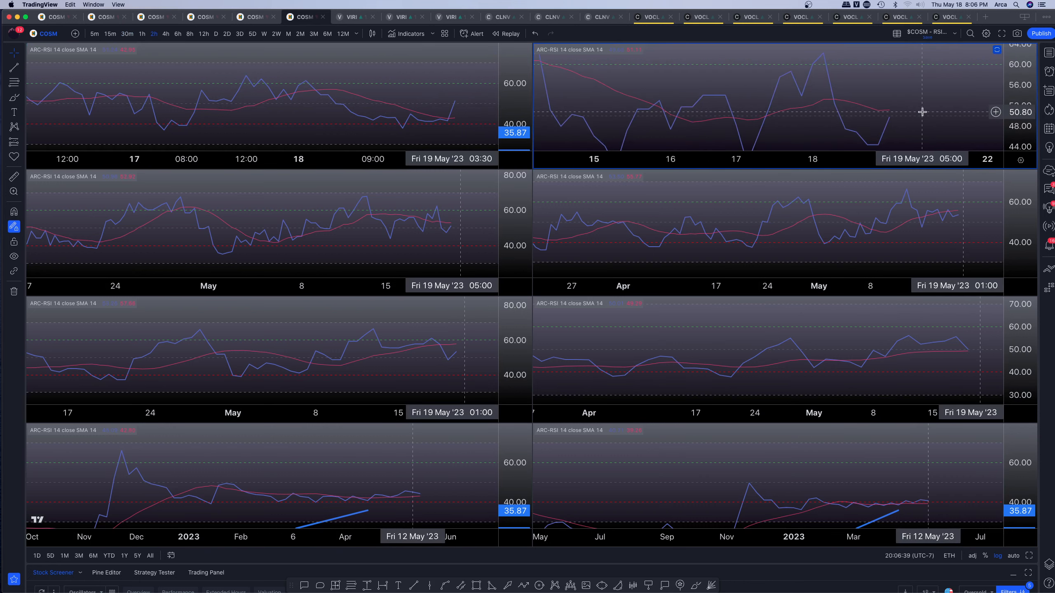
mouse_move(905, 123)
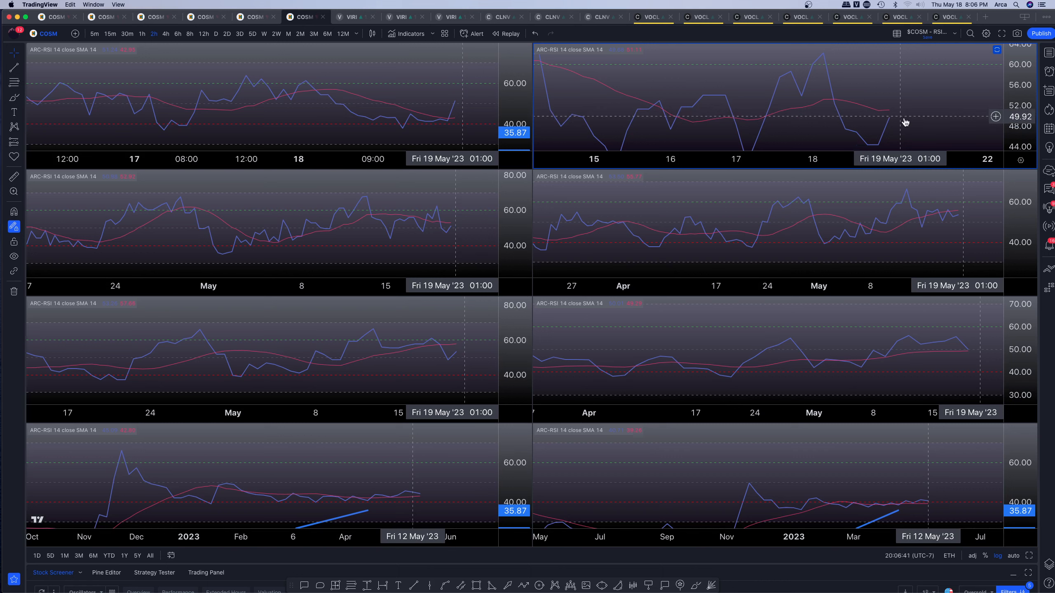
mouse_move(895, 109)
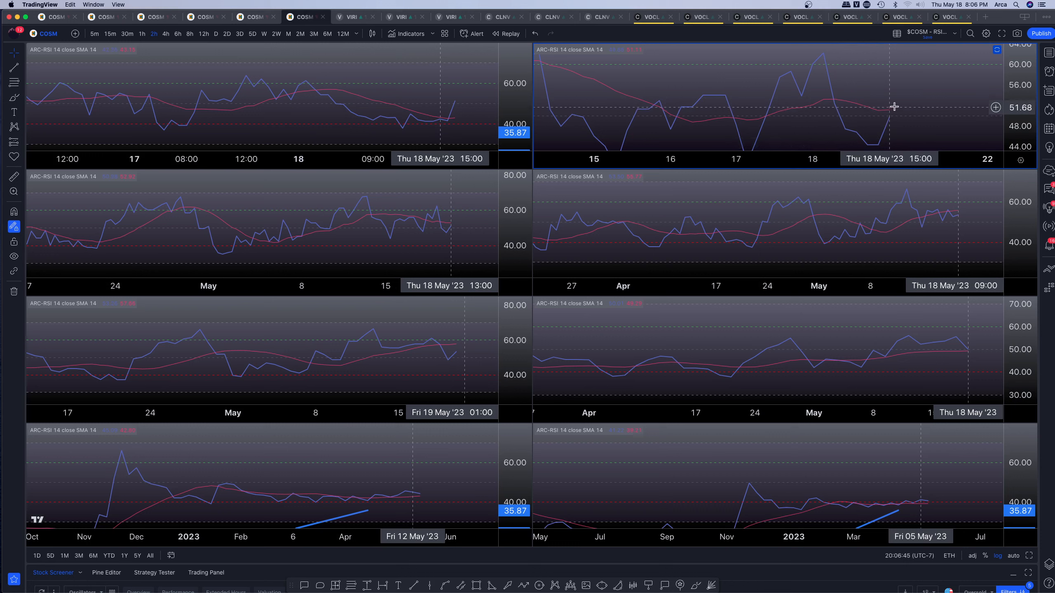
mouse_move(887, 109)
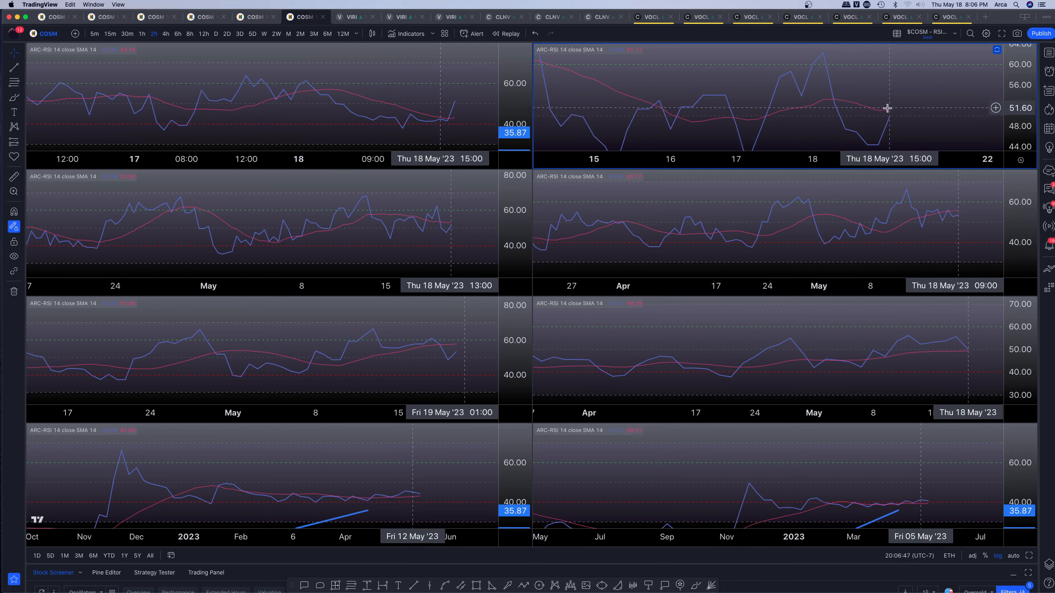
mouse_move(891, 116)
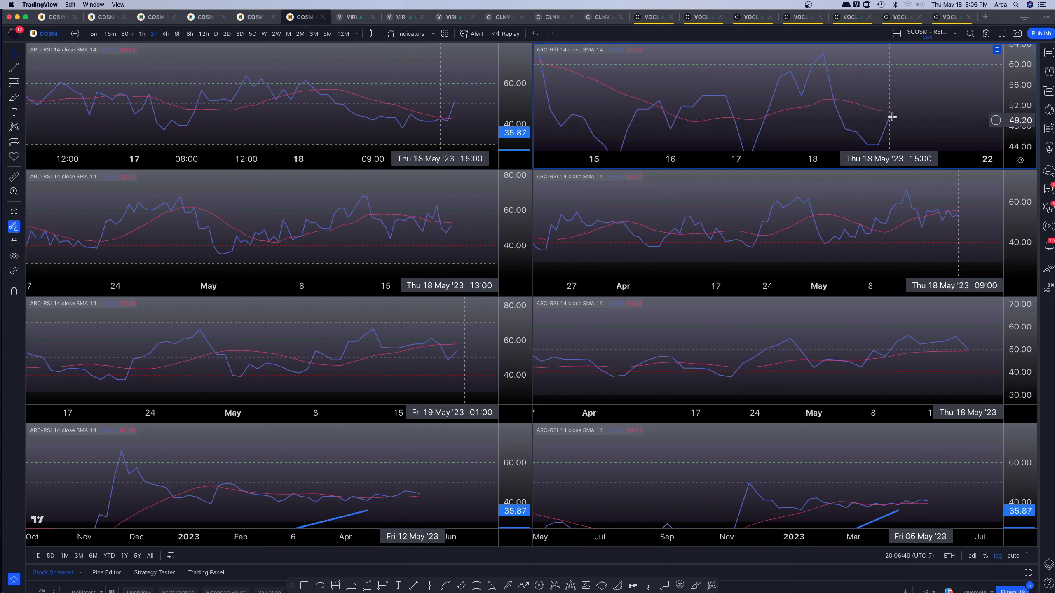
mouse_move(896, 107)
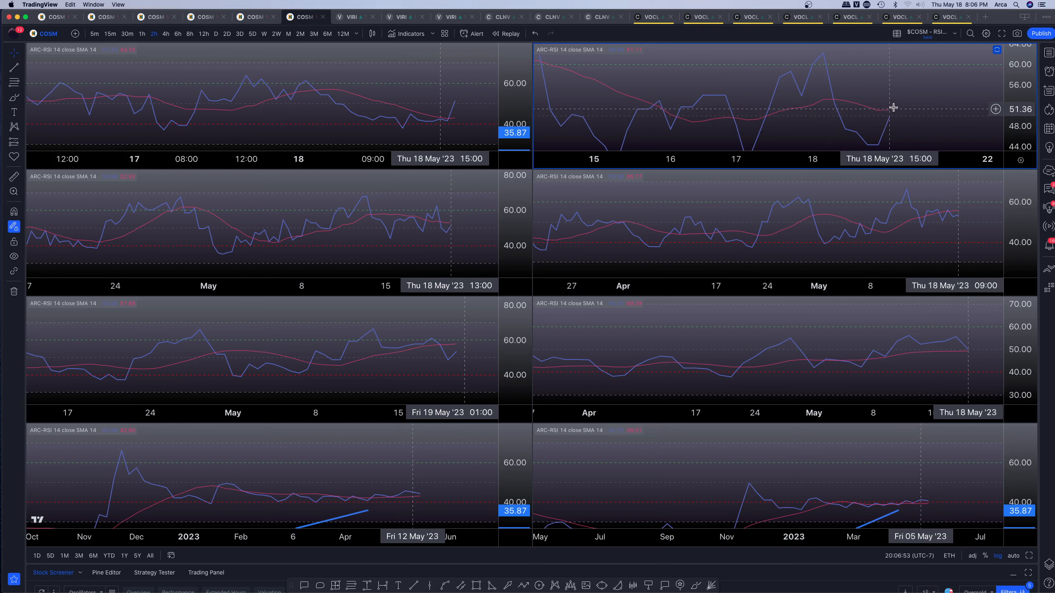
mouse_move(895, 101)
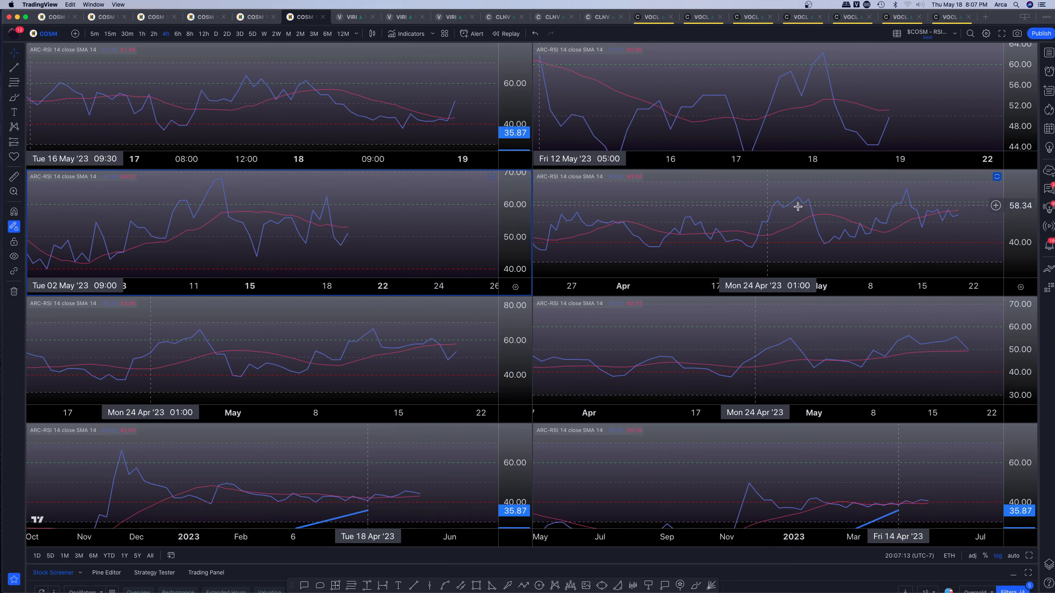
Select the second-row right and third-row left RSI panes to assign their longer intervals
click(189, 45)
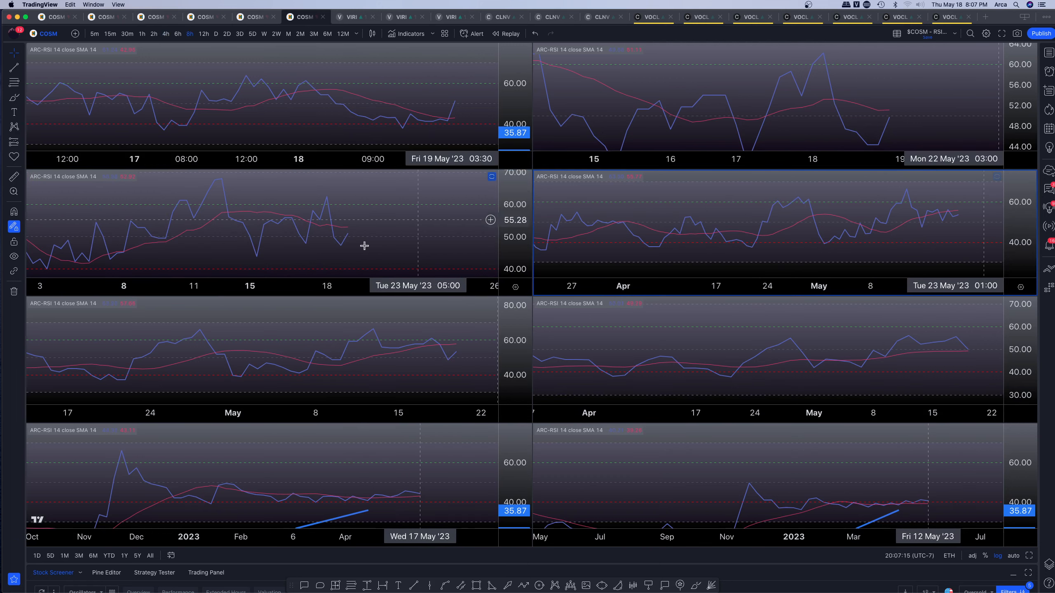
mouse_move(701, 228)
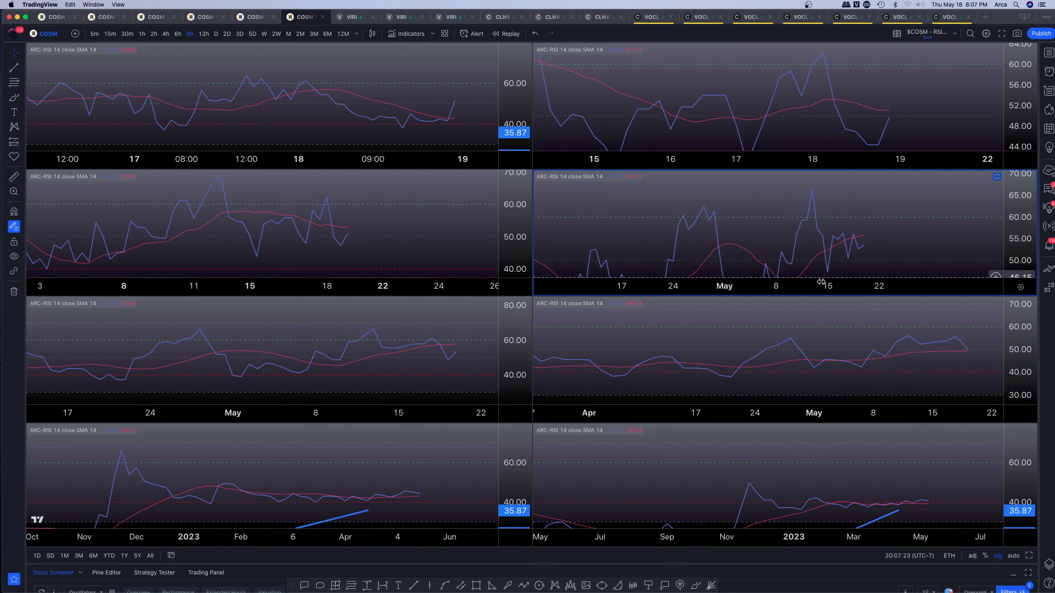
mouse_move(838, 237)
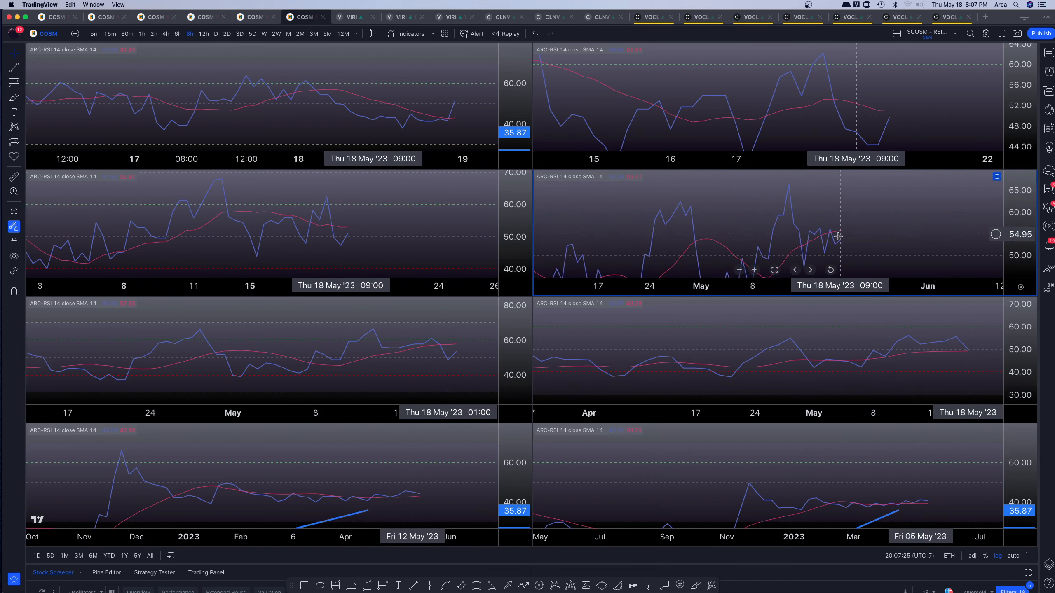
mouse_move(419, 365)
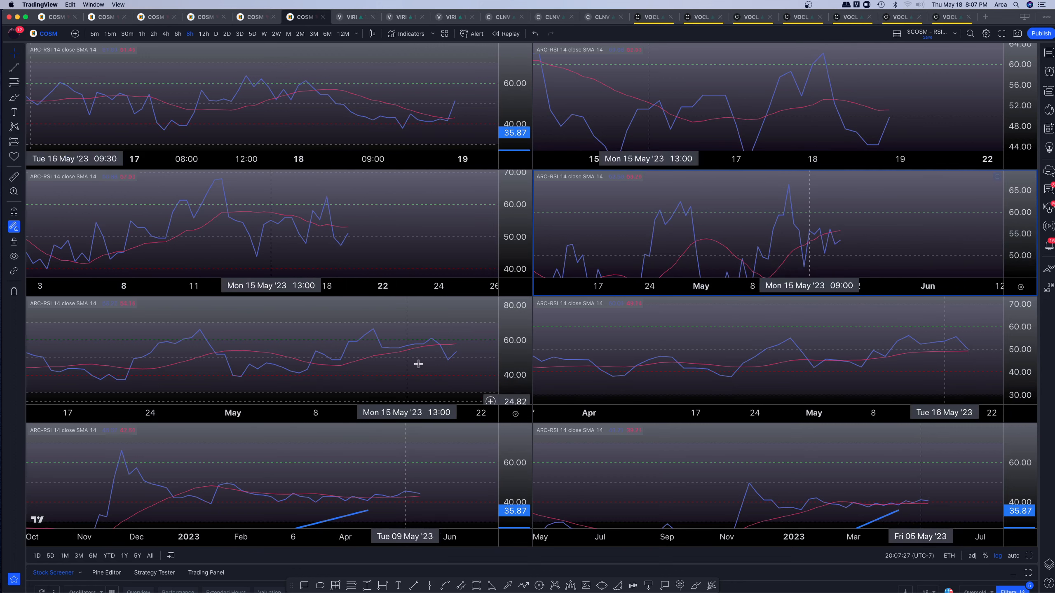
click(203, 33)
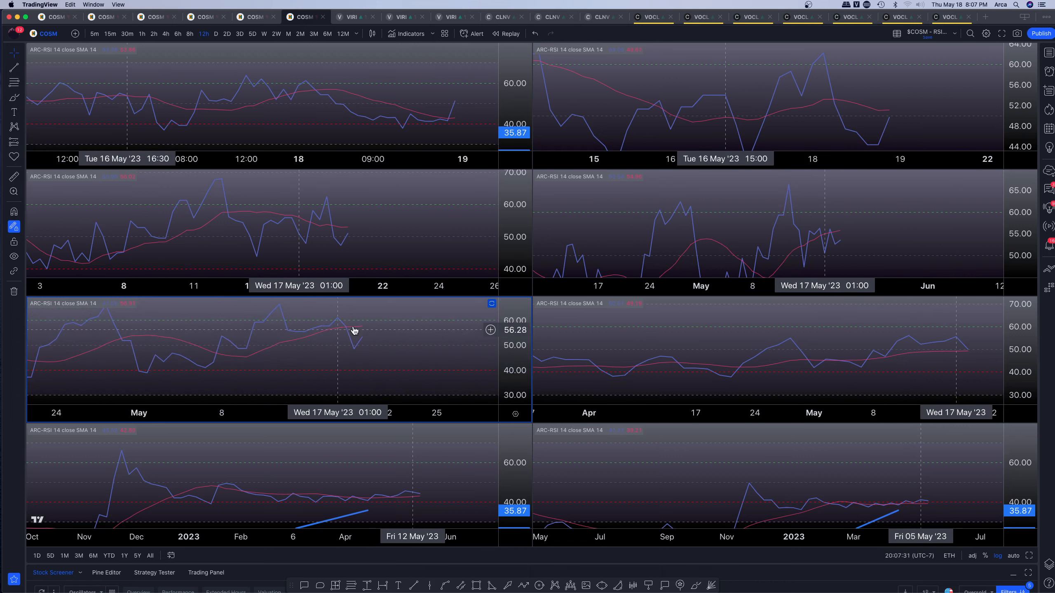
mouse_move(368, 337)
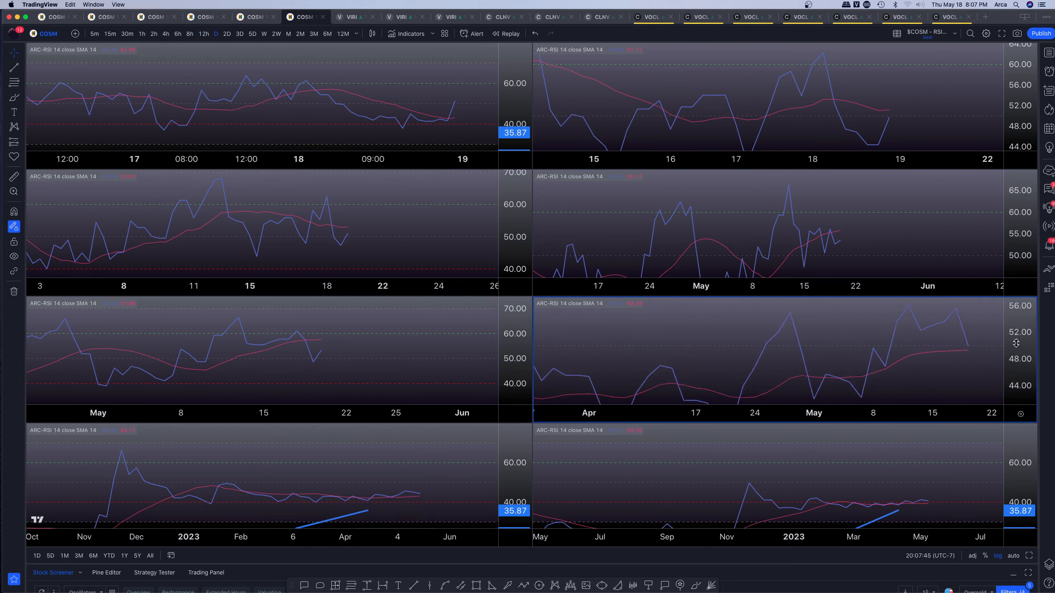
mouse_move(941, 357)
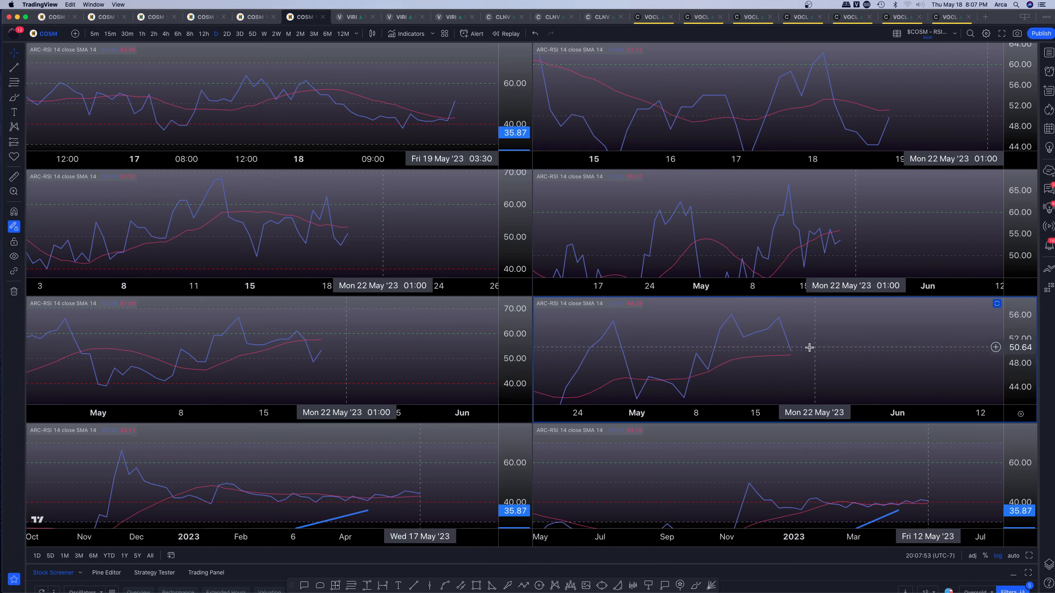
mouse_move(809, 356)
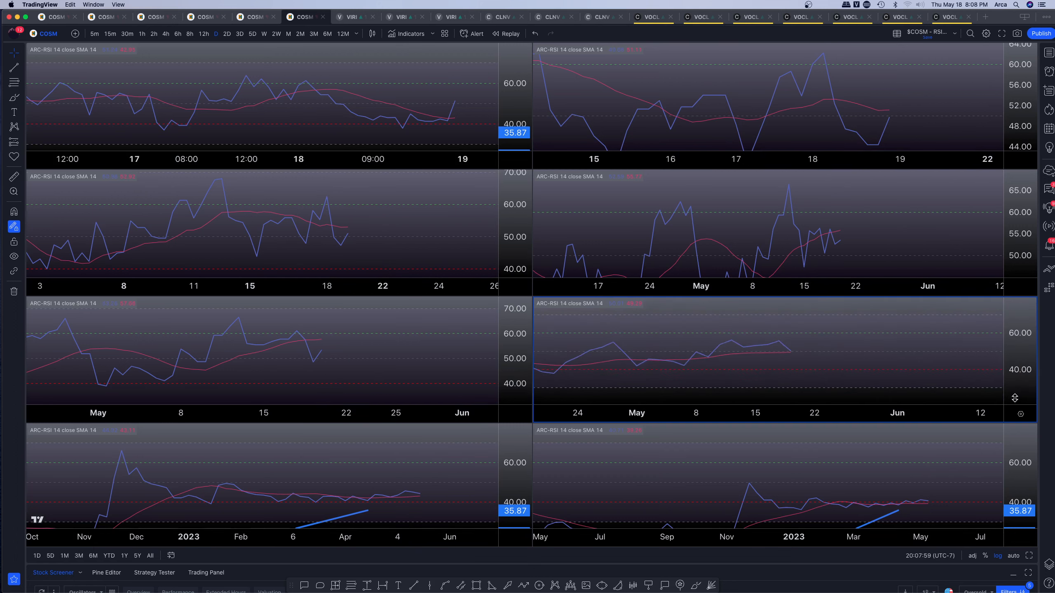
mouse_move(805, 390)
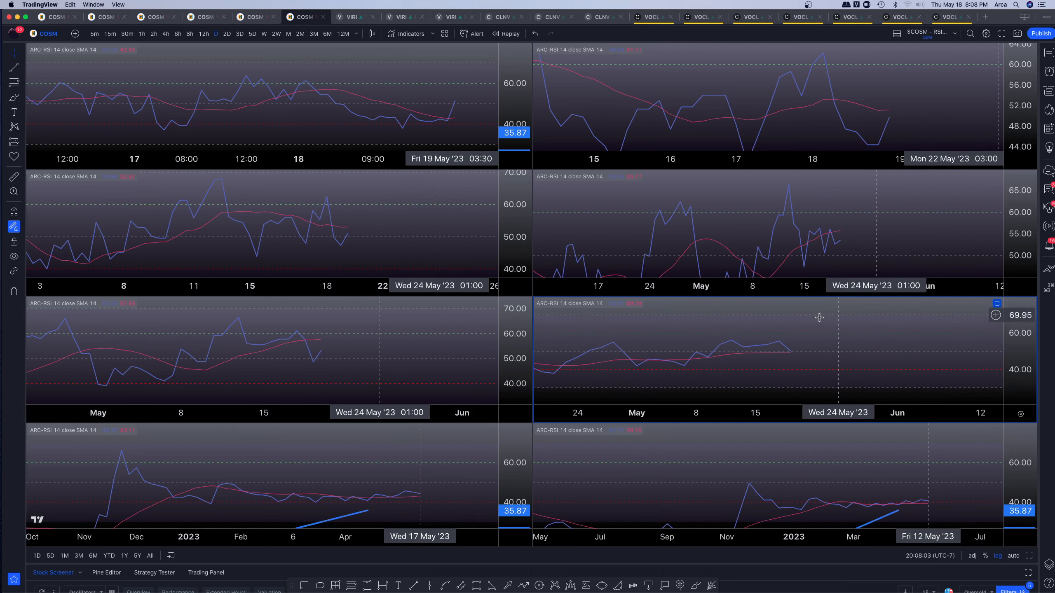
mouse_move(838, 356)
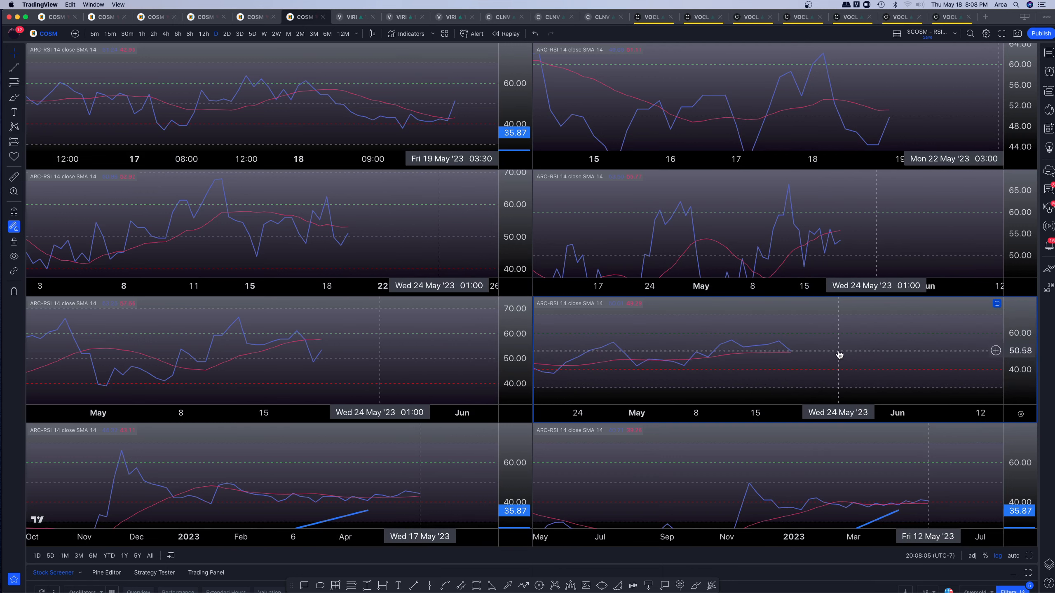
mouse_move(811, 363)
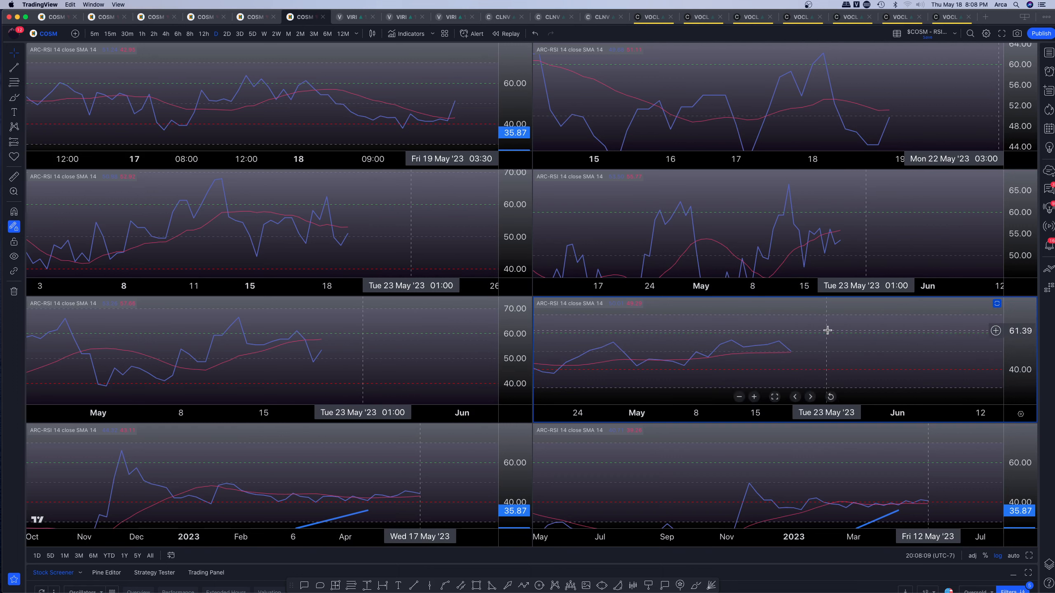
mouse_move(812, 343)
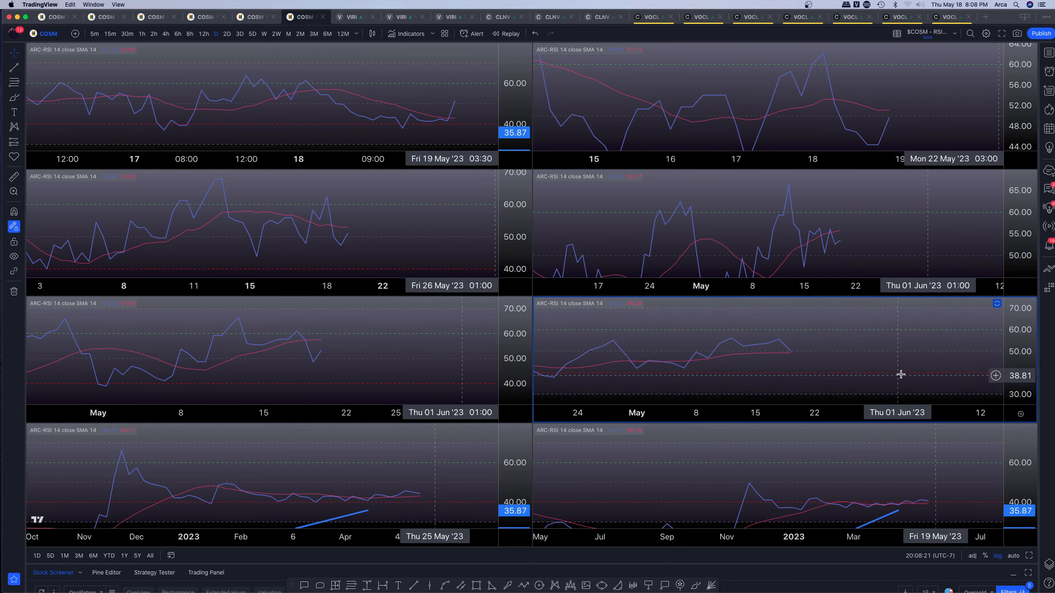
mouse_move(903, 401)
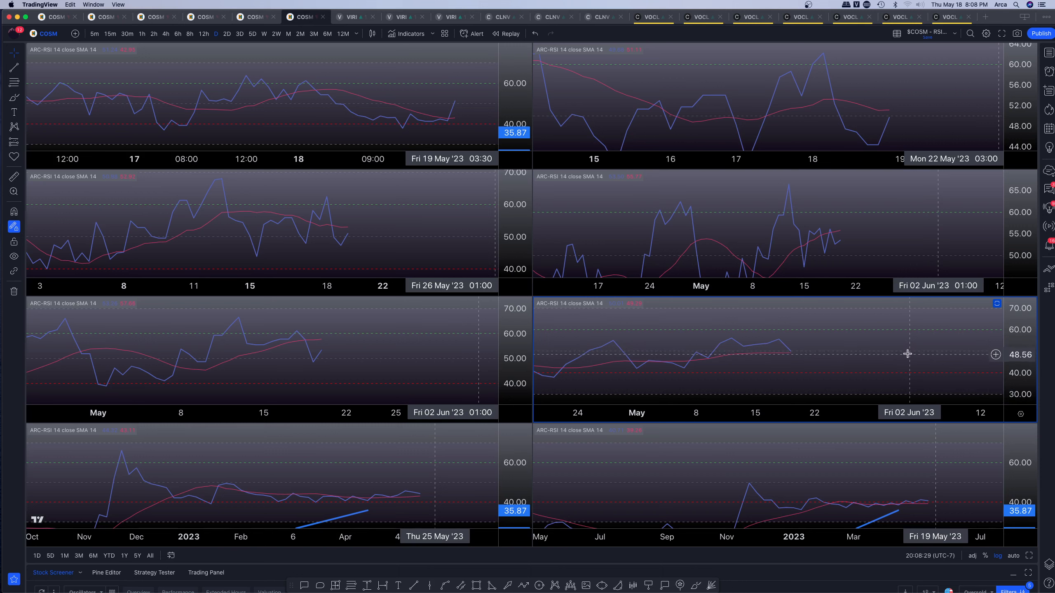
mouse_move(763, 346)
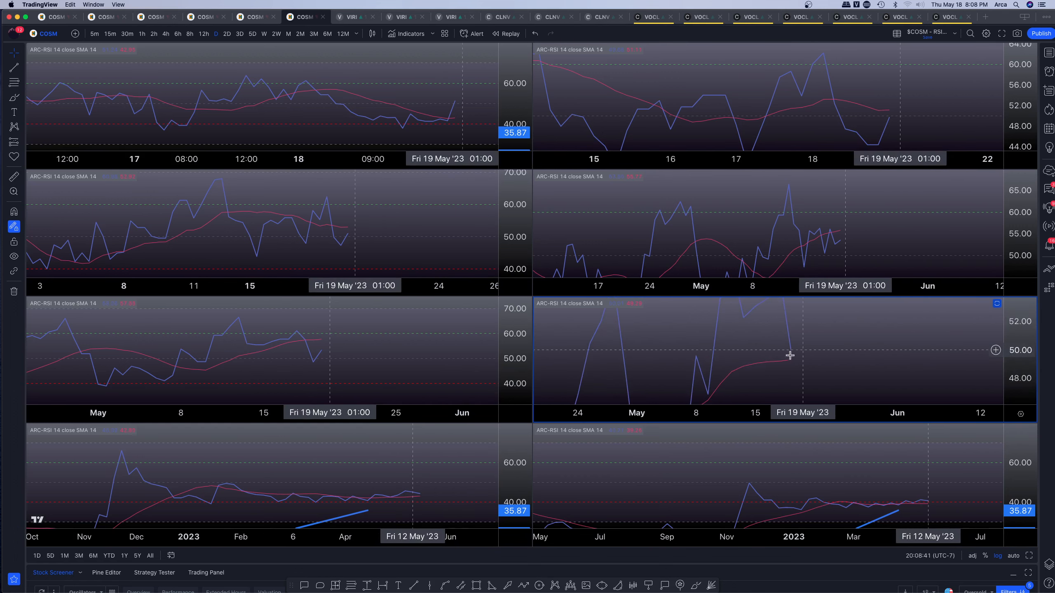
mouse_move(798, 354)
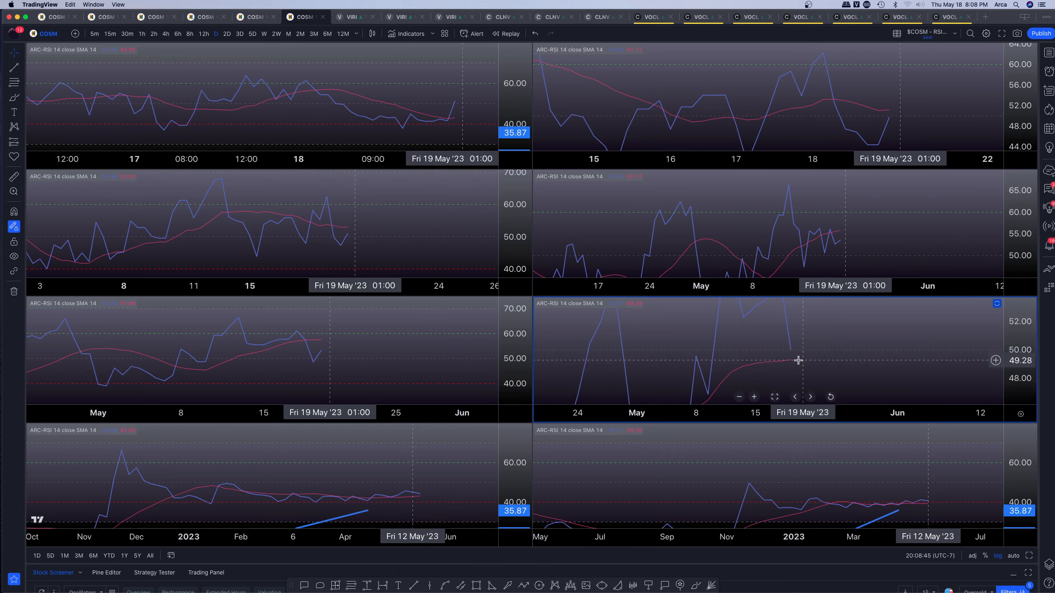
mouse_move(806, 363)
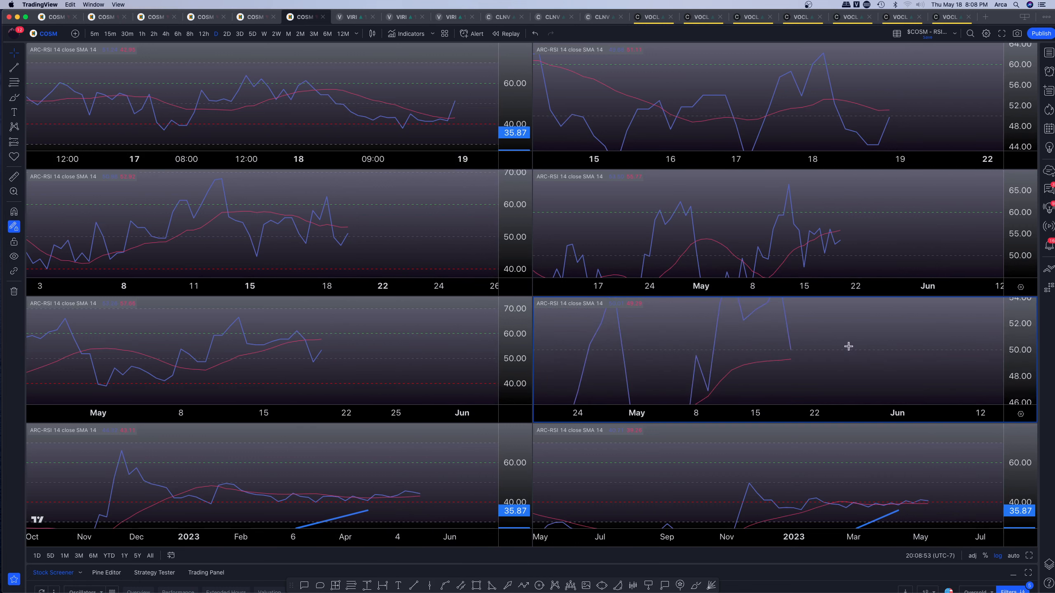
mouse_move(799, 343)
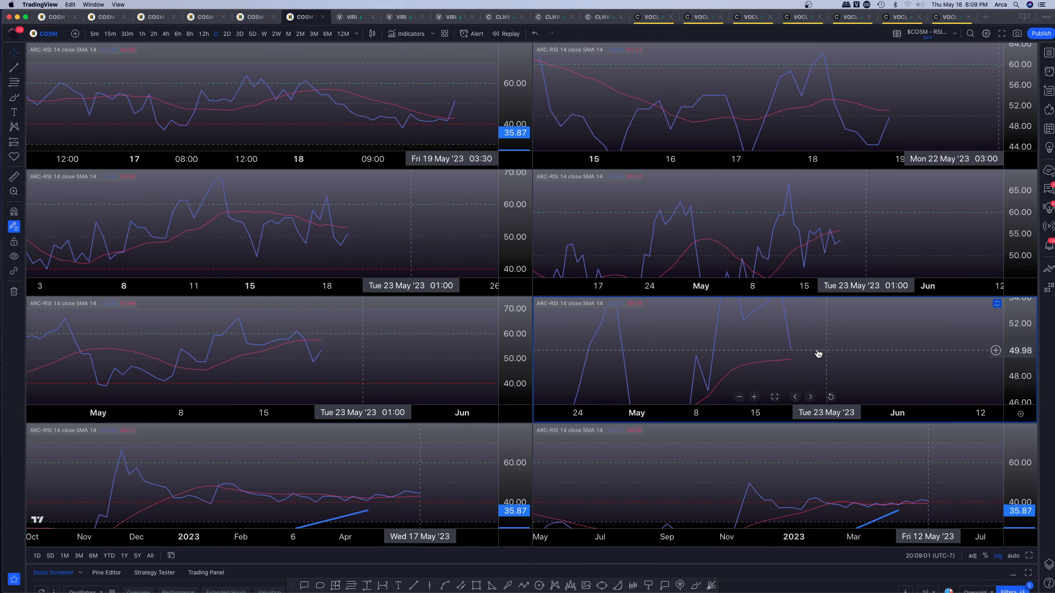
mouse_move(796, 359)
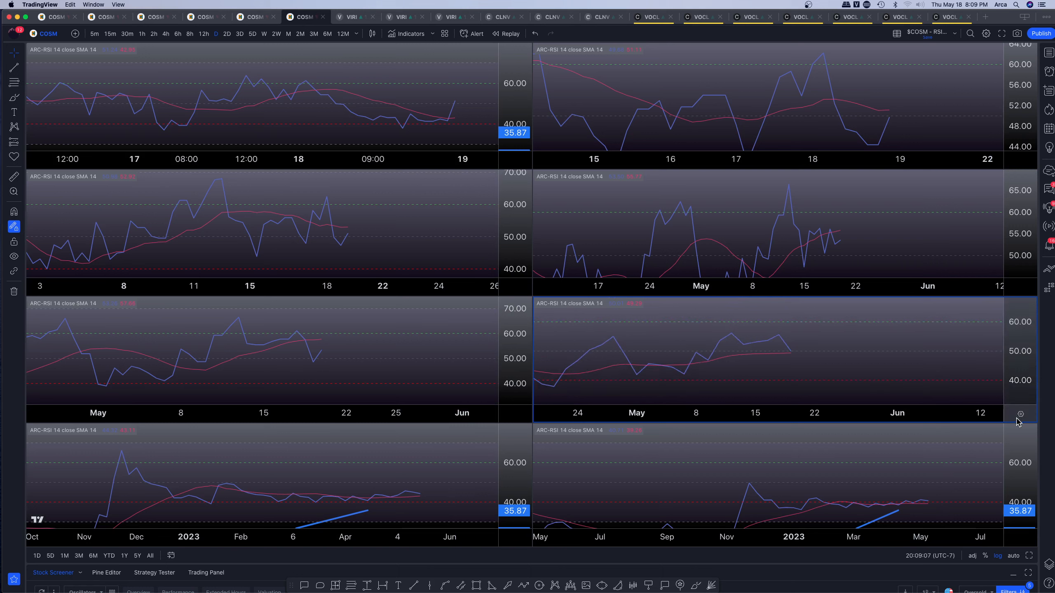
mouse_move(838, 336)
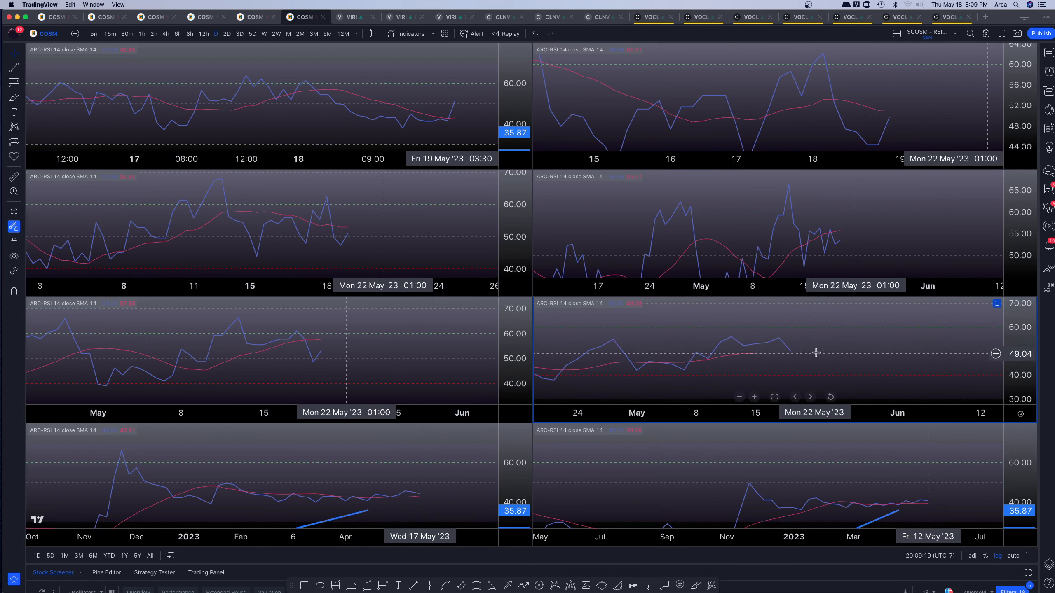
mouse_move(818, 358)
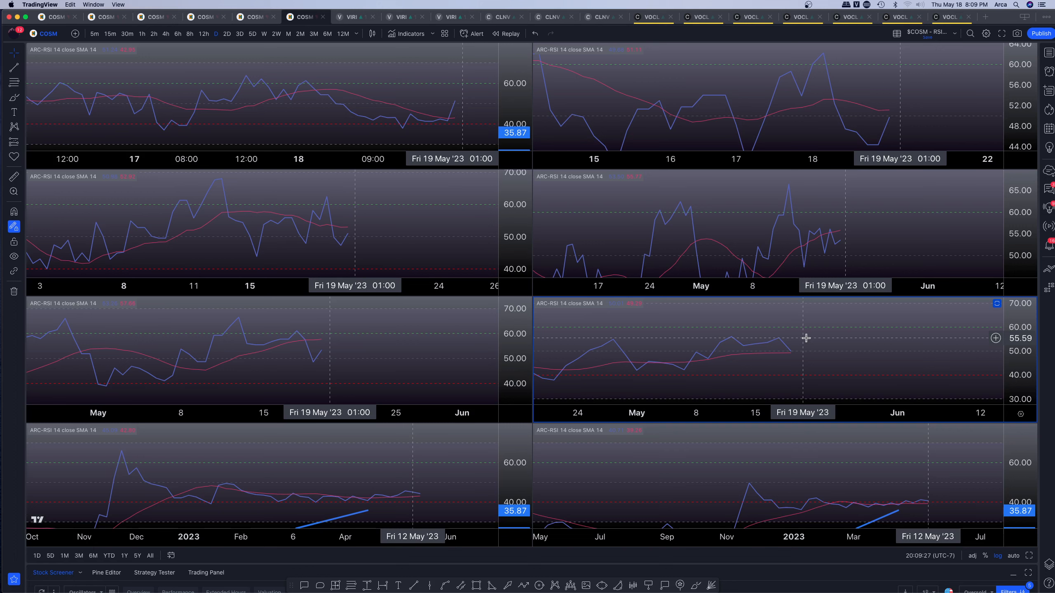
mouse_move(788, 339)
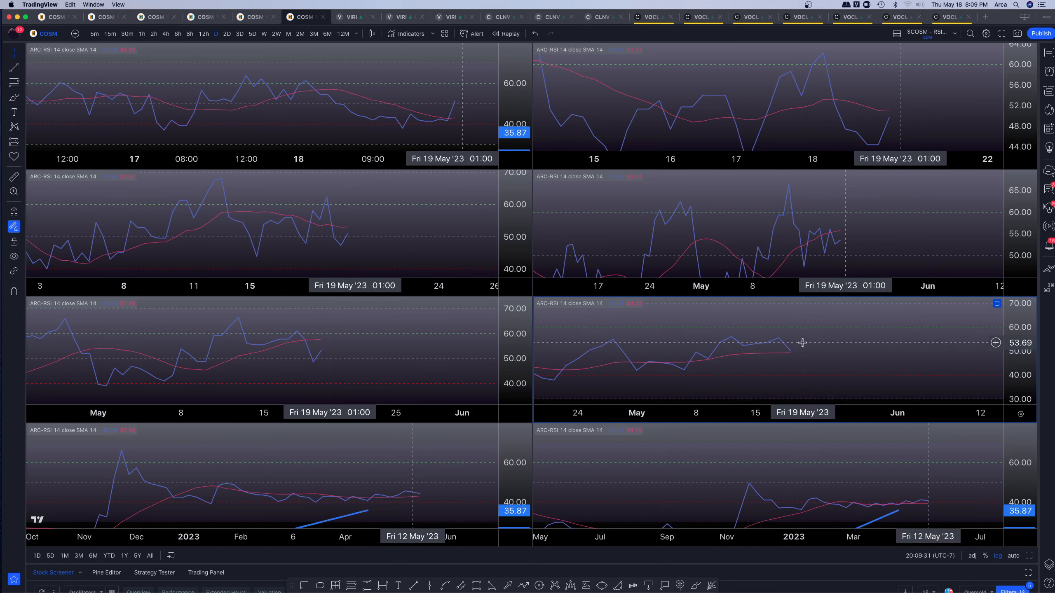
mouse_move(816, 357)
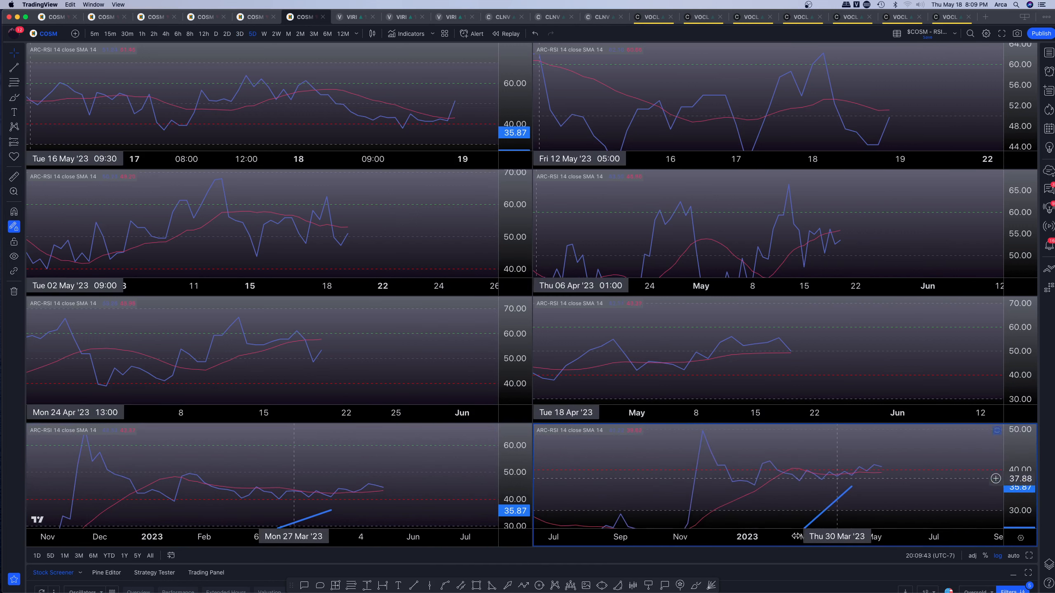
mouse_move(894, 486)
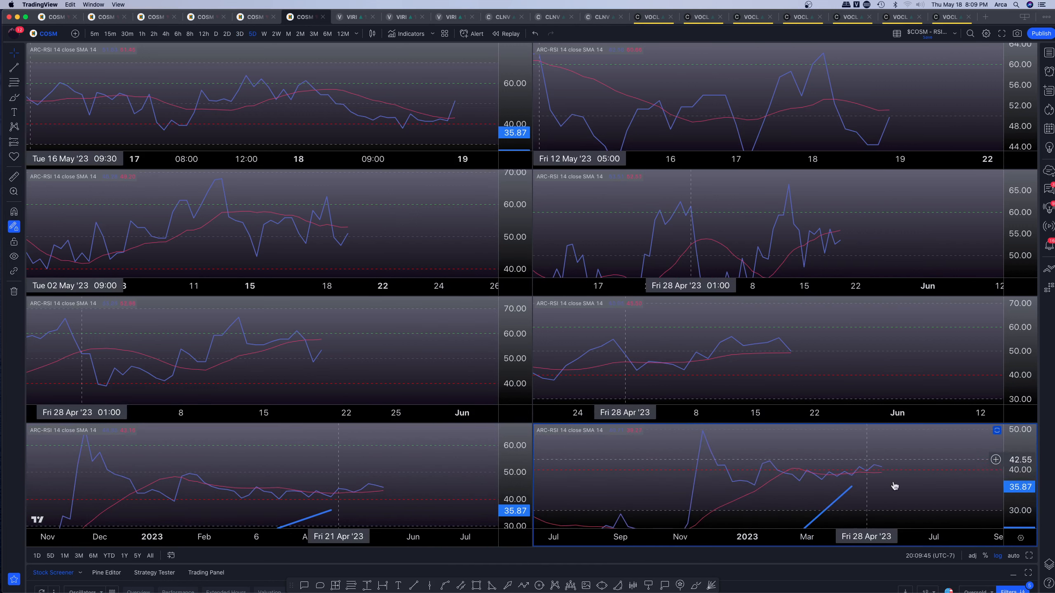
mouse_move(883, 476)
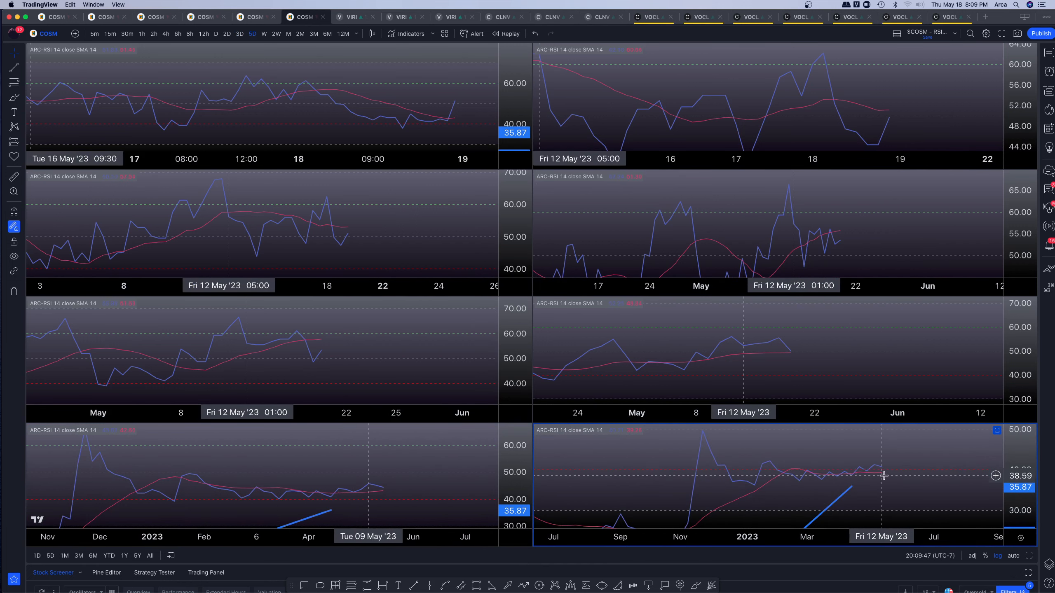
mouse_move(392, 498)
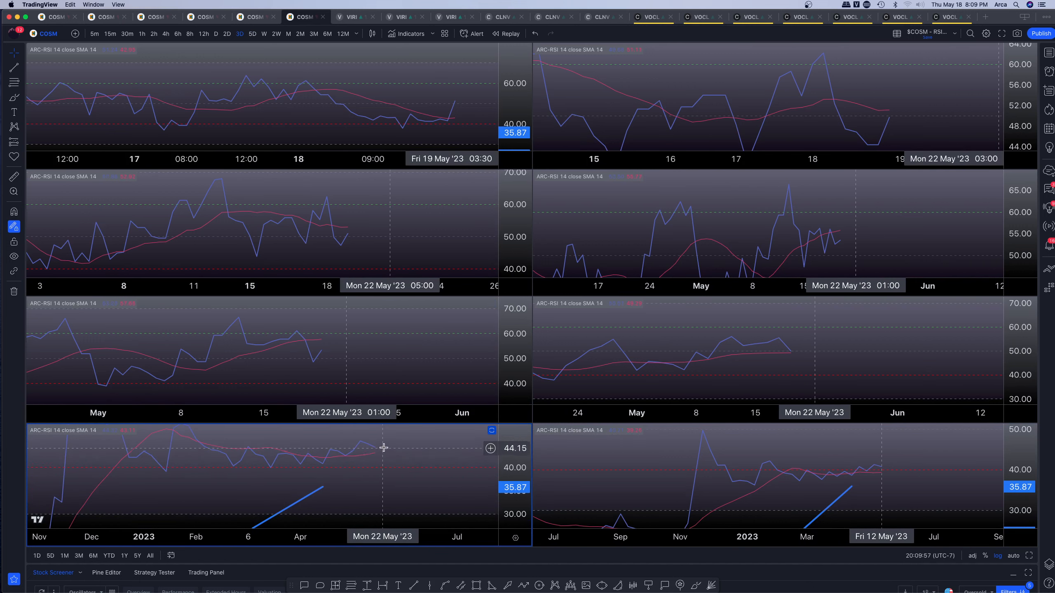
mouse_move(399, 461)
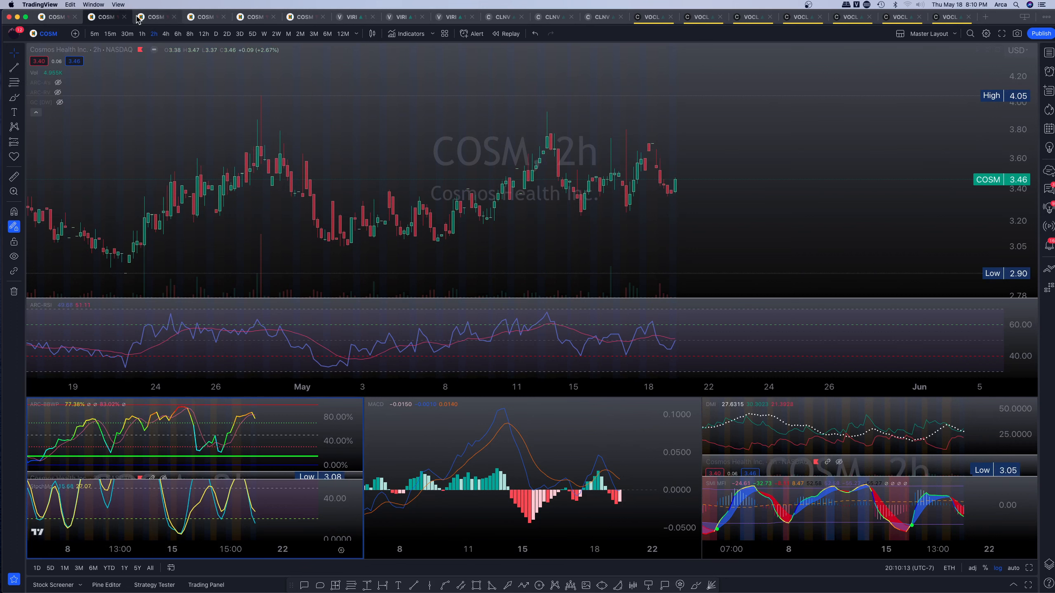
mouse_move(186, 74)
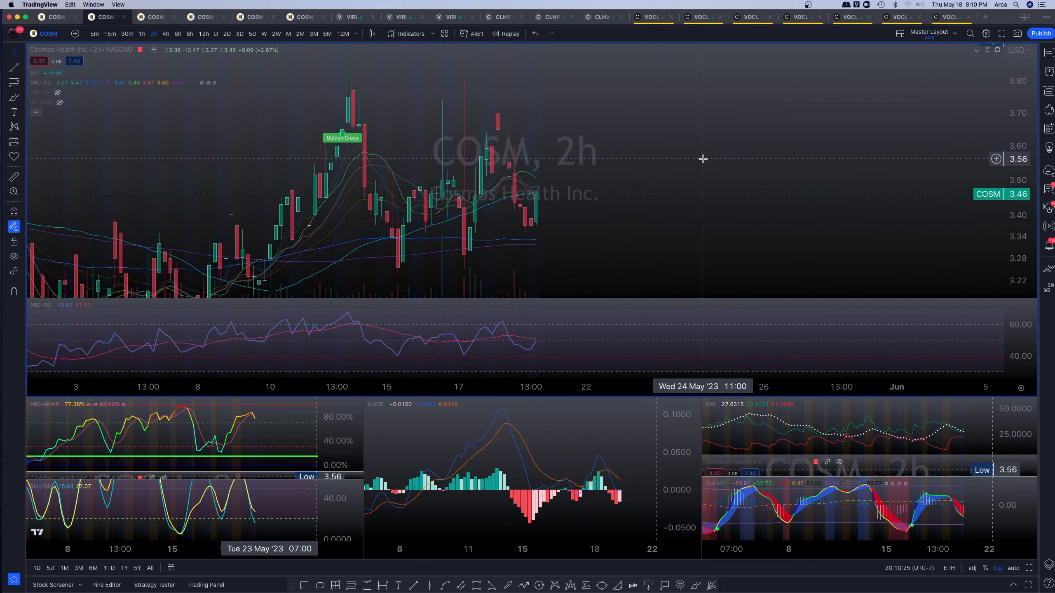
mouse_move(578, 185)
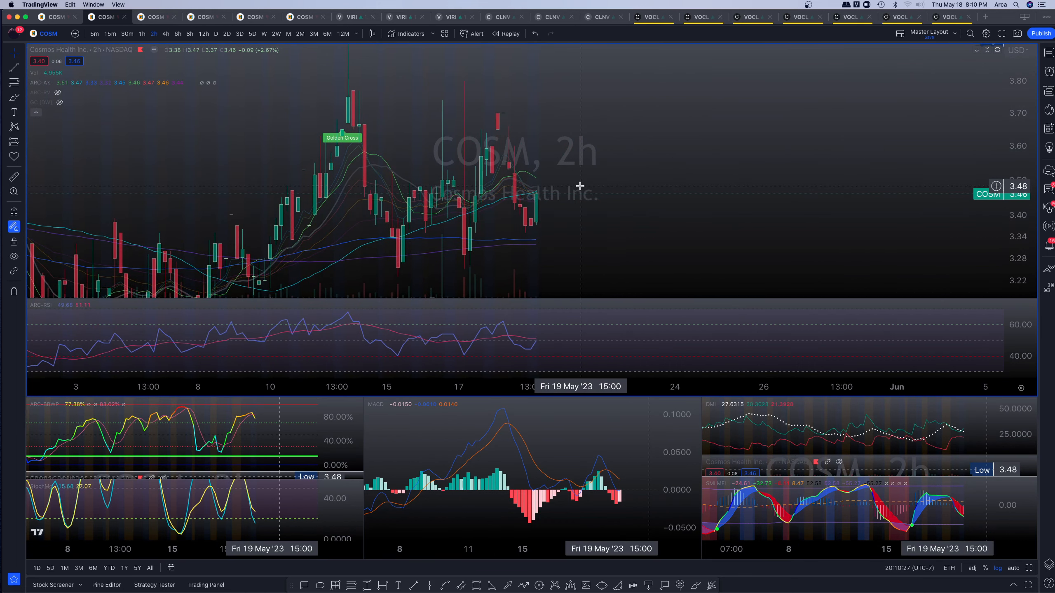
mouse_move(586, 181)
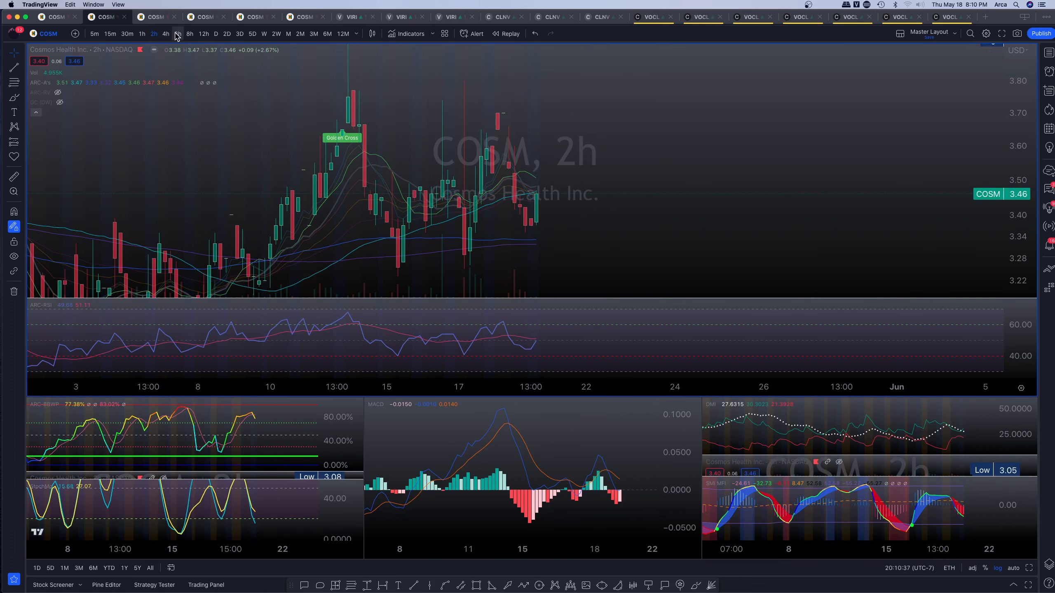
Move the COSM chart through 4-hour to 12-hour candles to read nearby resistance
click(166, 34)
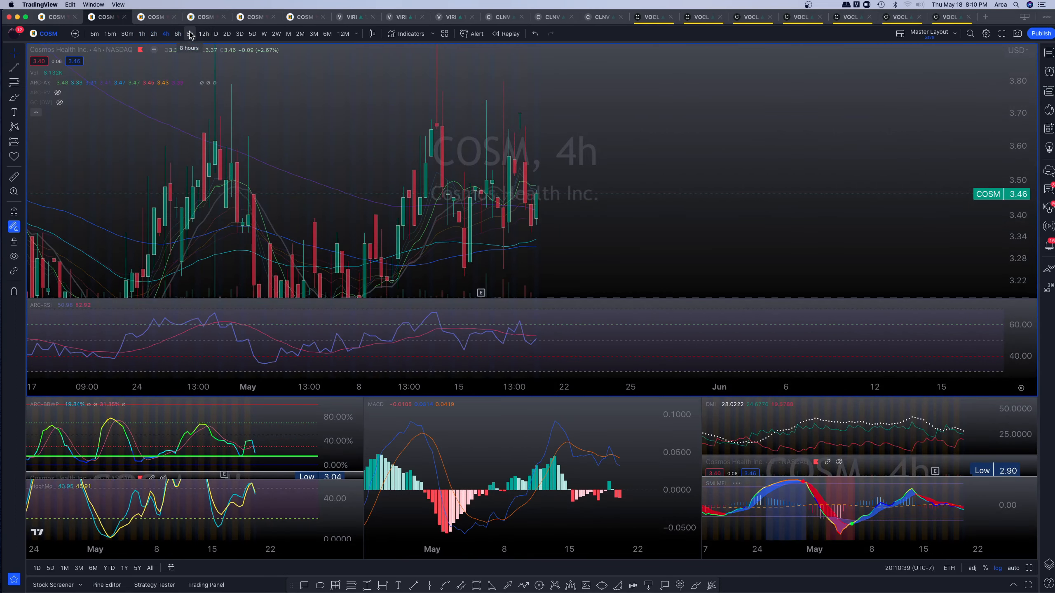
click(204, 33)
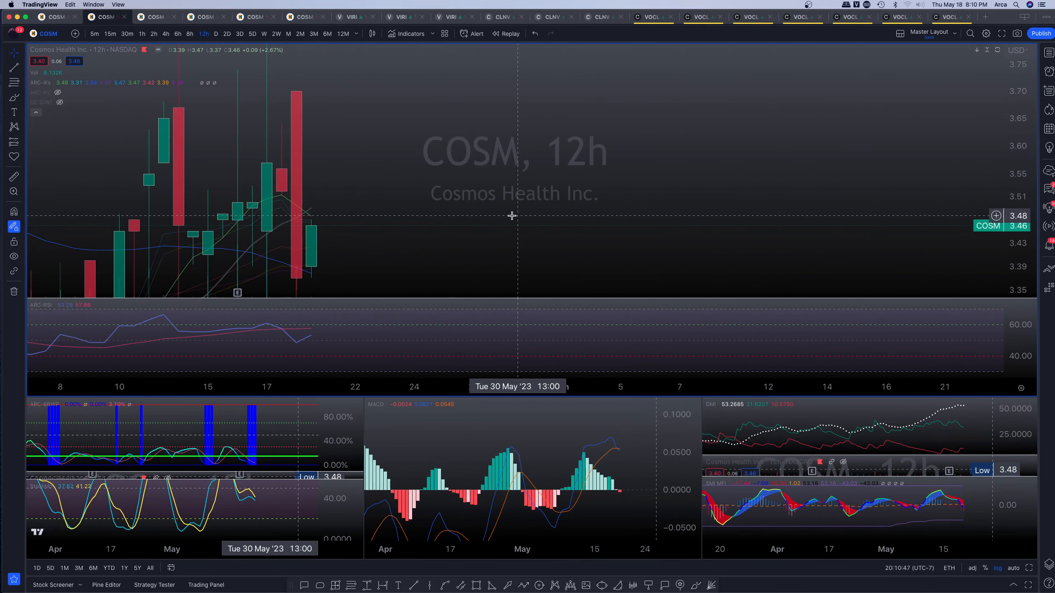
mouse_move(512, 210)
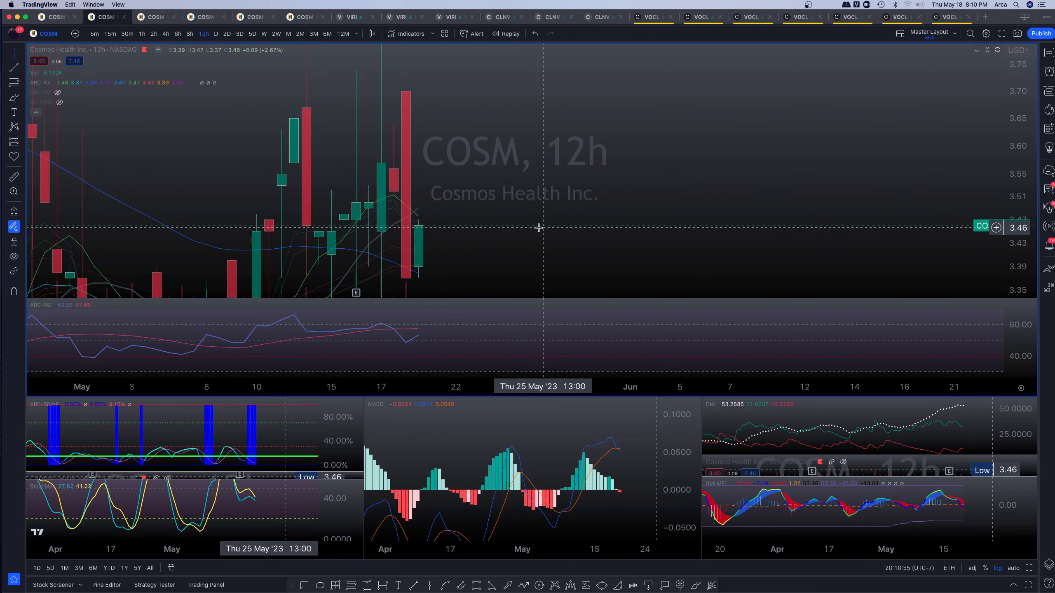
mouse_move(451, 220)
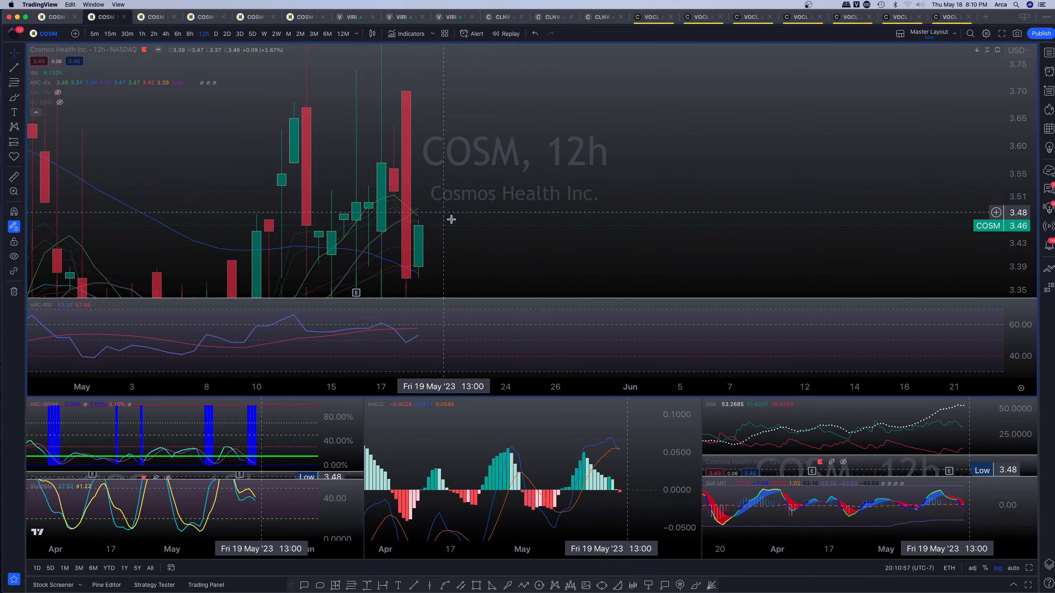
mouse_move(454, 230)
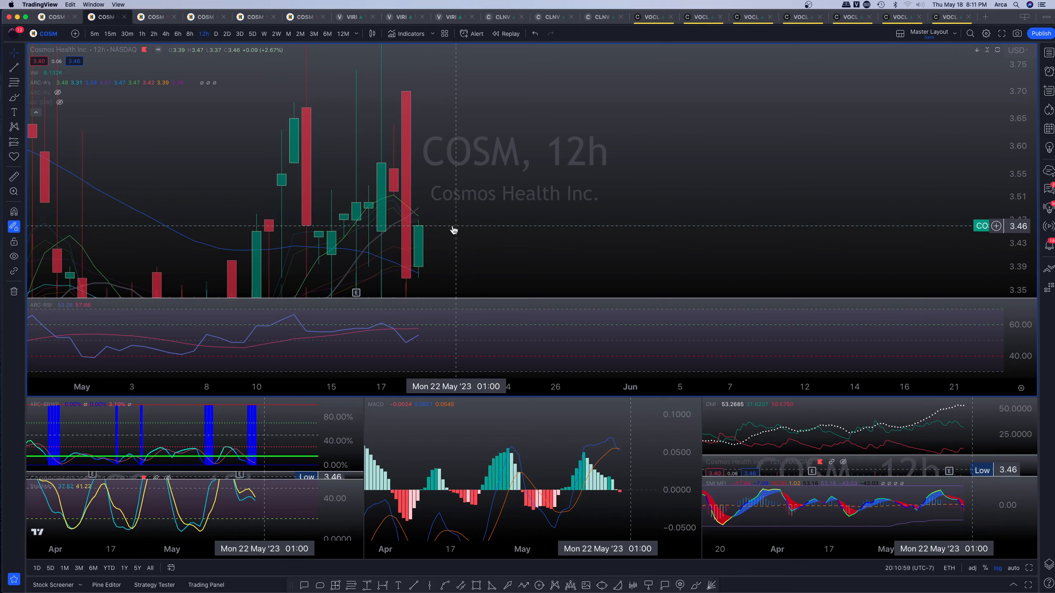
mouse_move(471, 178)
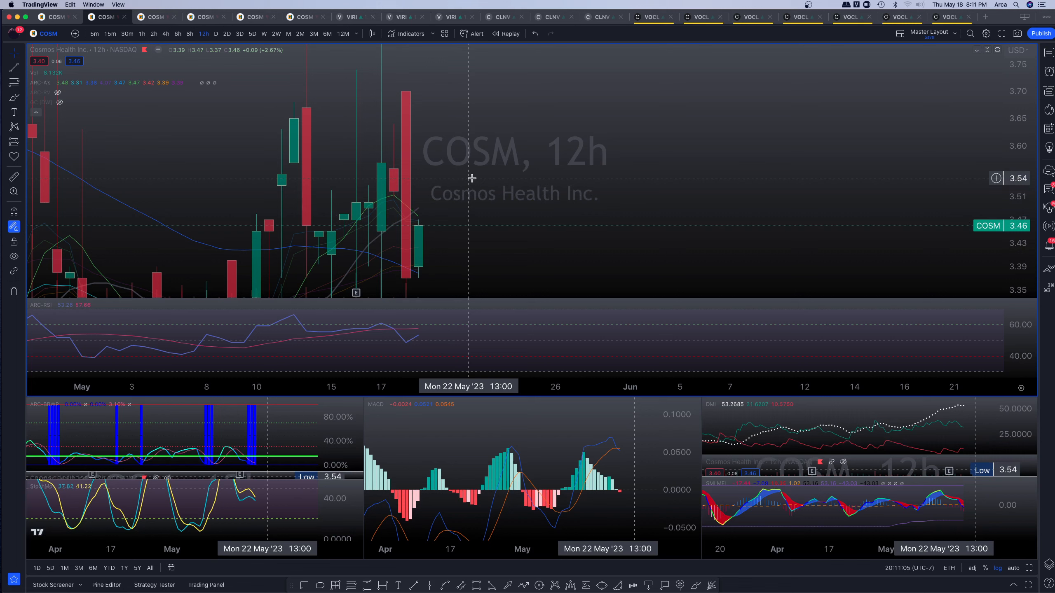
mouse_move(608, 205)
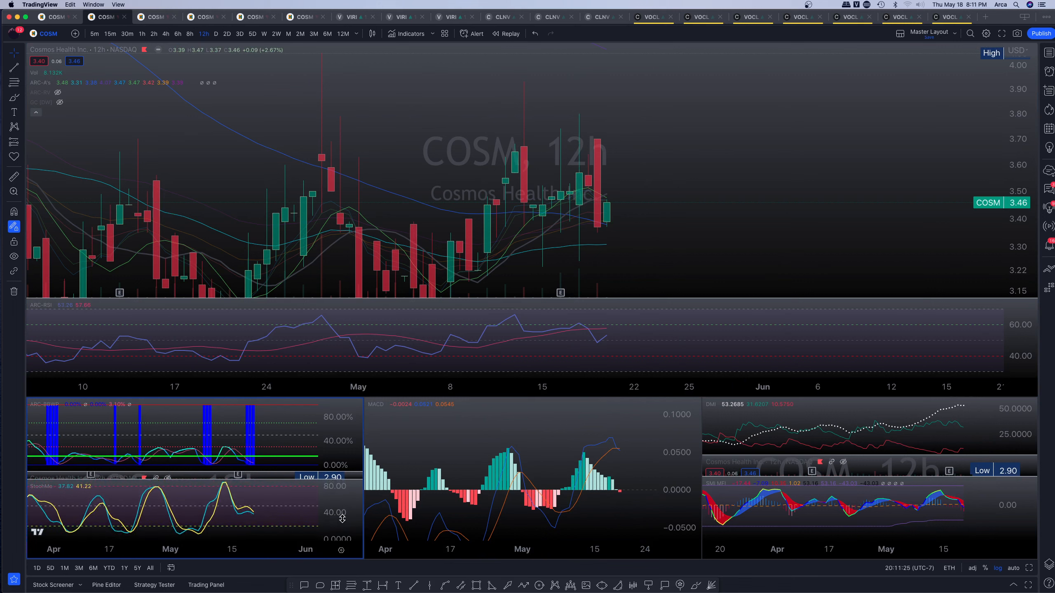
mouse_move(589, 184)
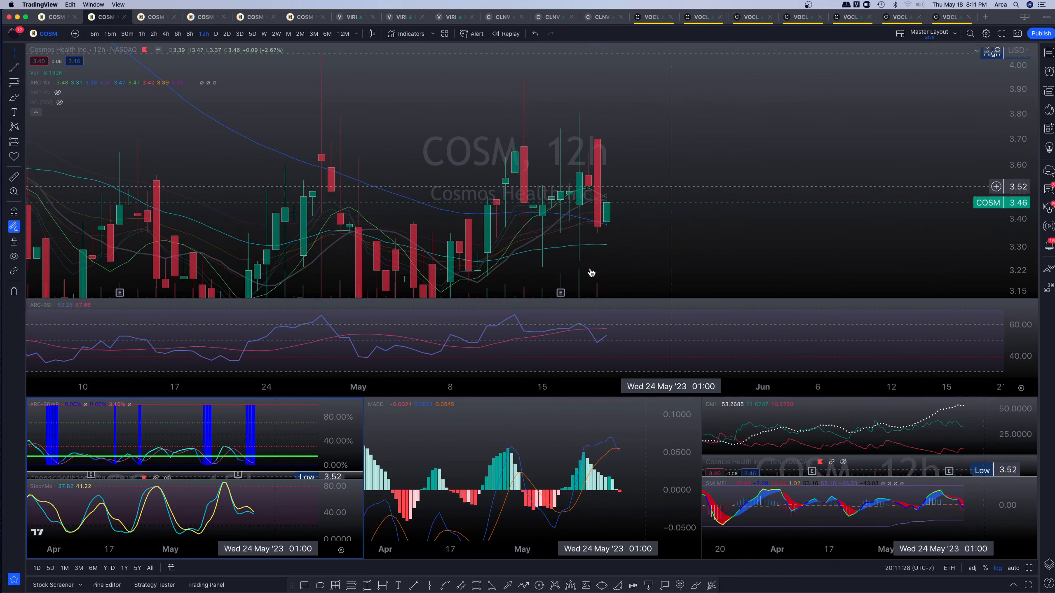
mouse_move(660, 183)
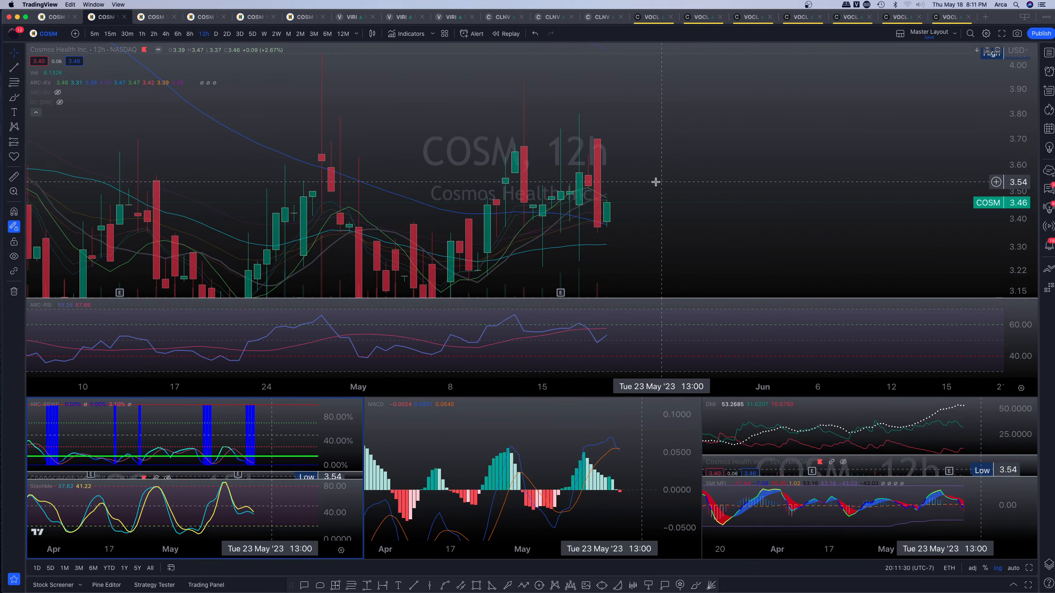